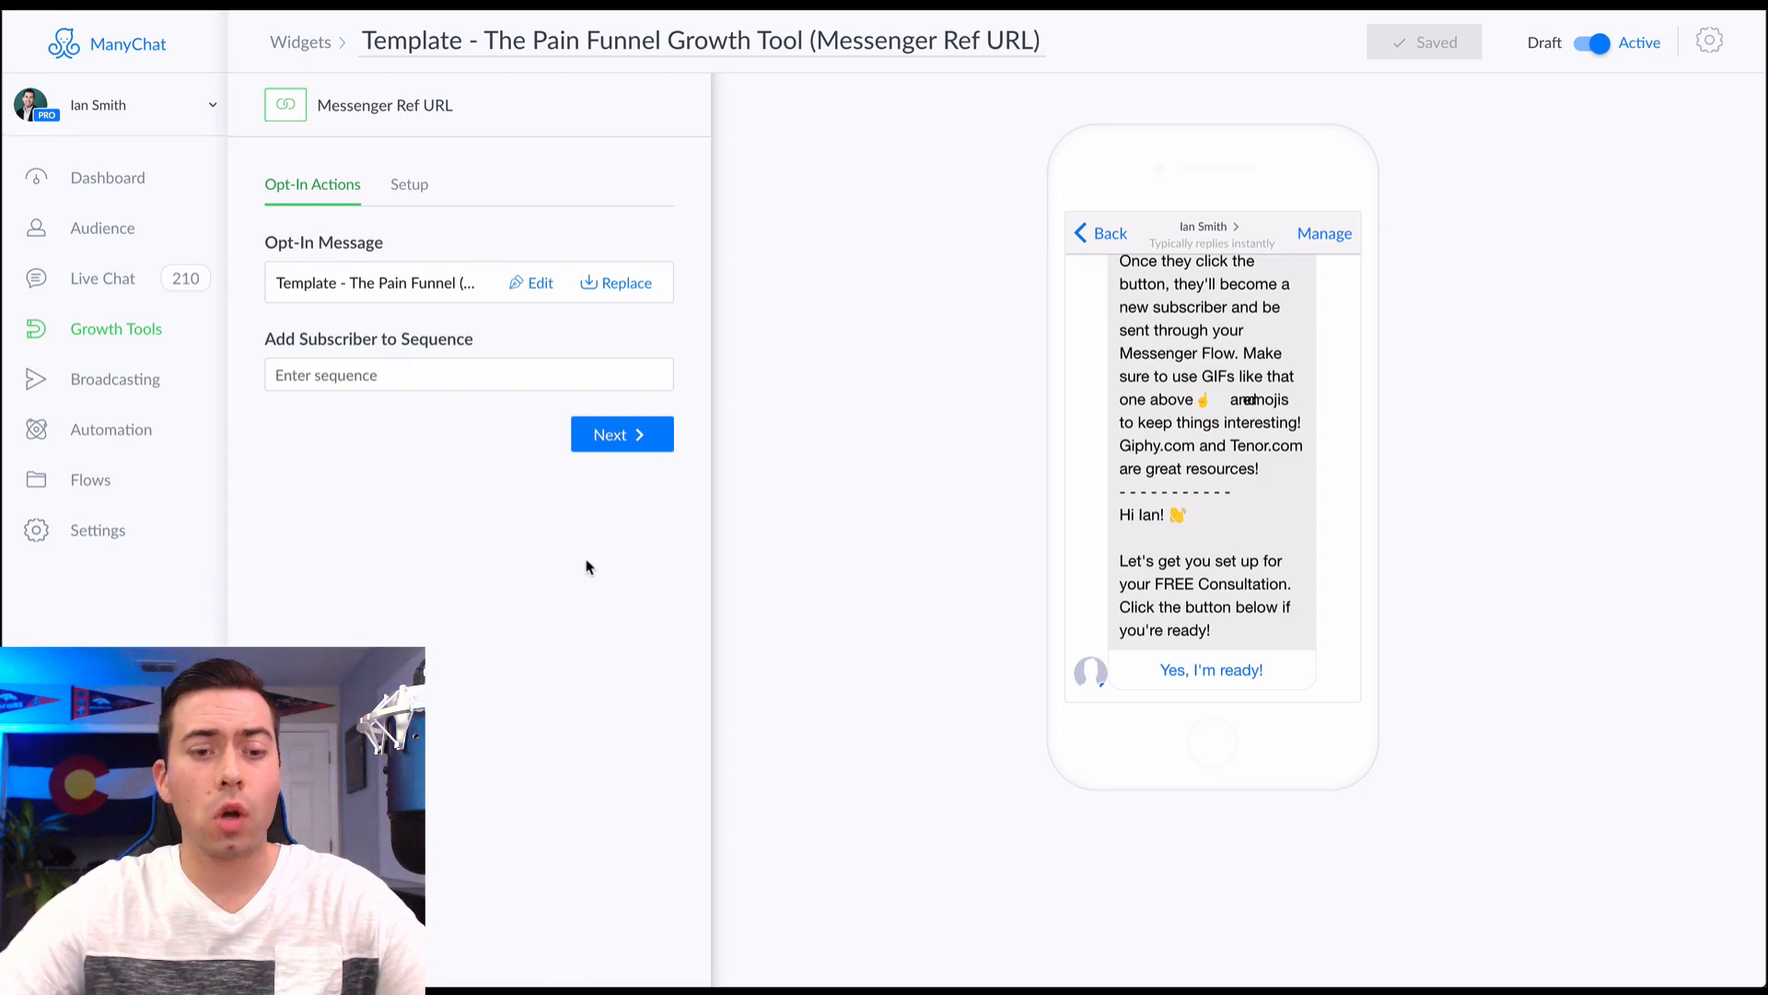
Edit the opt-in message, scroll through its greeting, and play the waving bear GIF
click(539, 283)
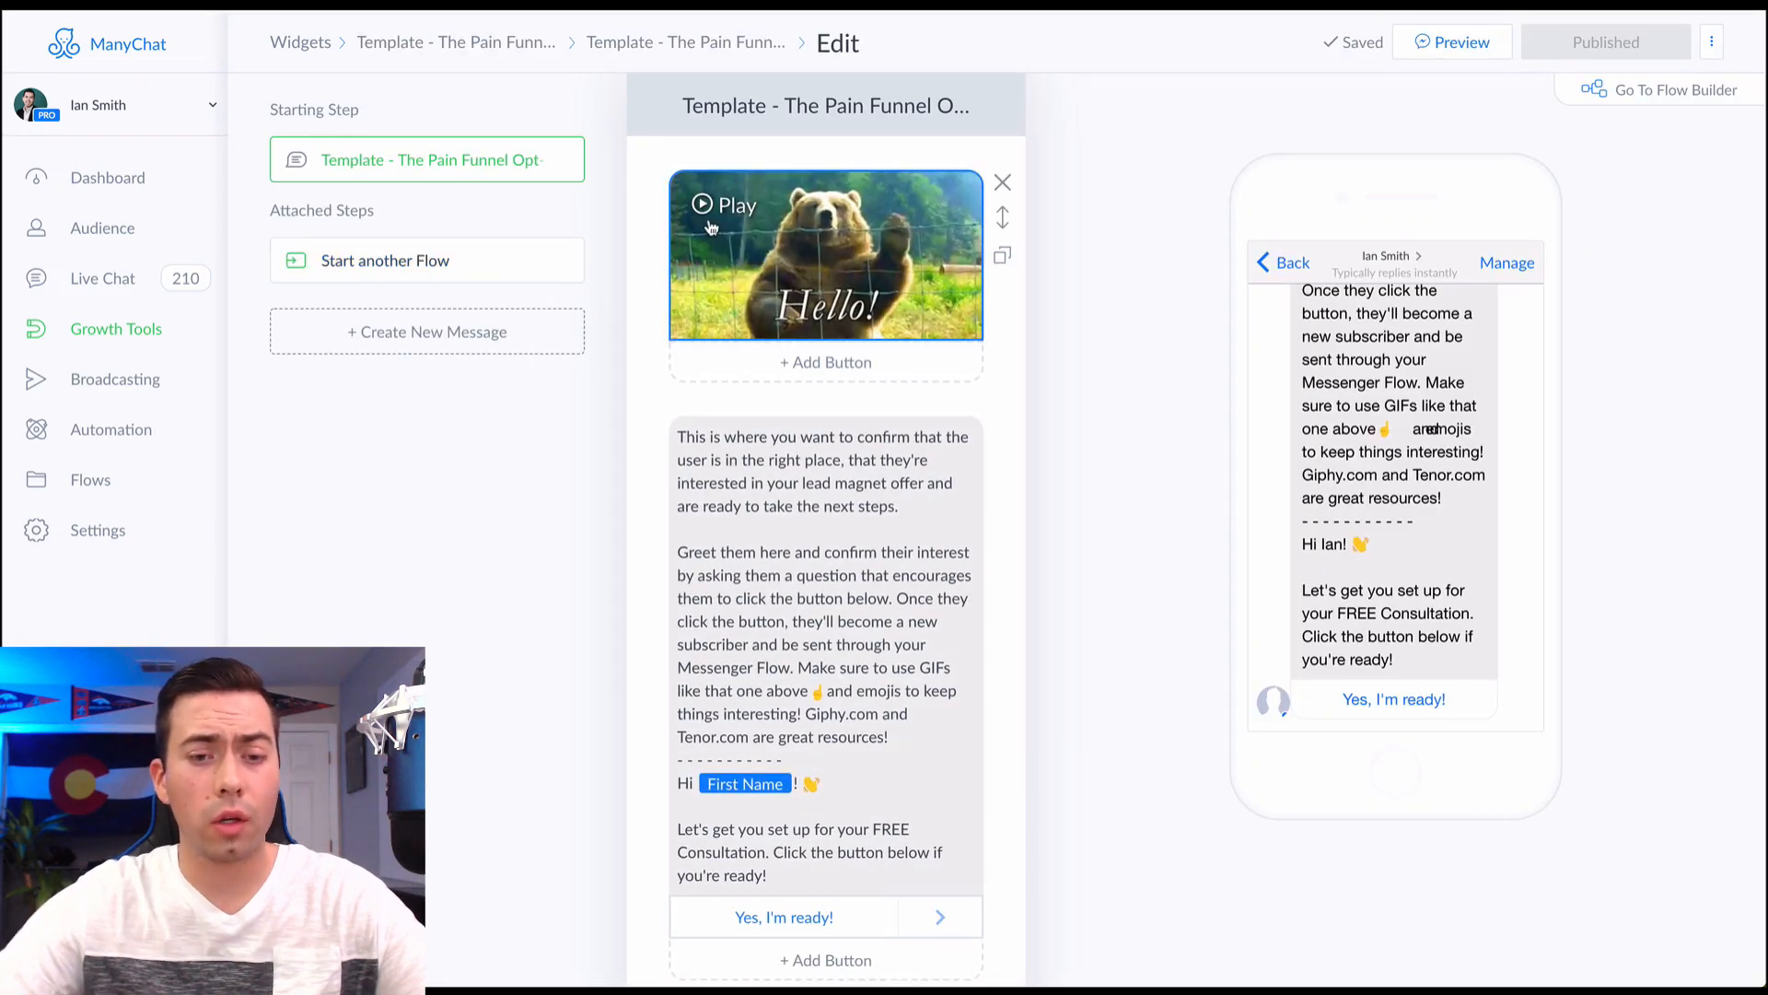
scroll(down, 3)
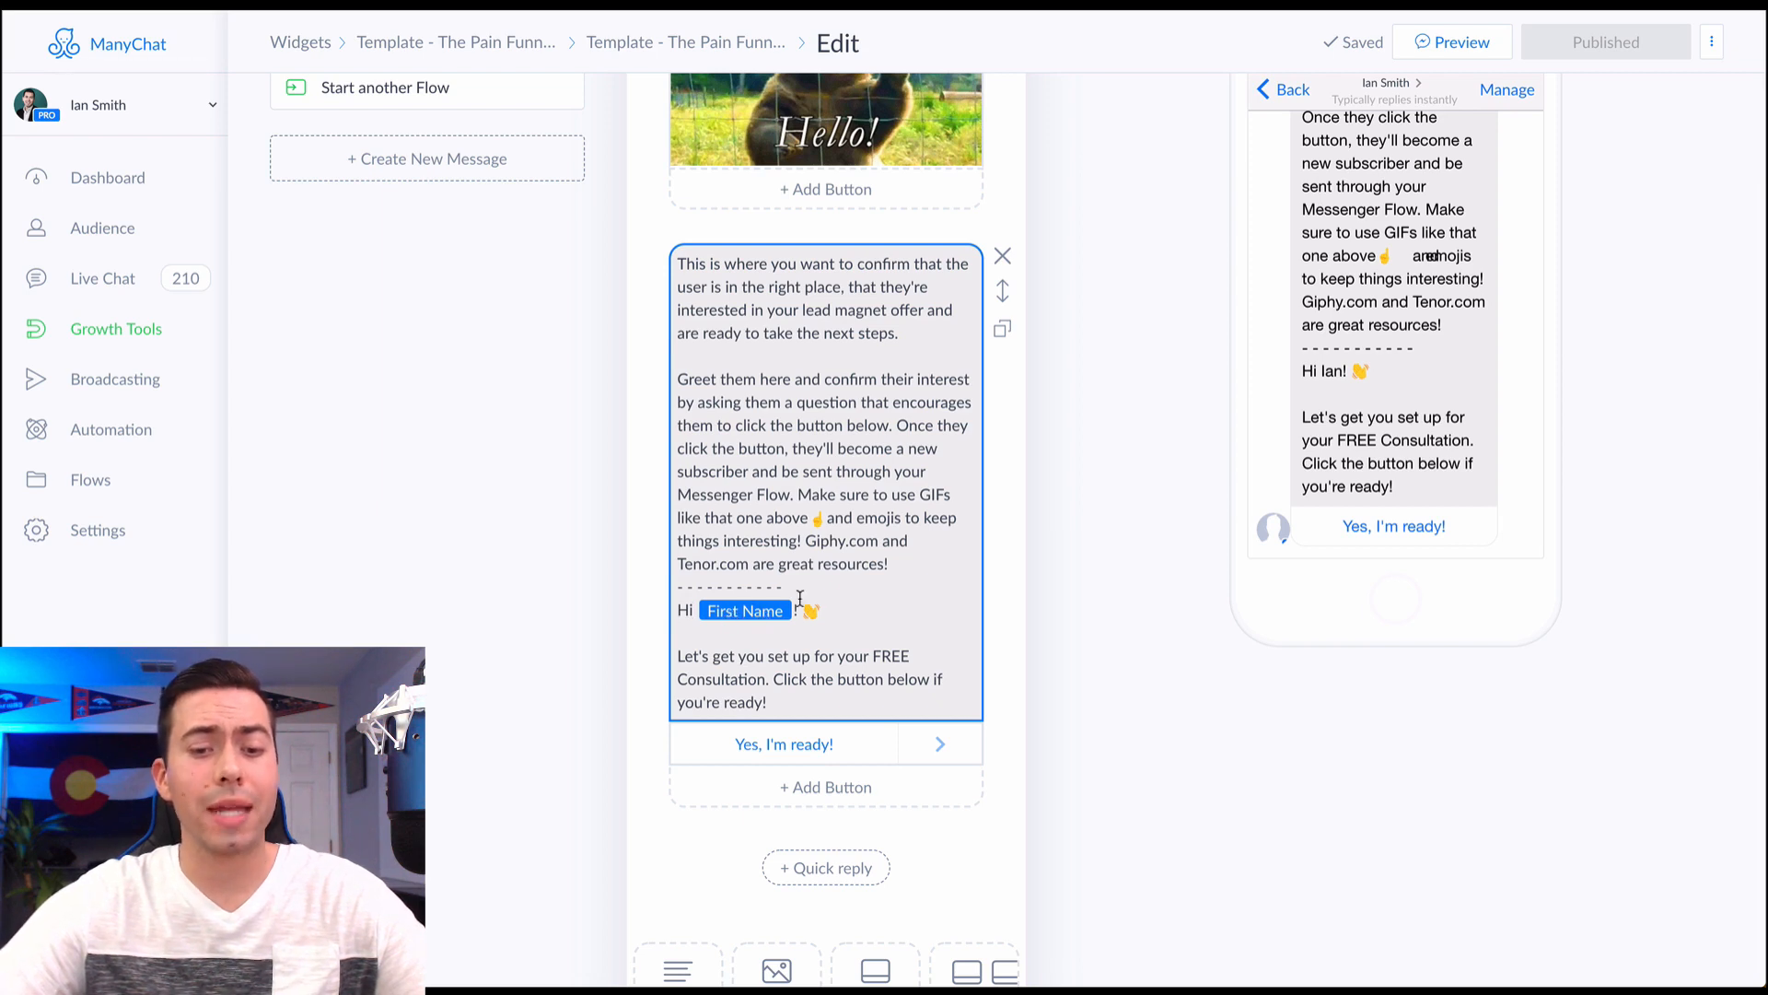
scroll(down, 3)
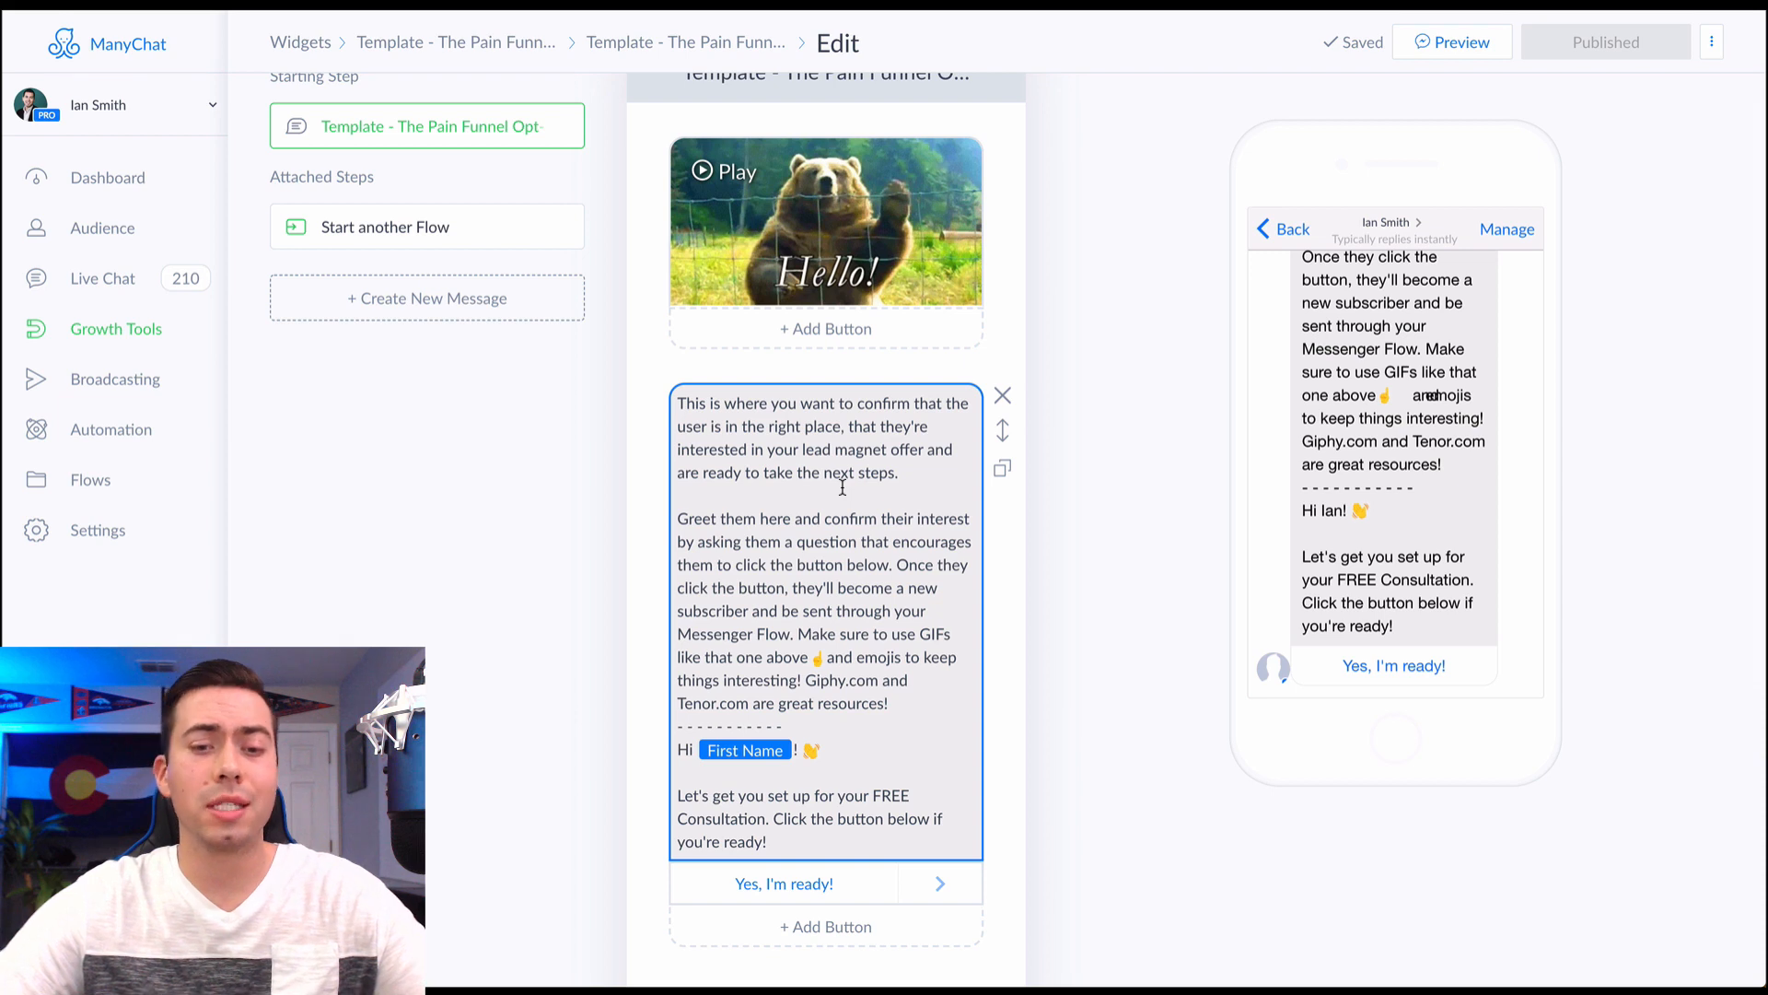
scroll(down, 3)
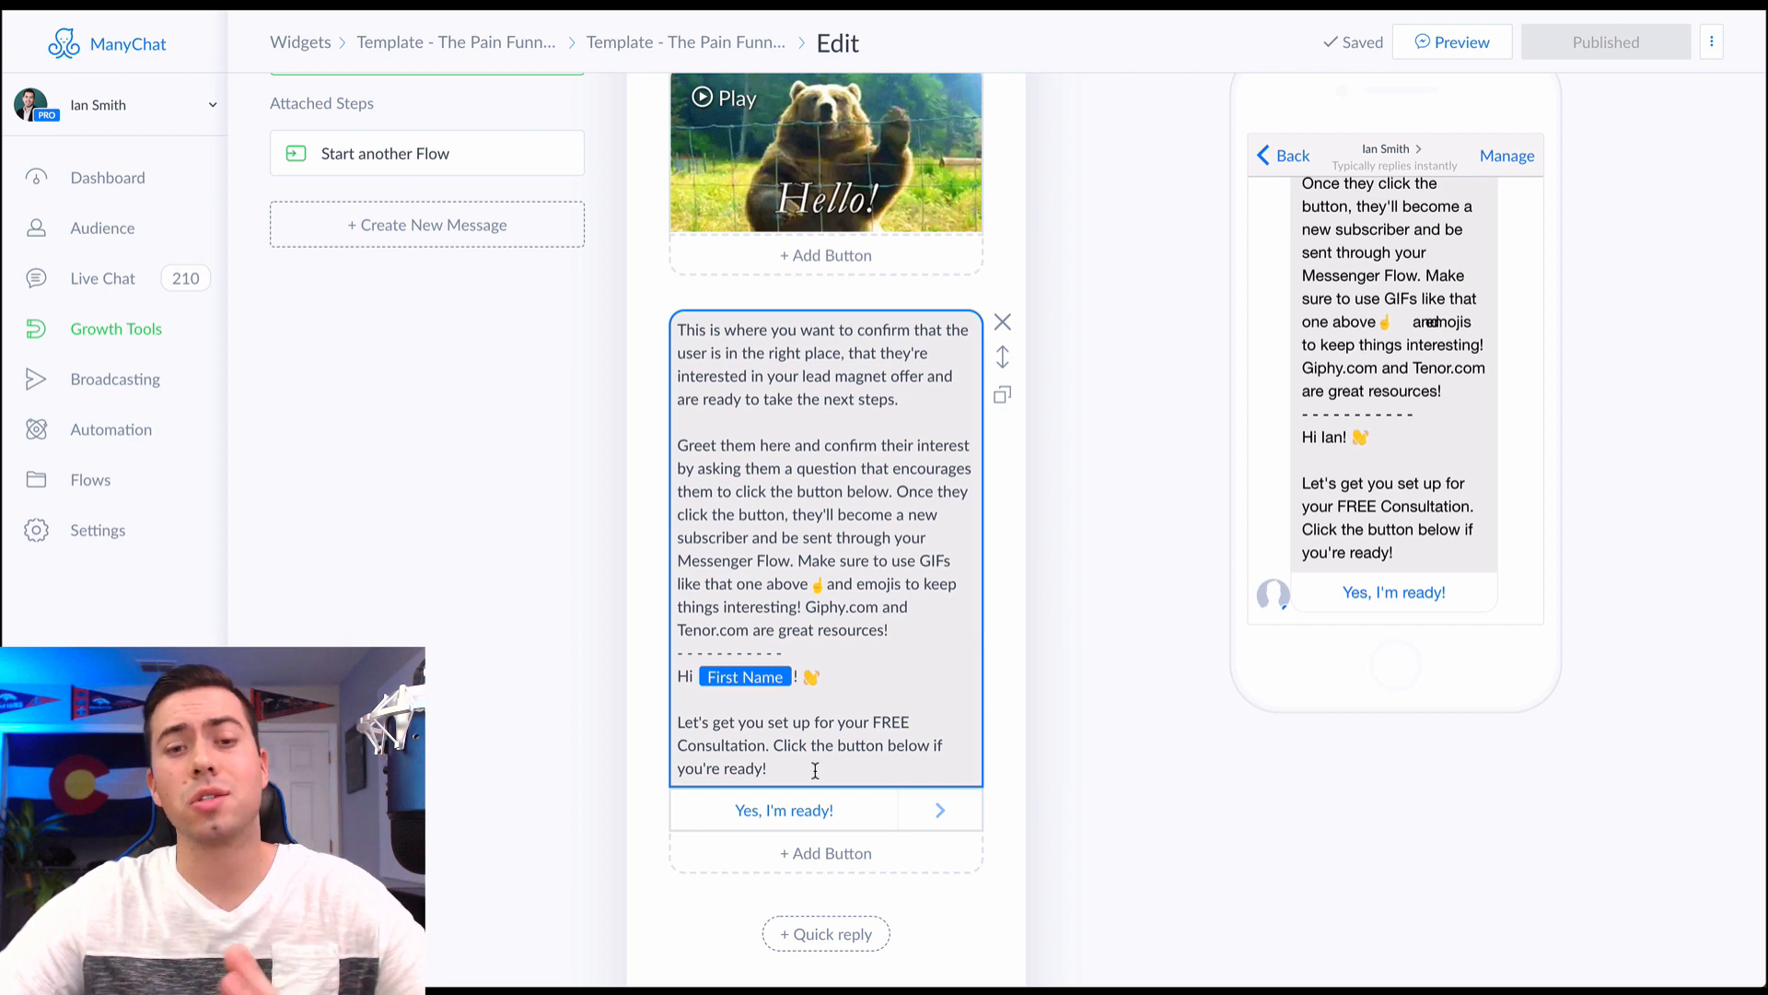
scroll(down, 3)
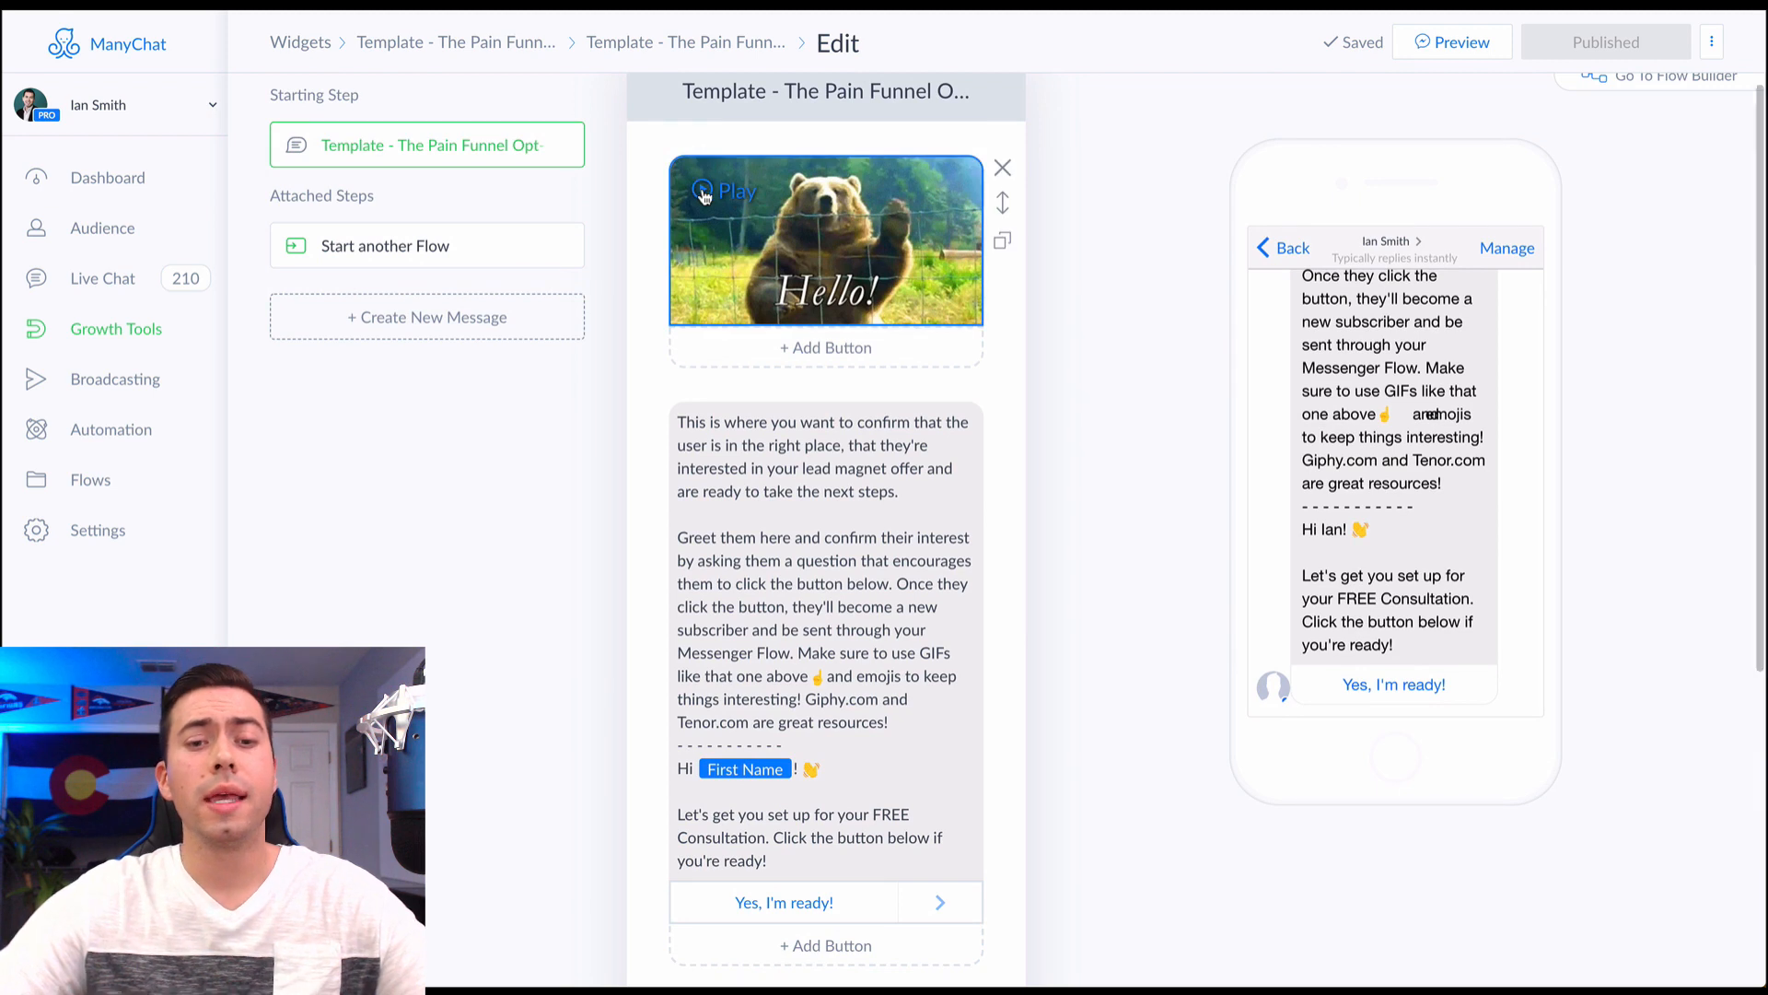
click(728, 190)
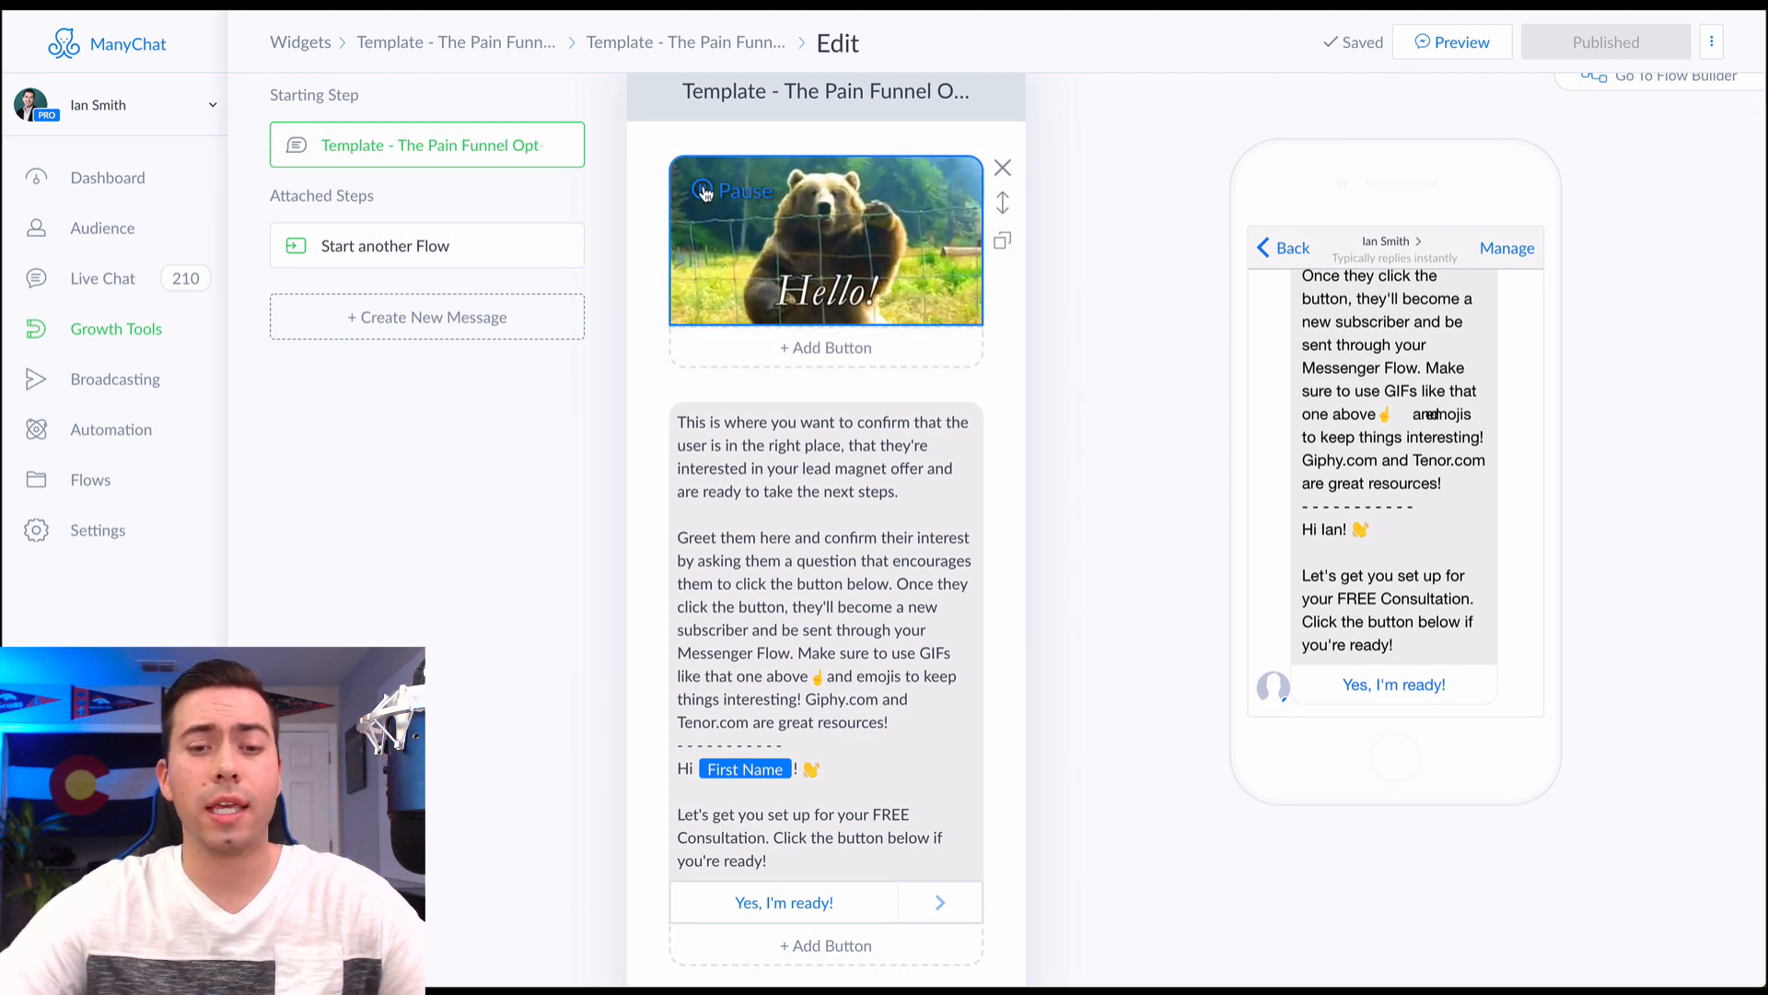
click(730, 190)
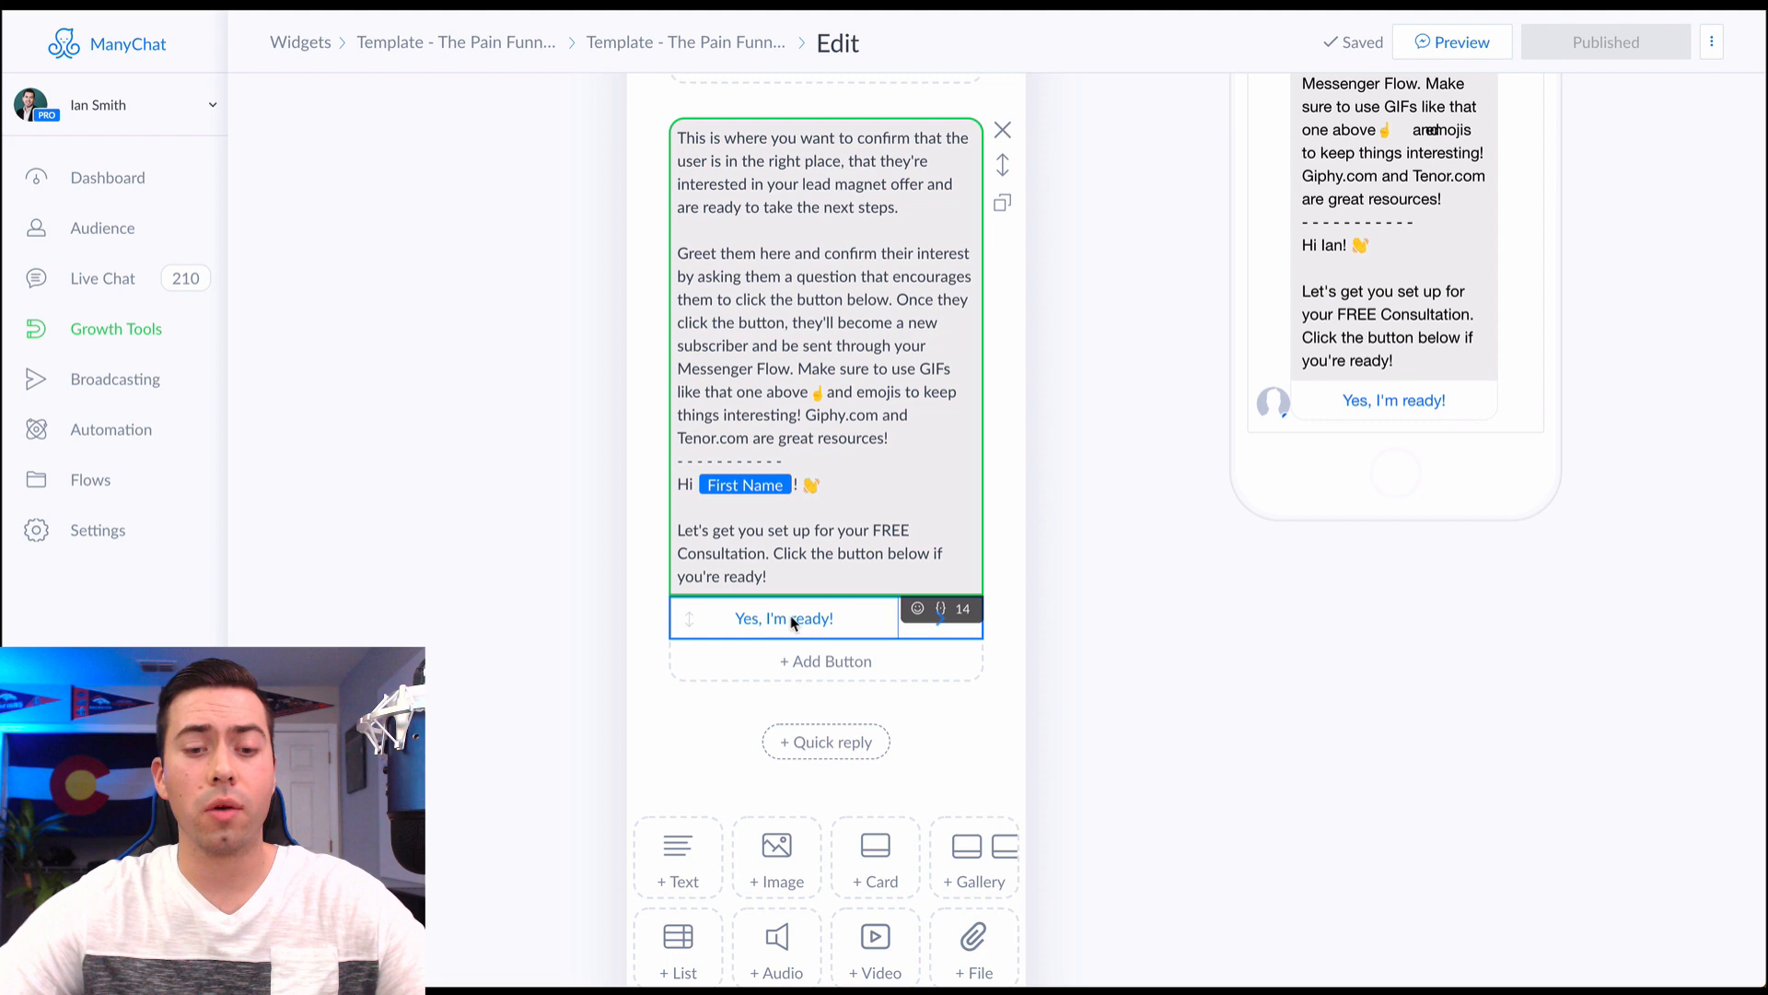
Follow the 'Start another Flow' step into the Template - The Pain Funnel flow
click(782, 617)
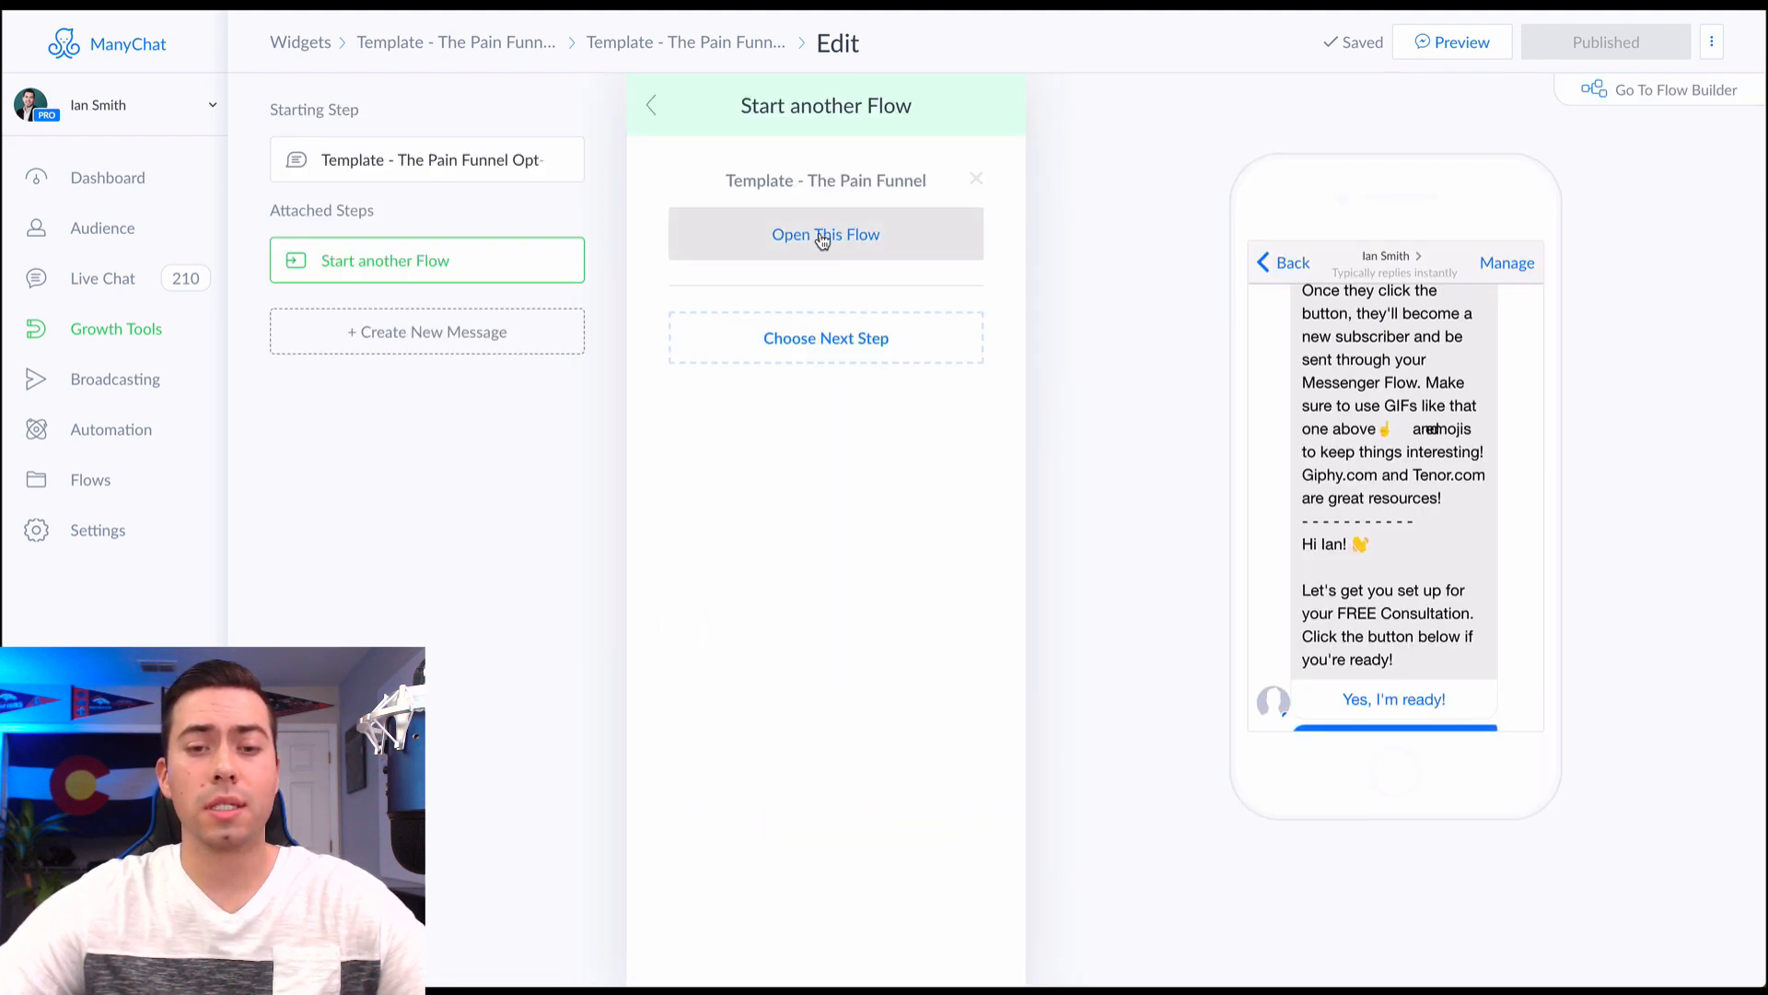
click(826, 233)
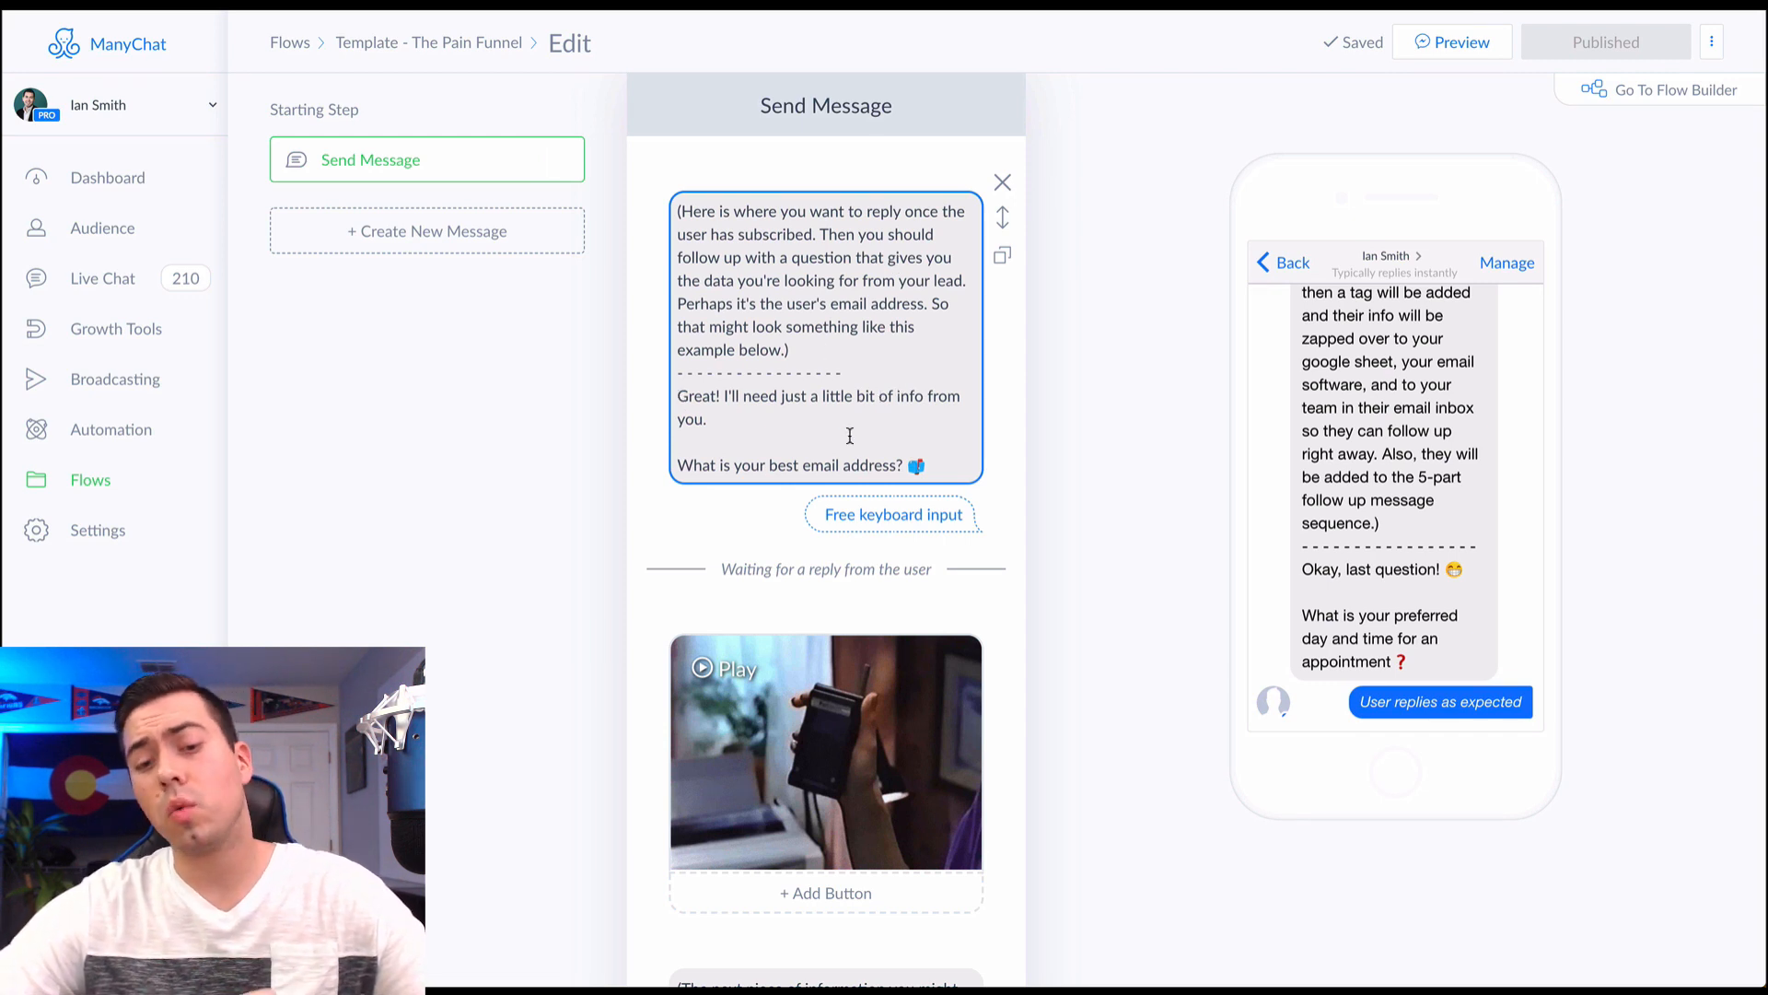
Play the handheld radio GIF and open the insurance question's Insurance field settings
click(891, 514)
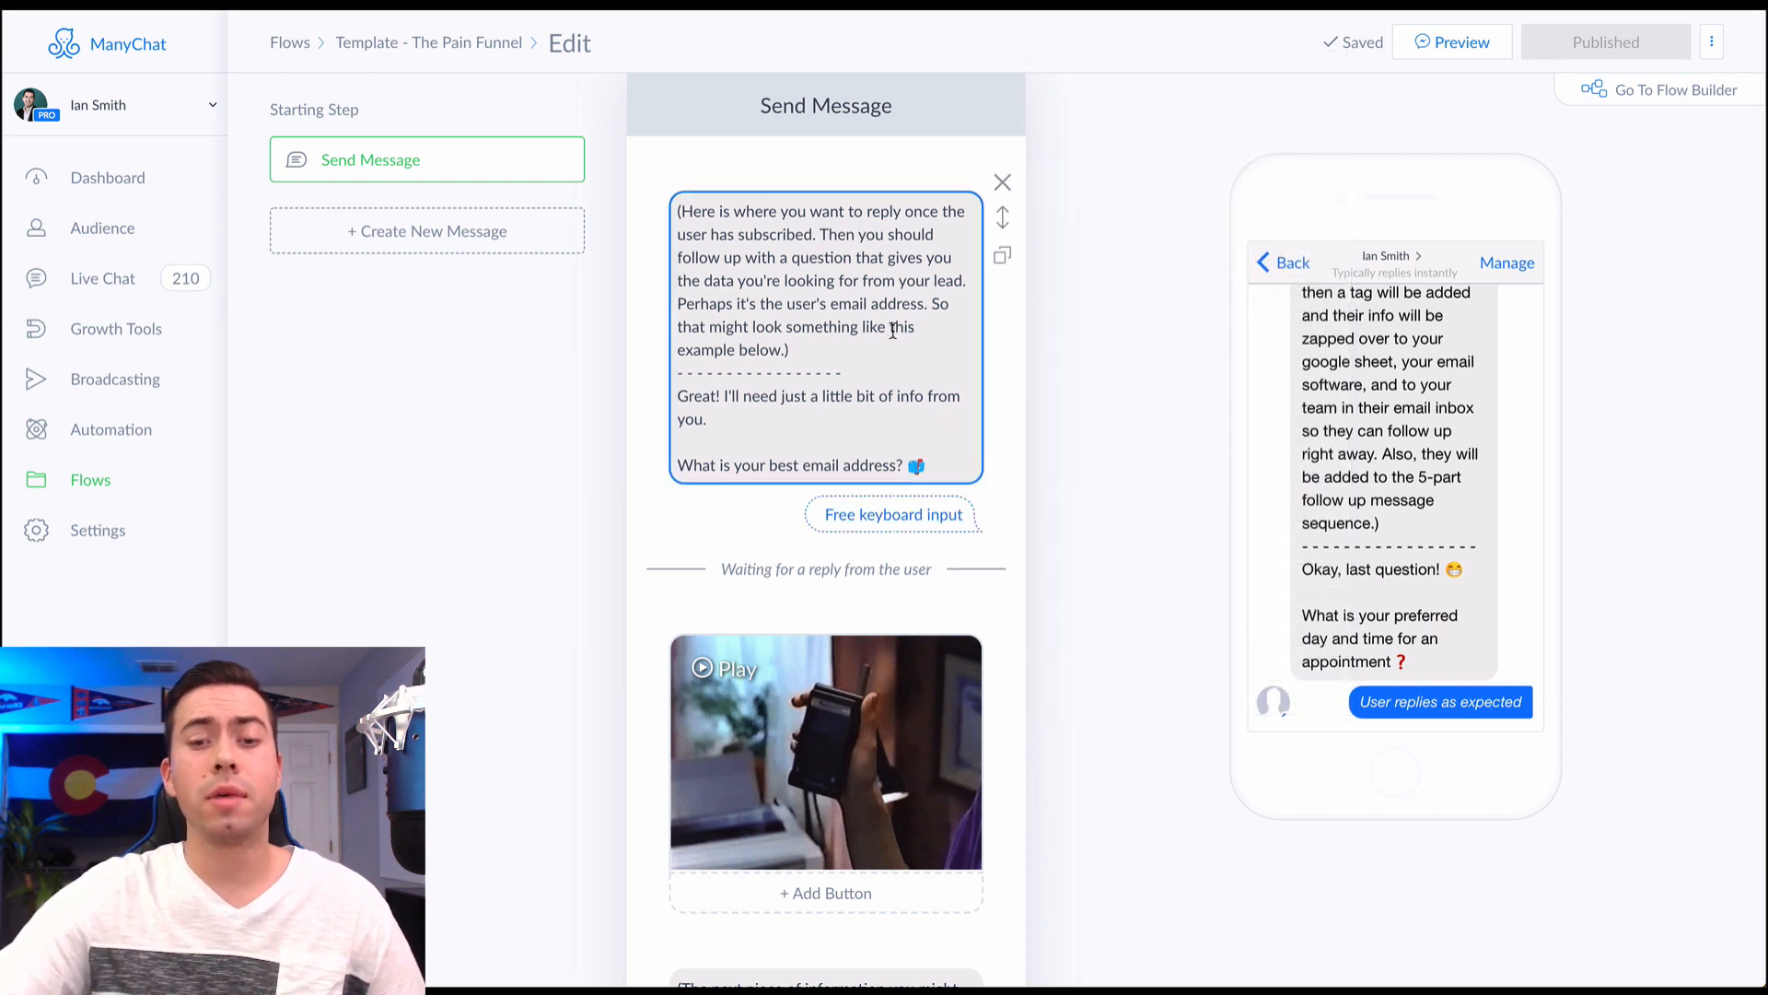
scroll(down, 3)
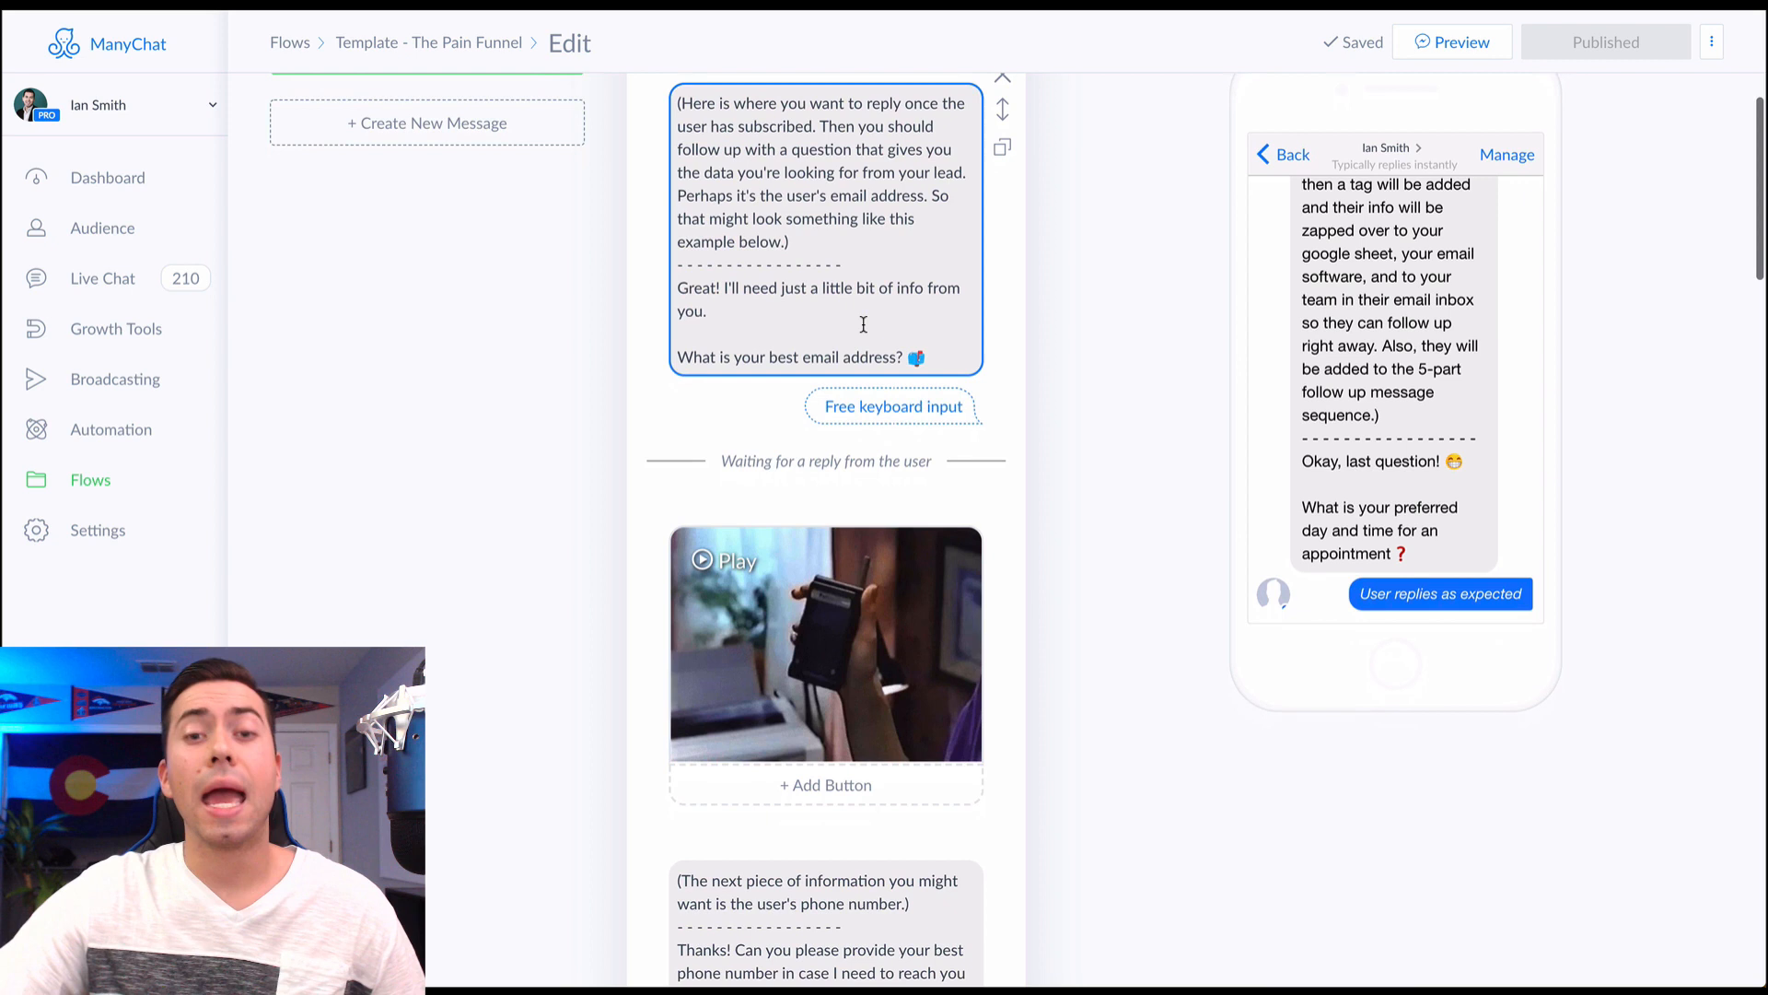
scroll(down, 3)
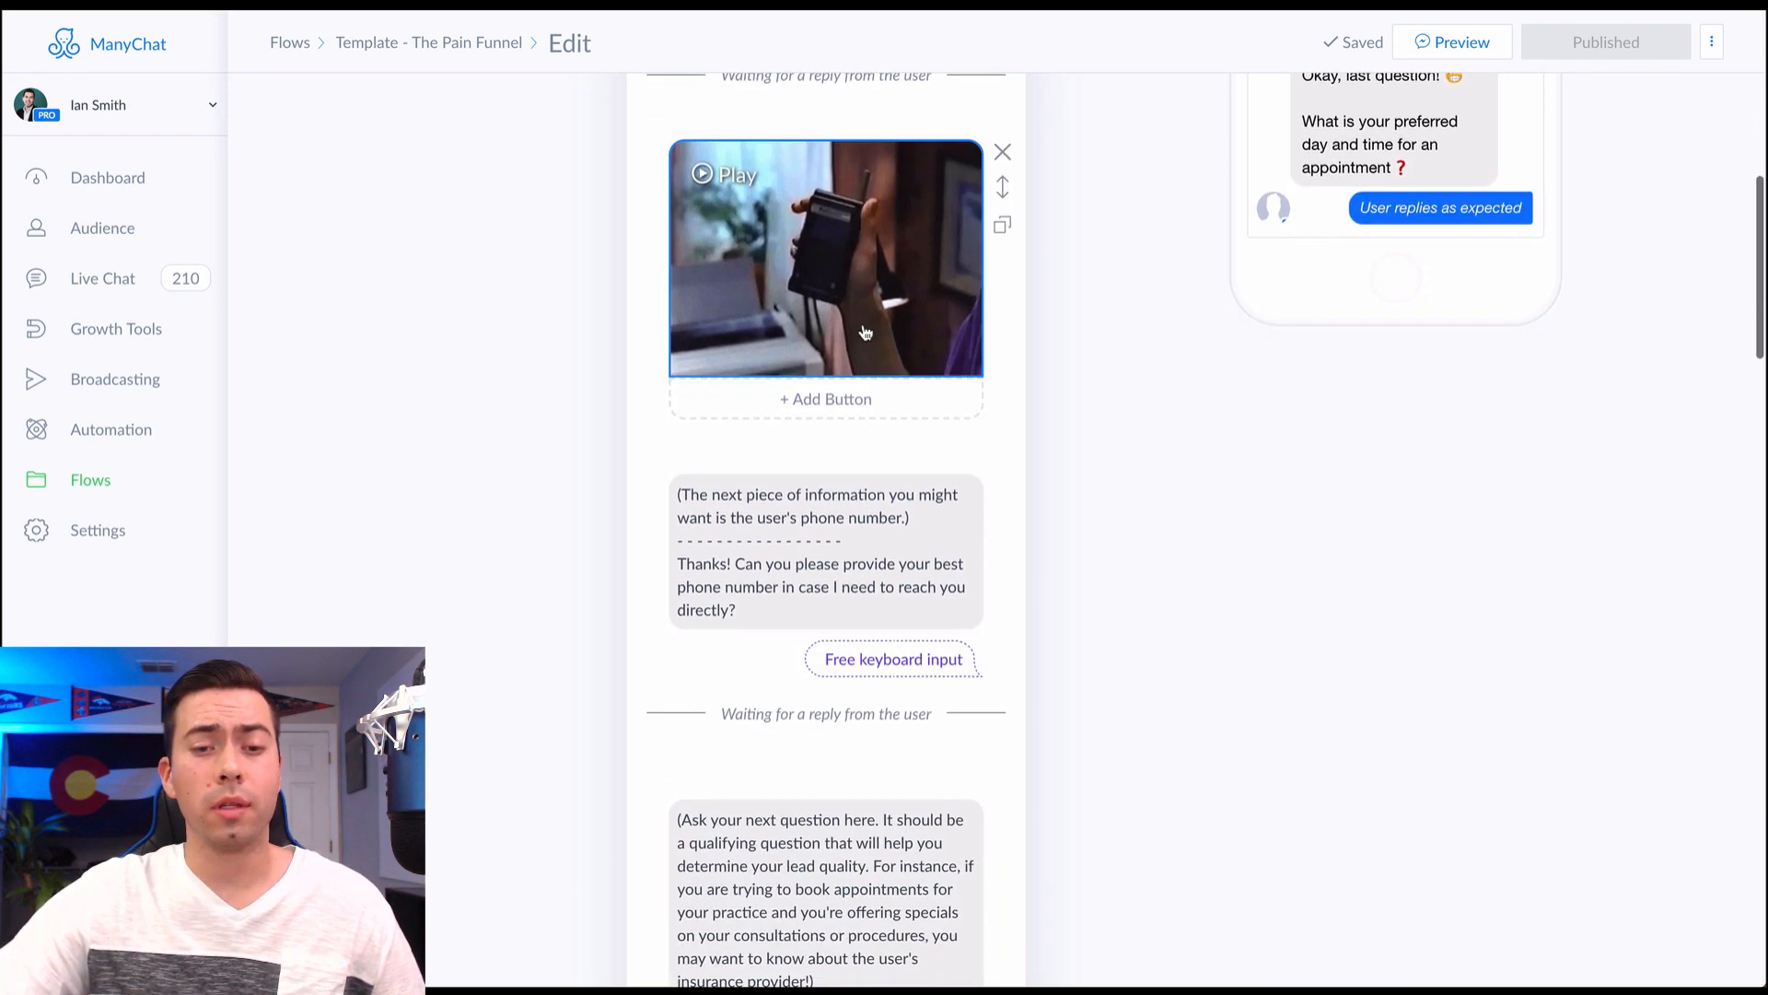
click(720, 174)
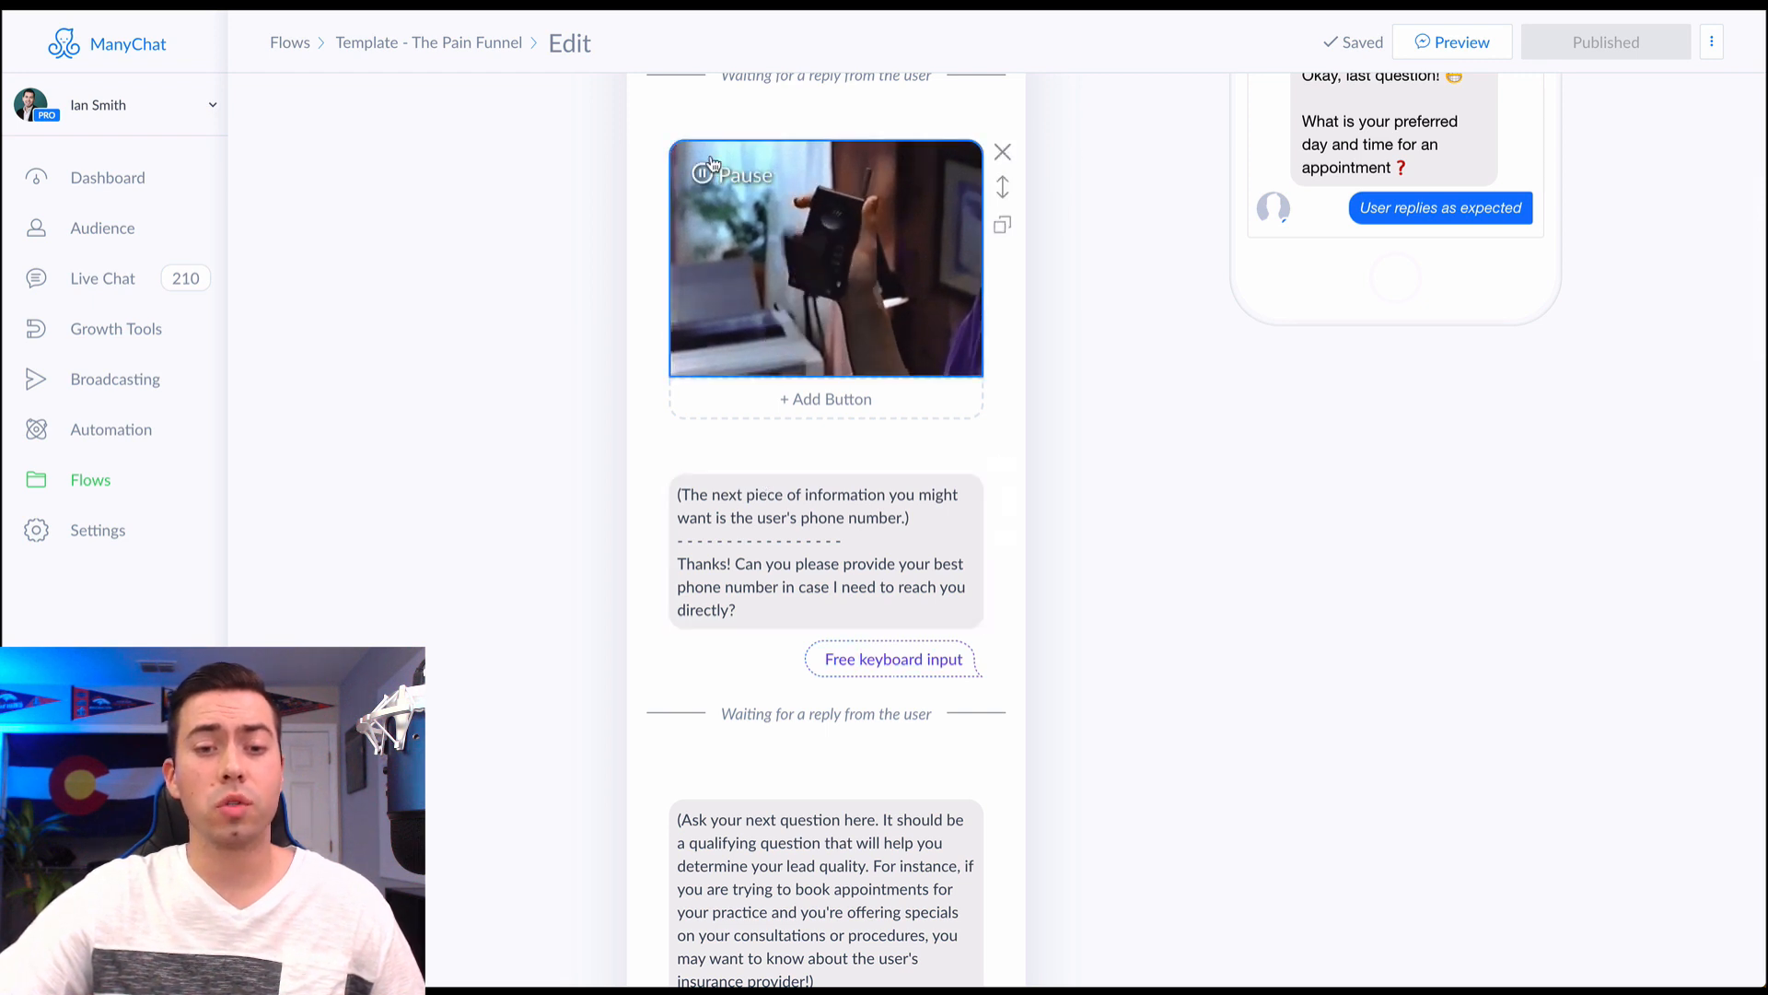
click(893, 658)
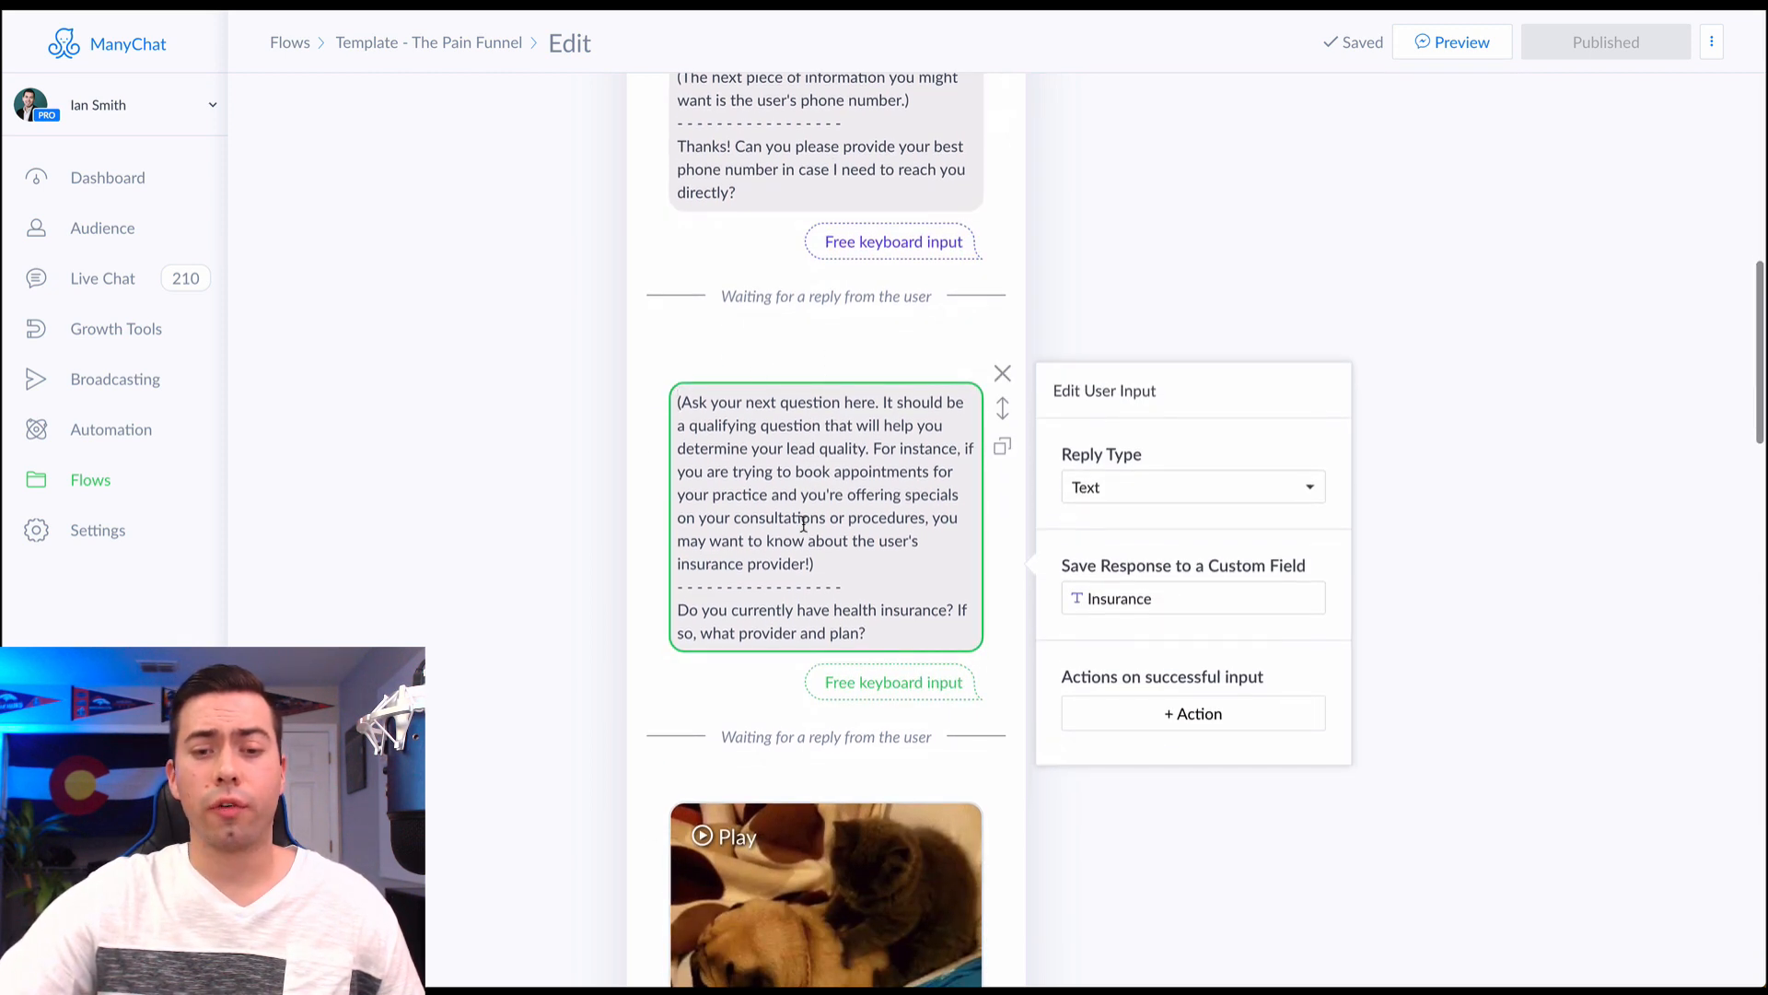
Dismiss the insurance input panel and start the cat-and-pug GIF
scroll(down, 3)
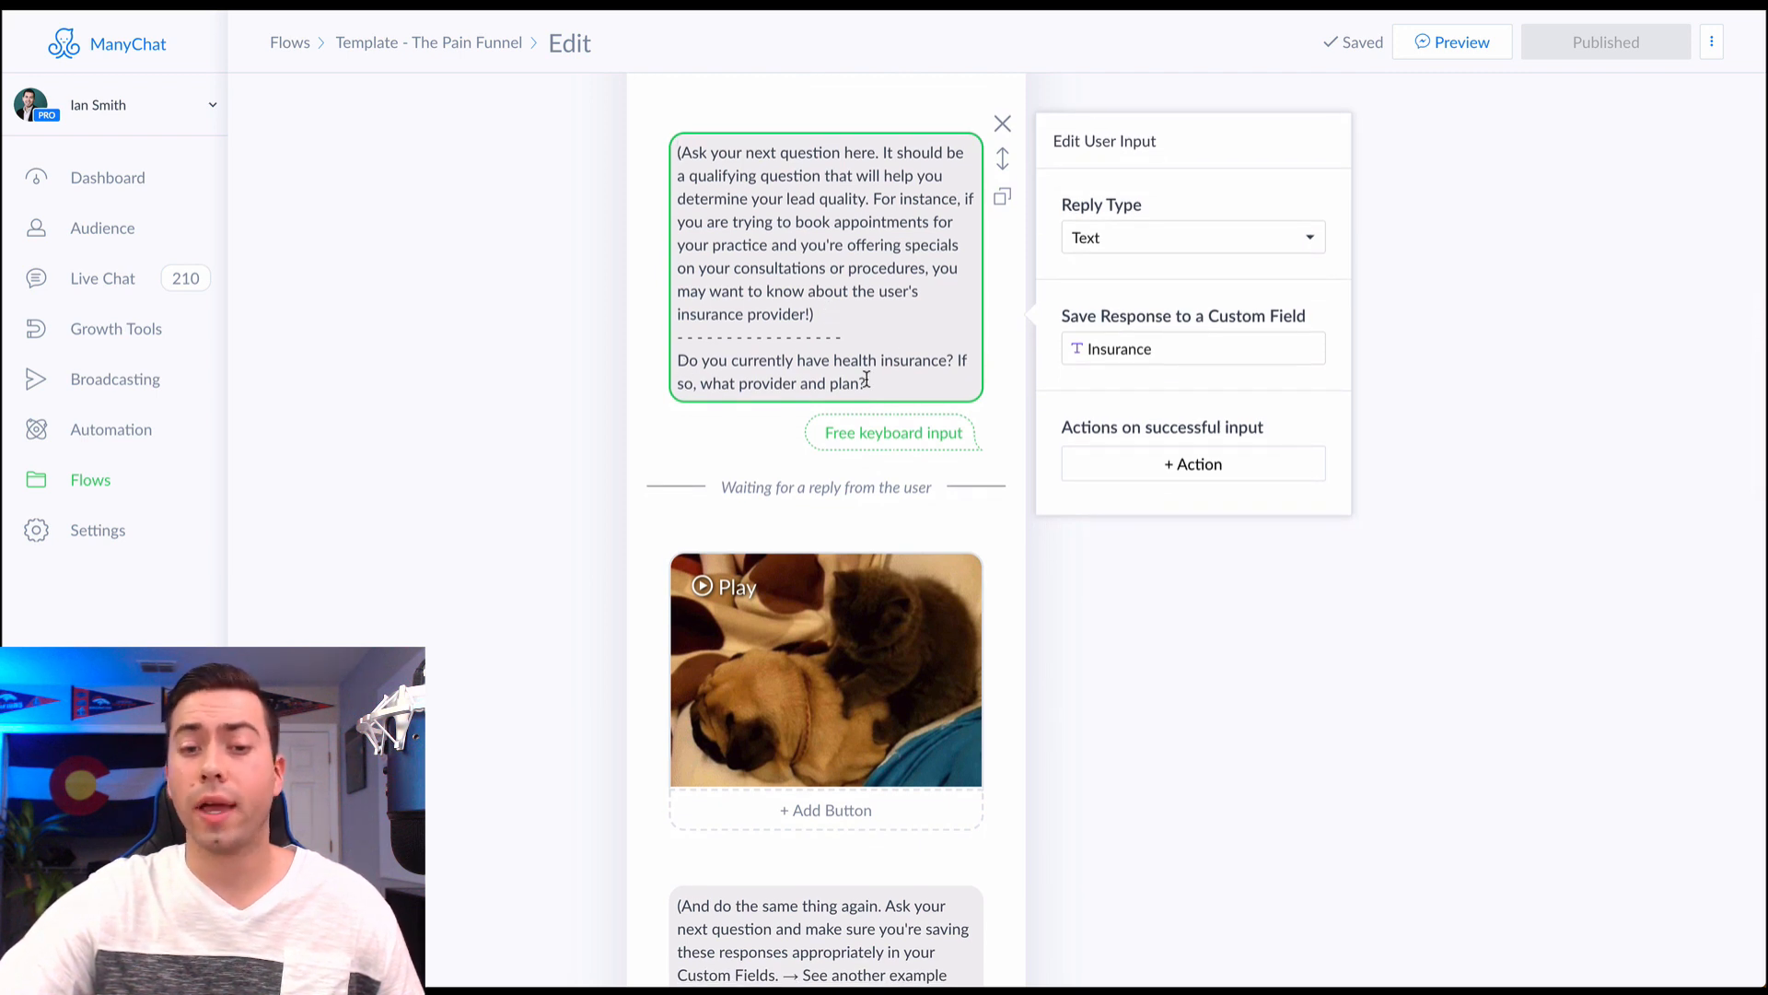
drag(717, 199, 843, 337)
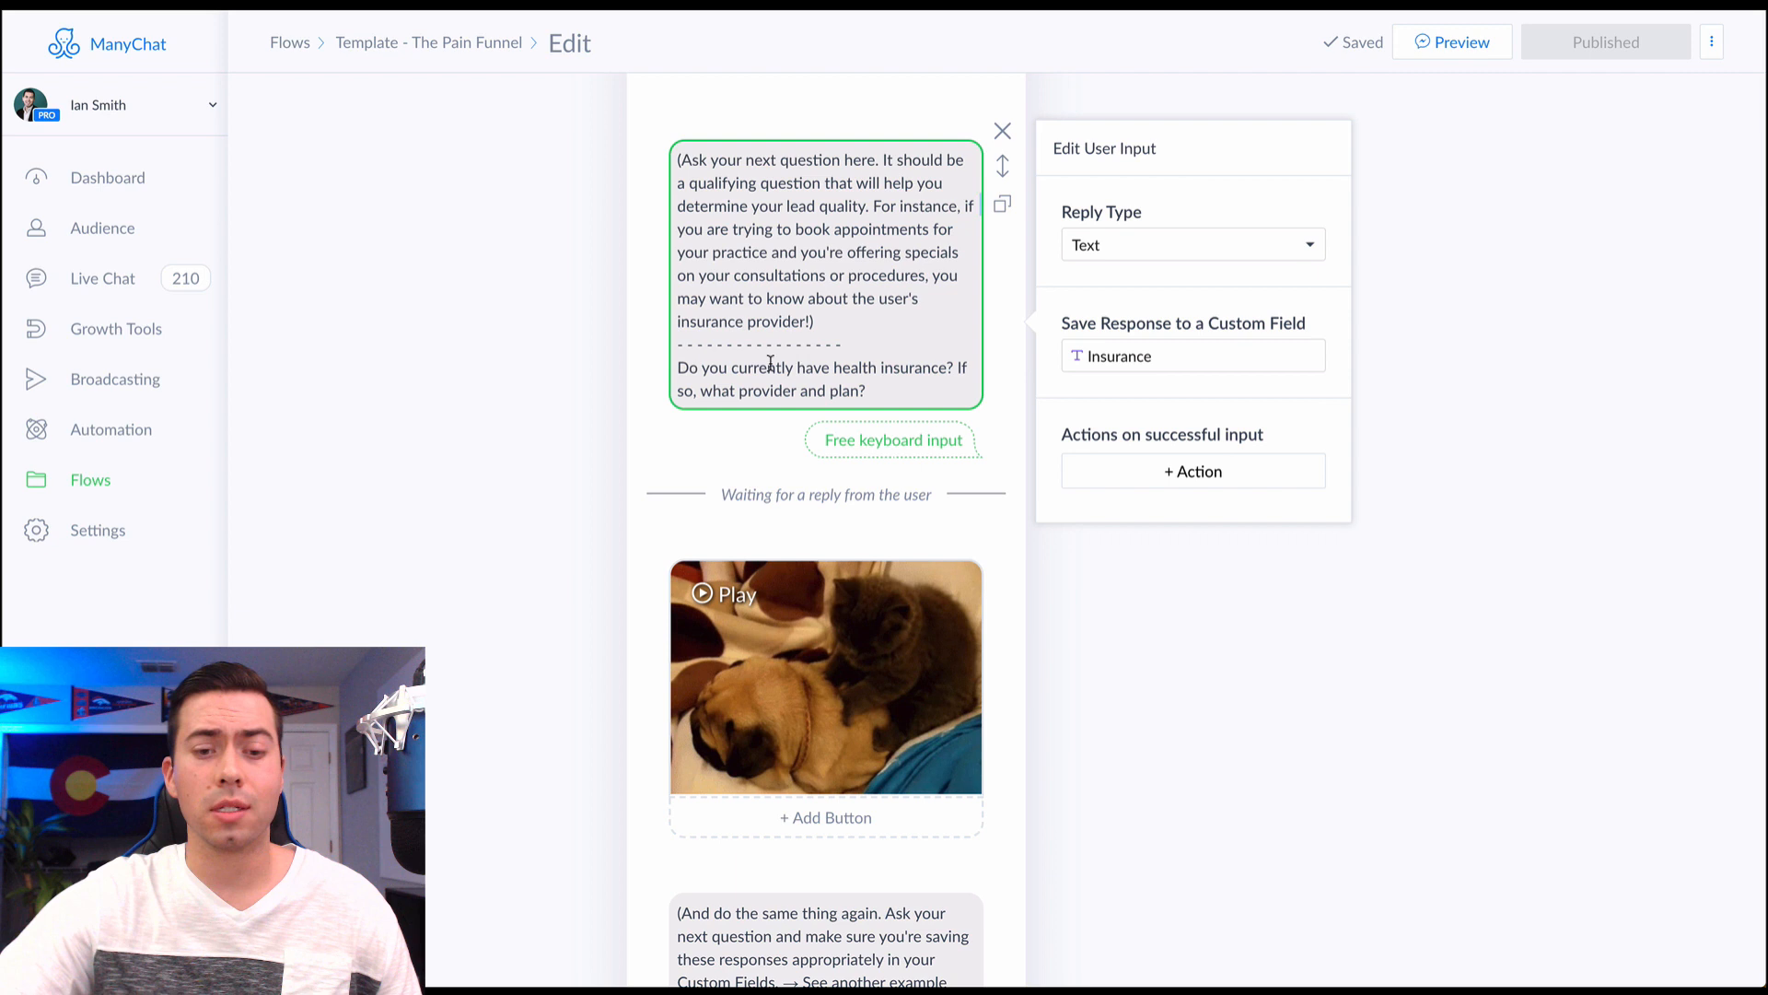
scroll(down, 3)
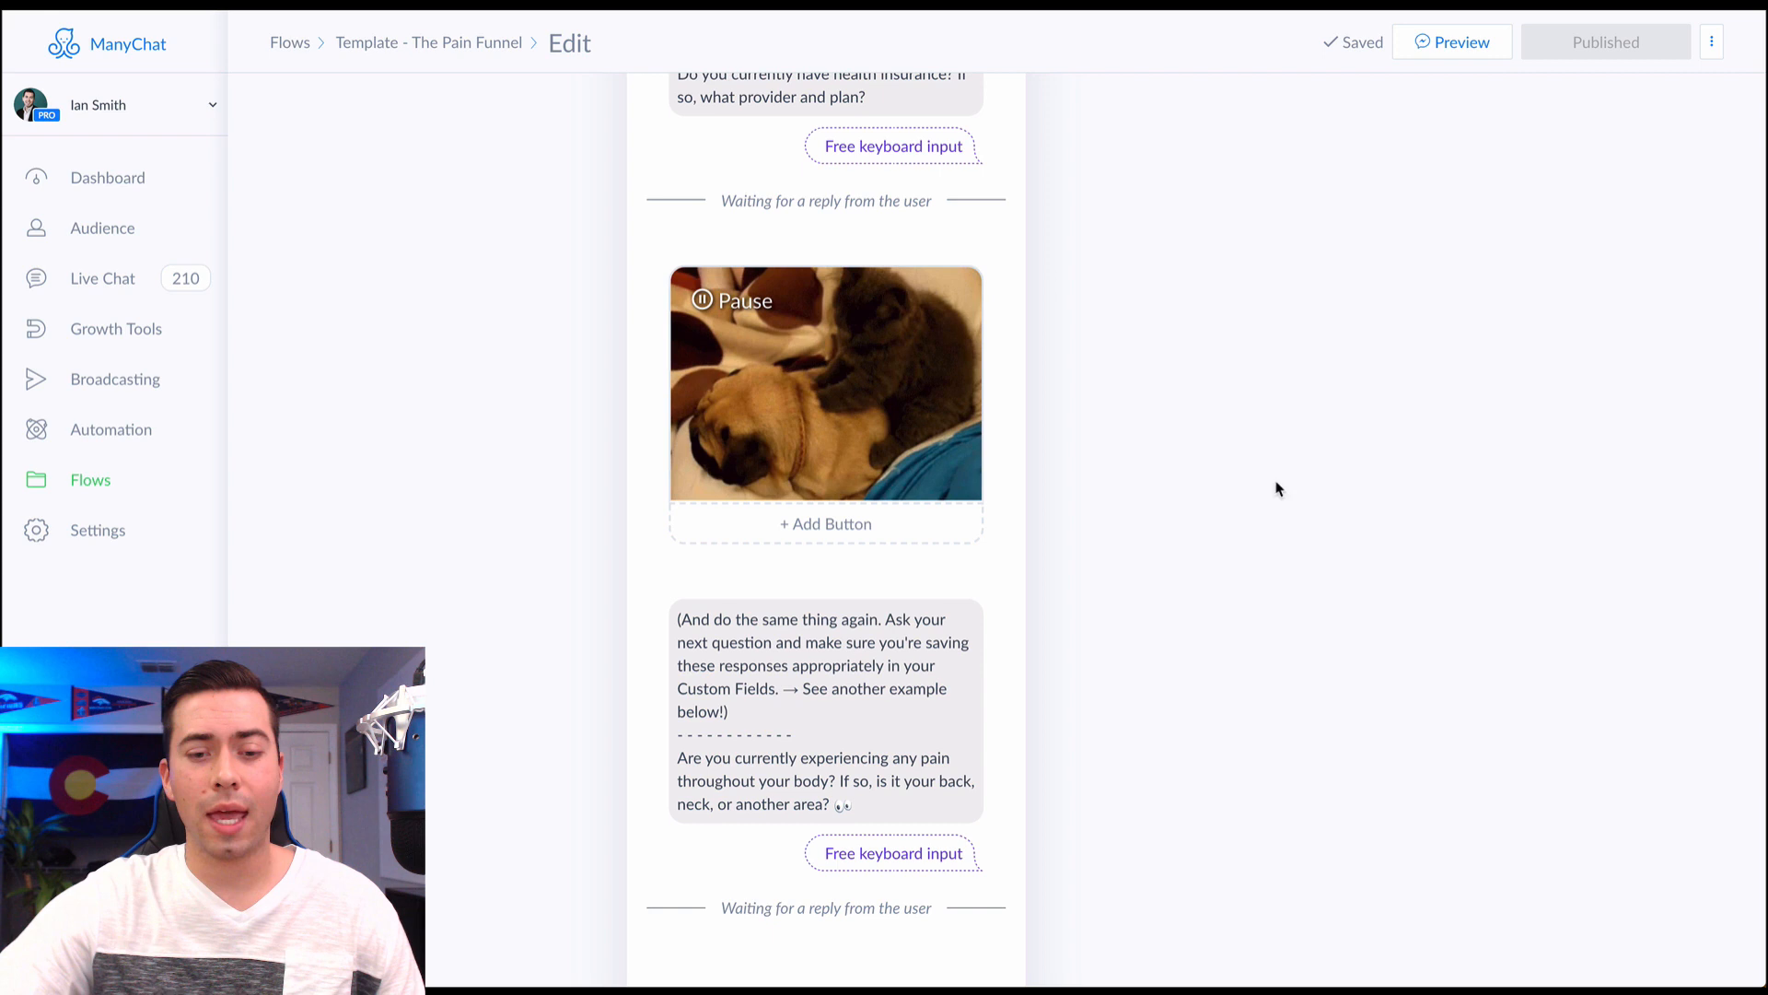
Pause the cat-and-pug GIF and open the pain question's Pain Point input settings
click(826, 383)
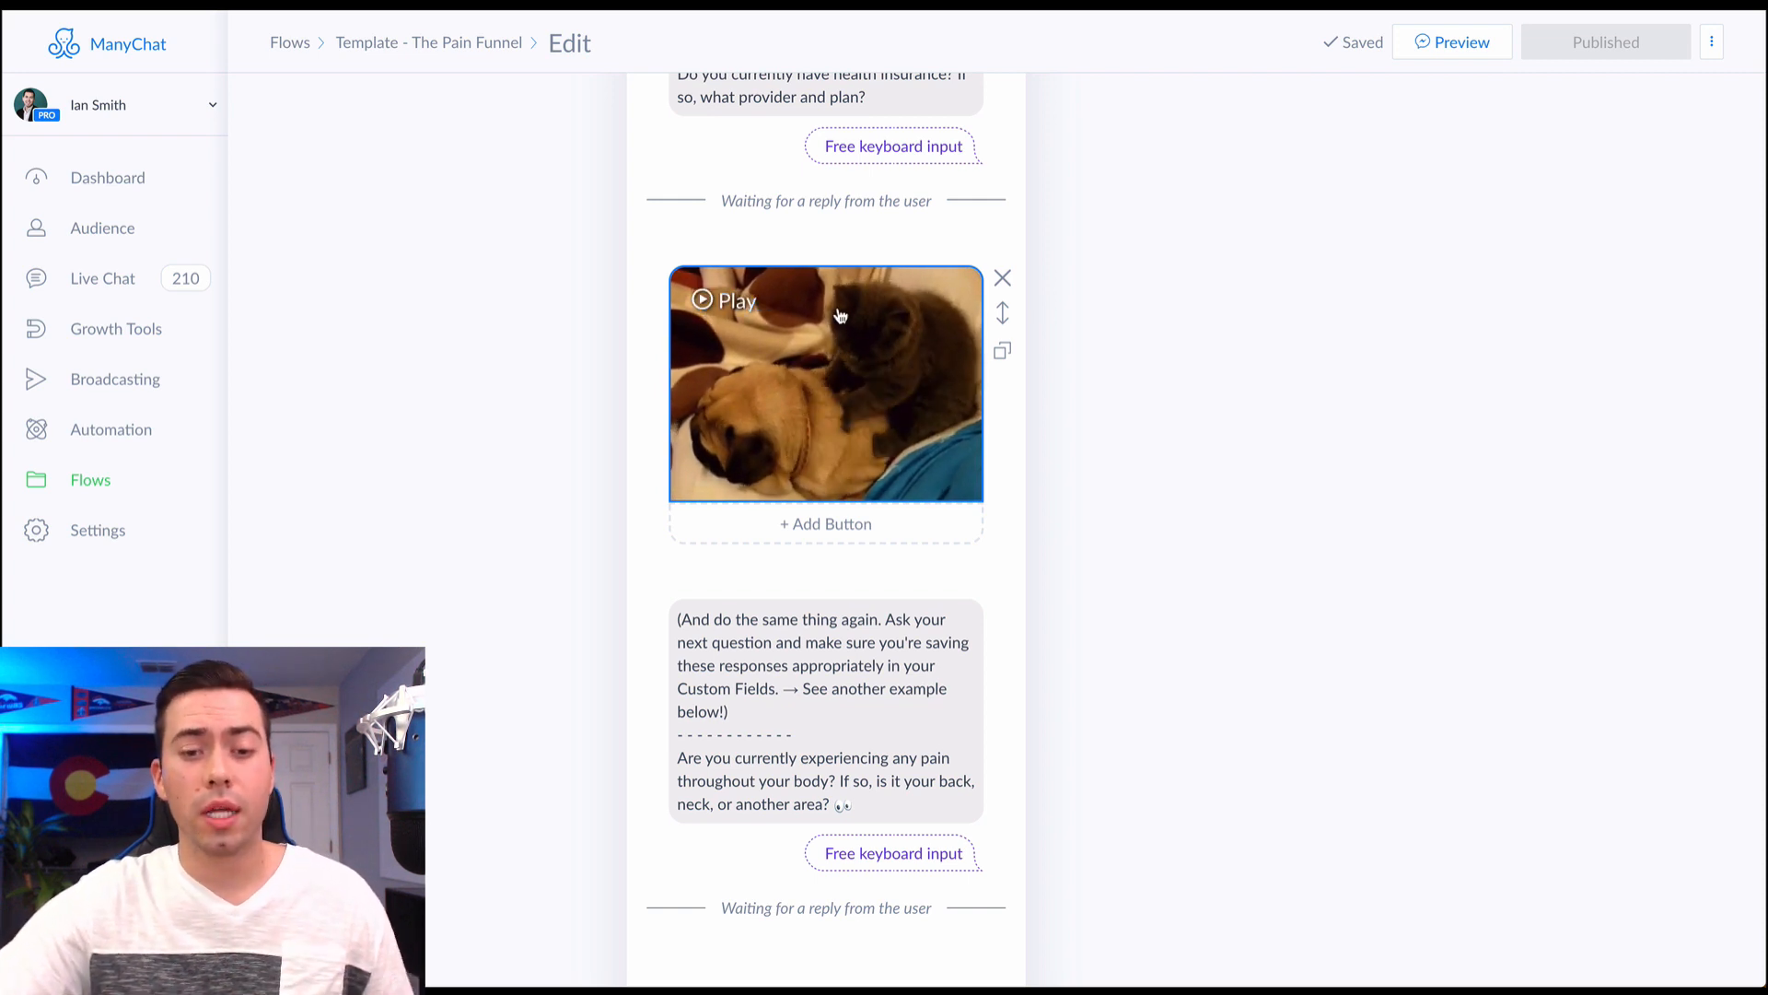
scroll(down, 3)
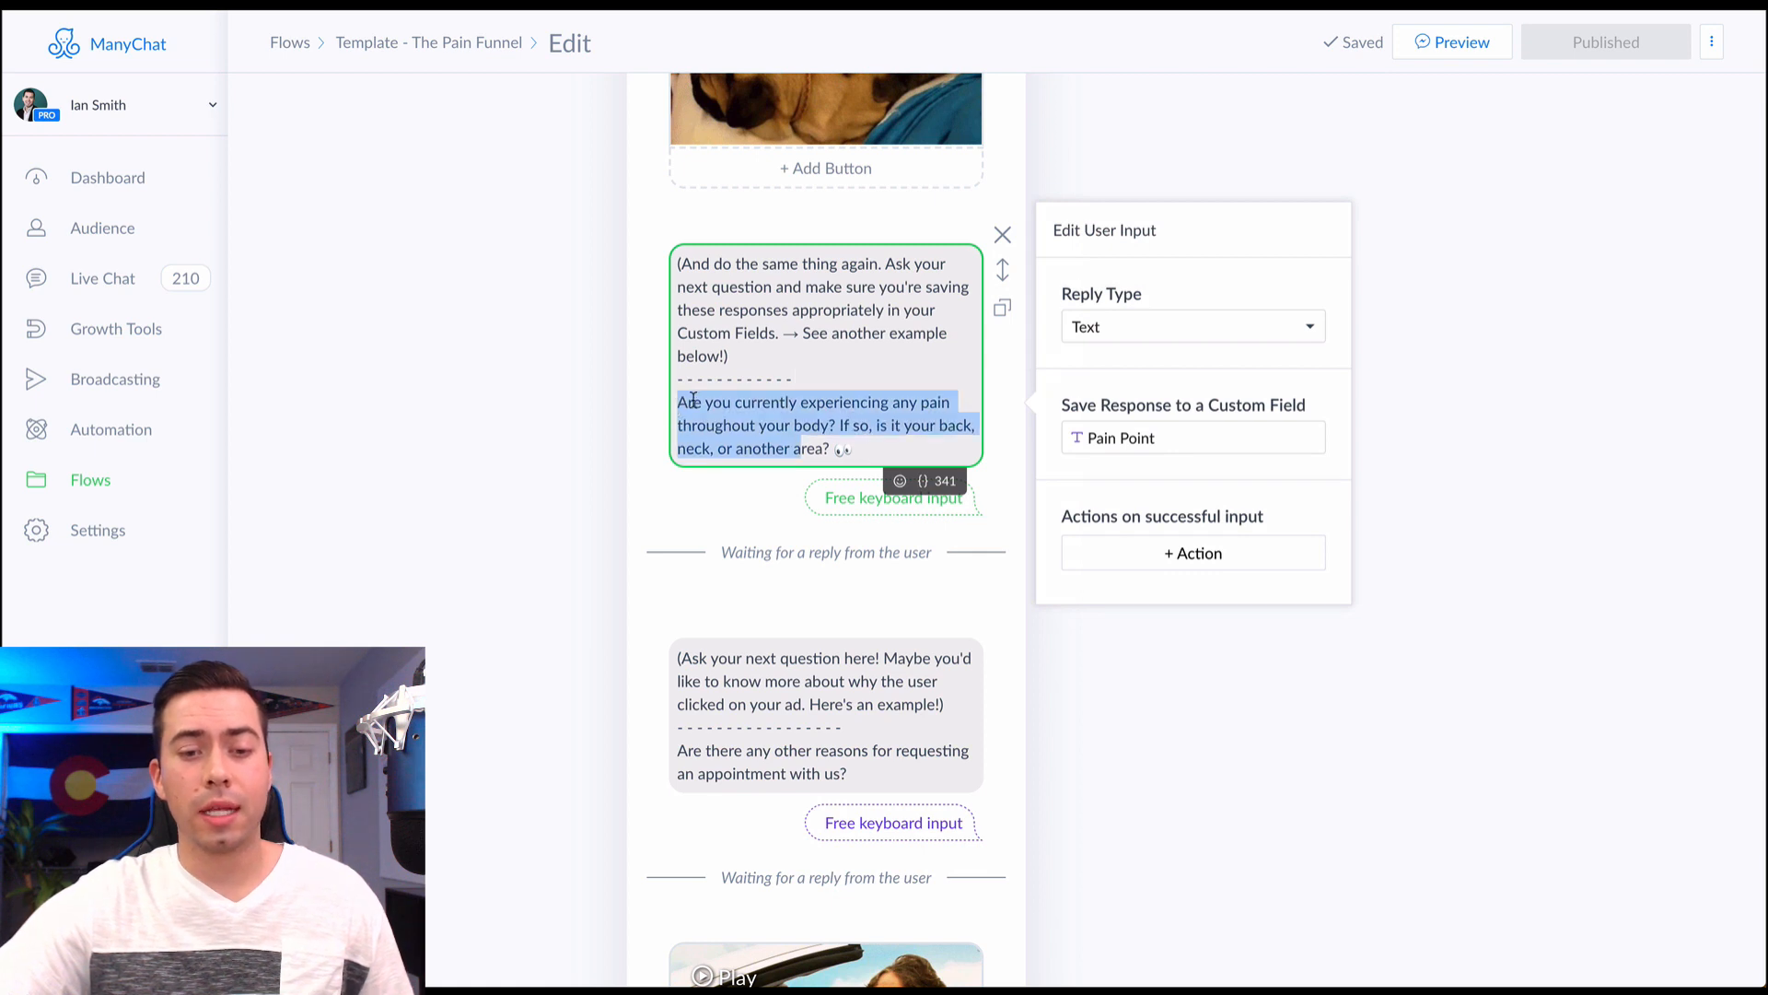
Close the pain question's input panel and play the convertible-driver GIF
click(725, 401)
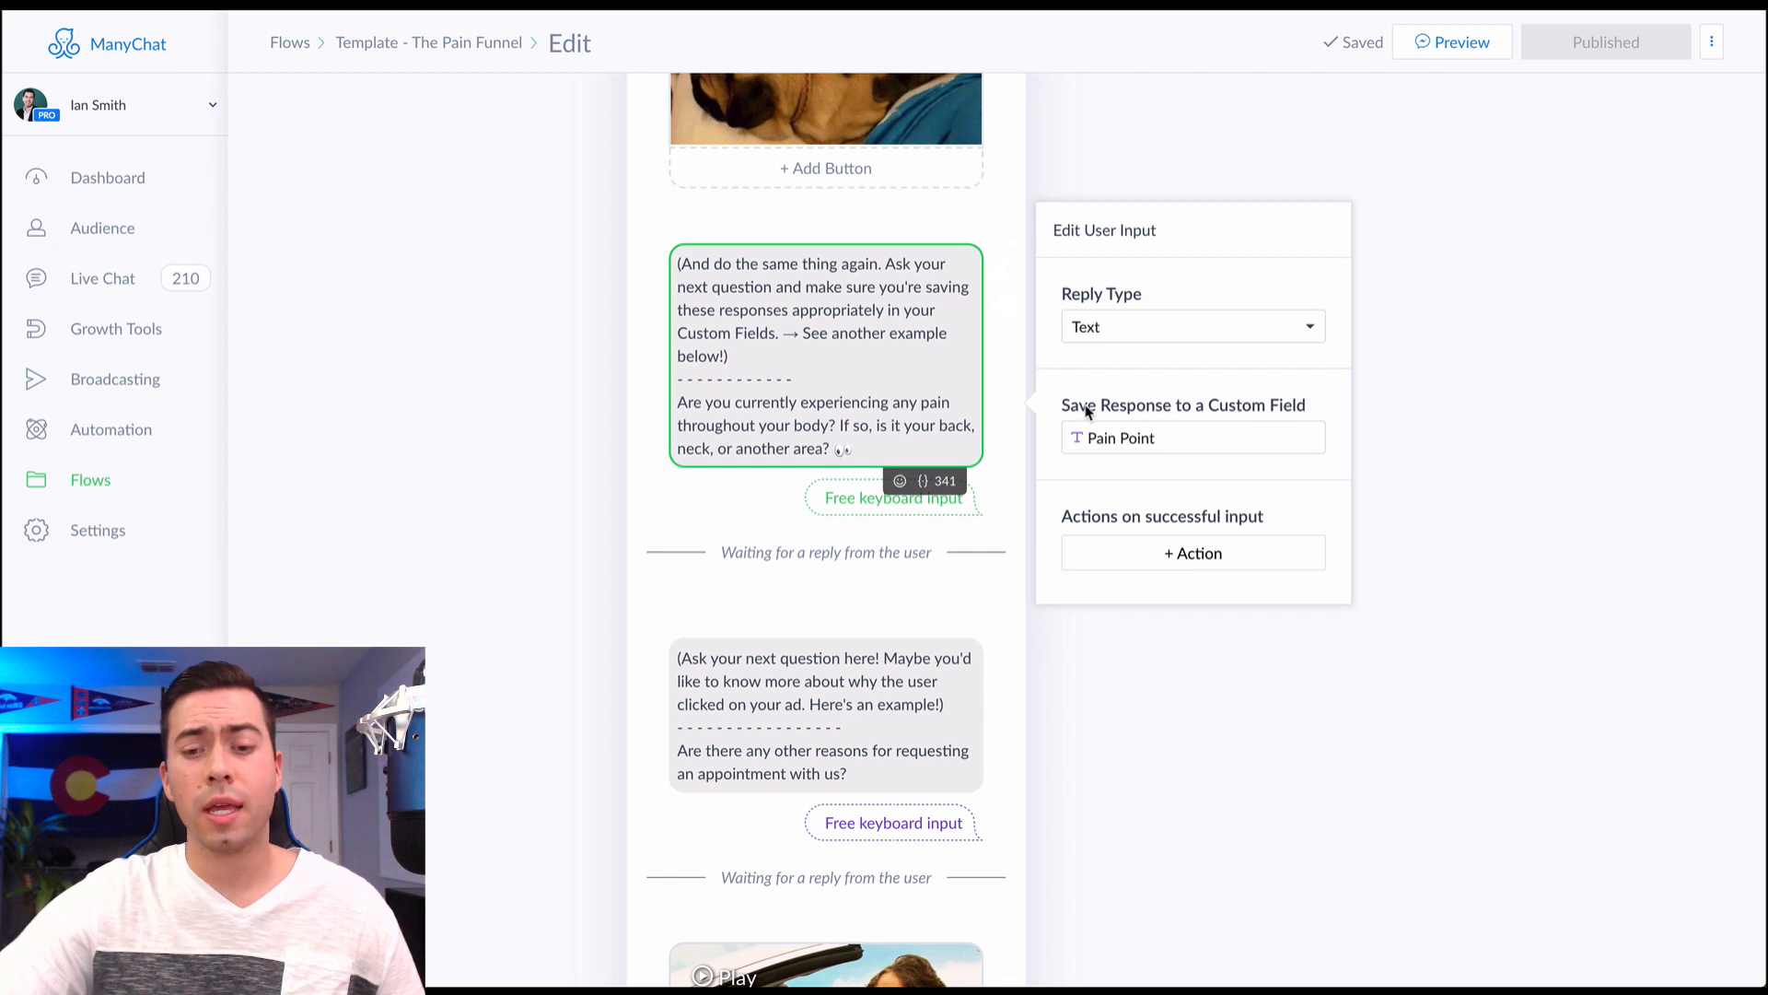
drag(1061, 406, 1241, 405)
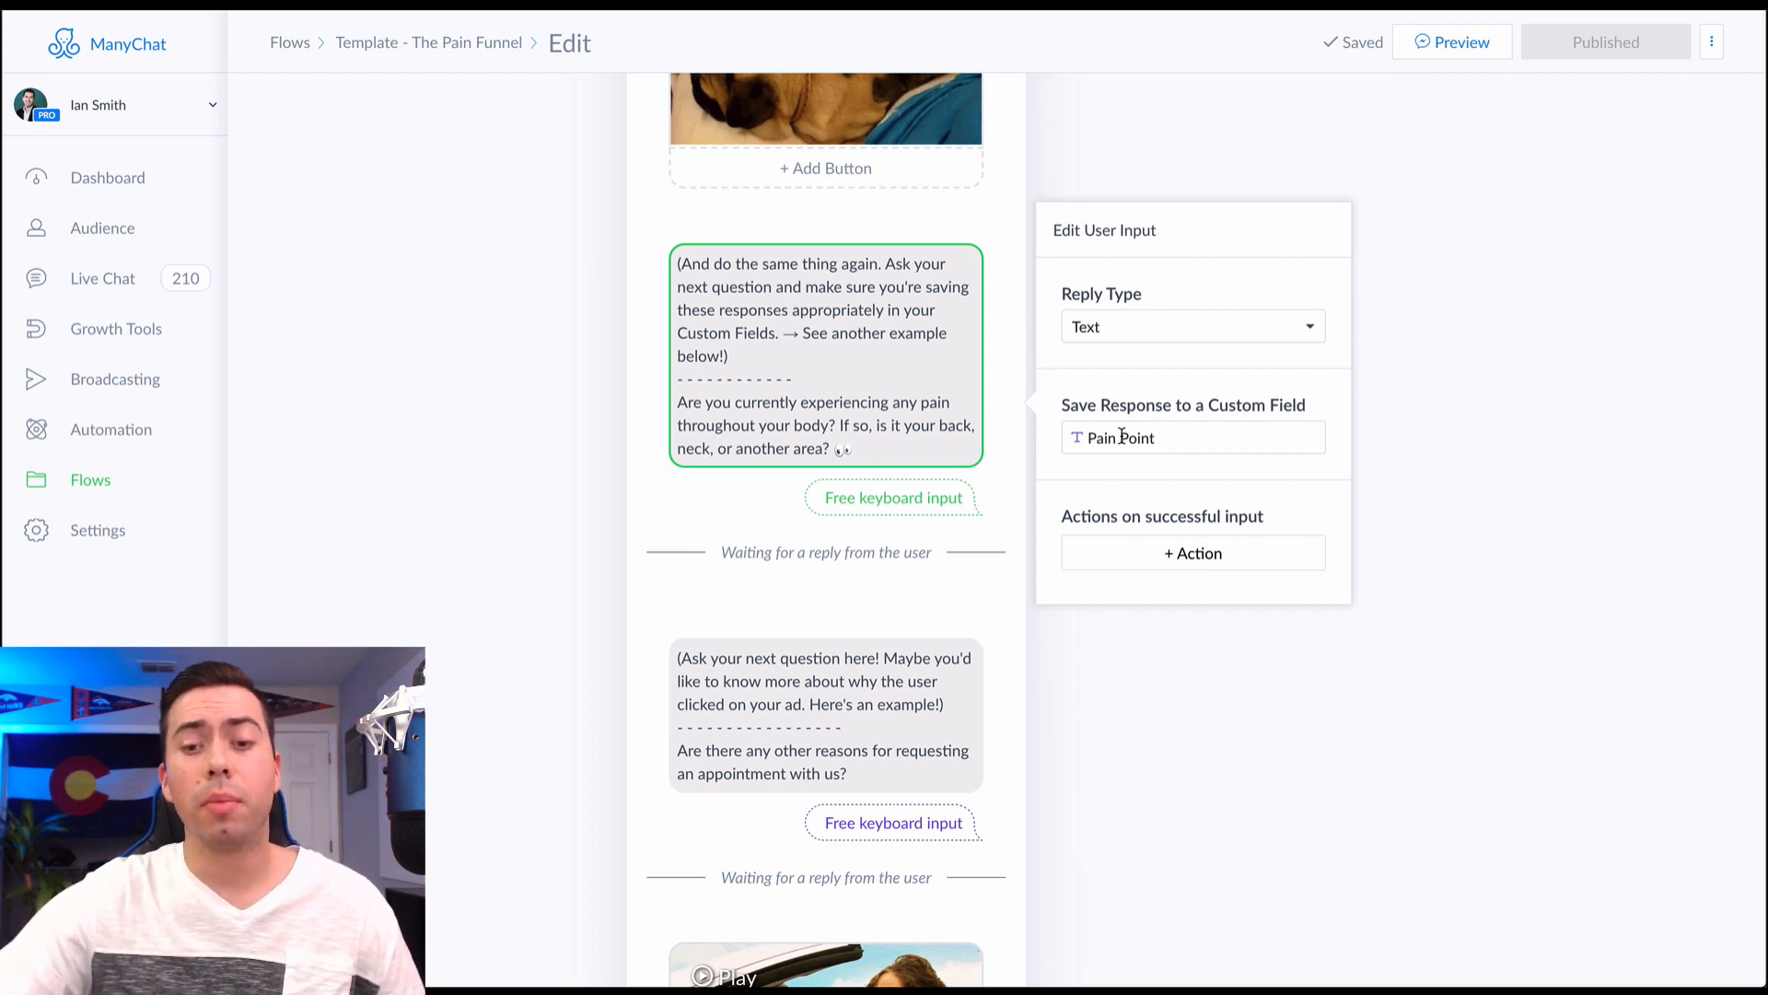
mouse_move(1131, 662)
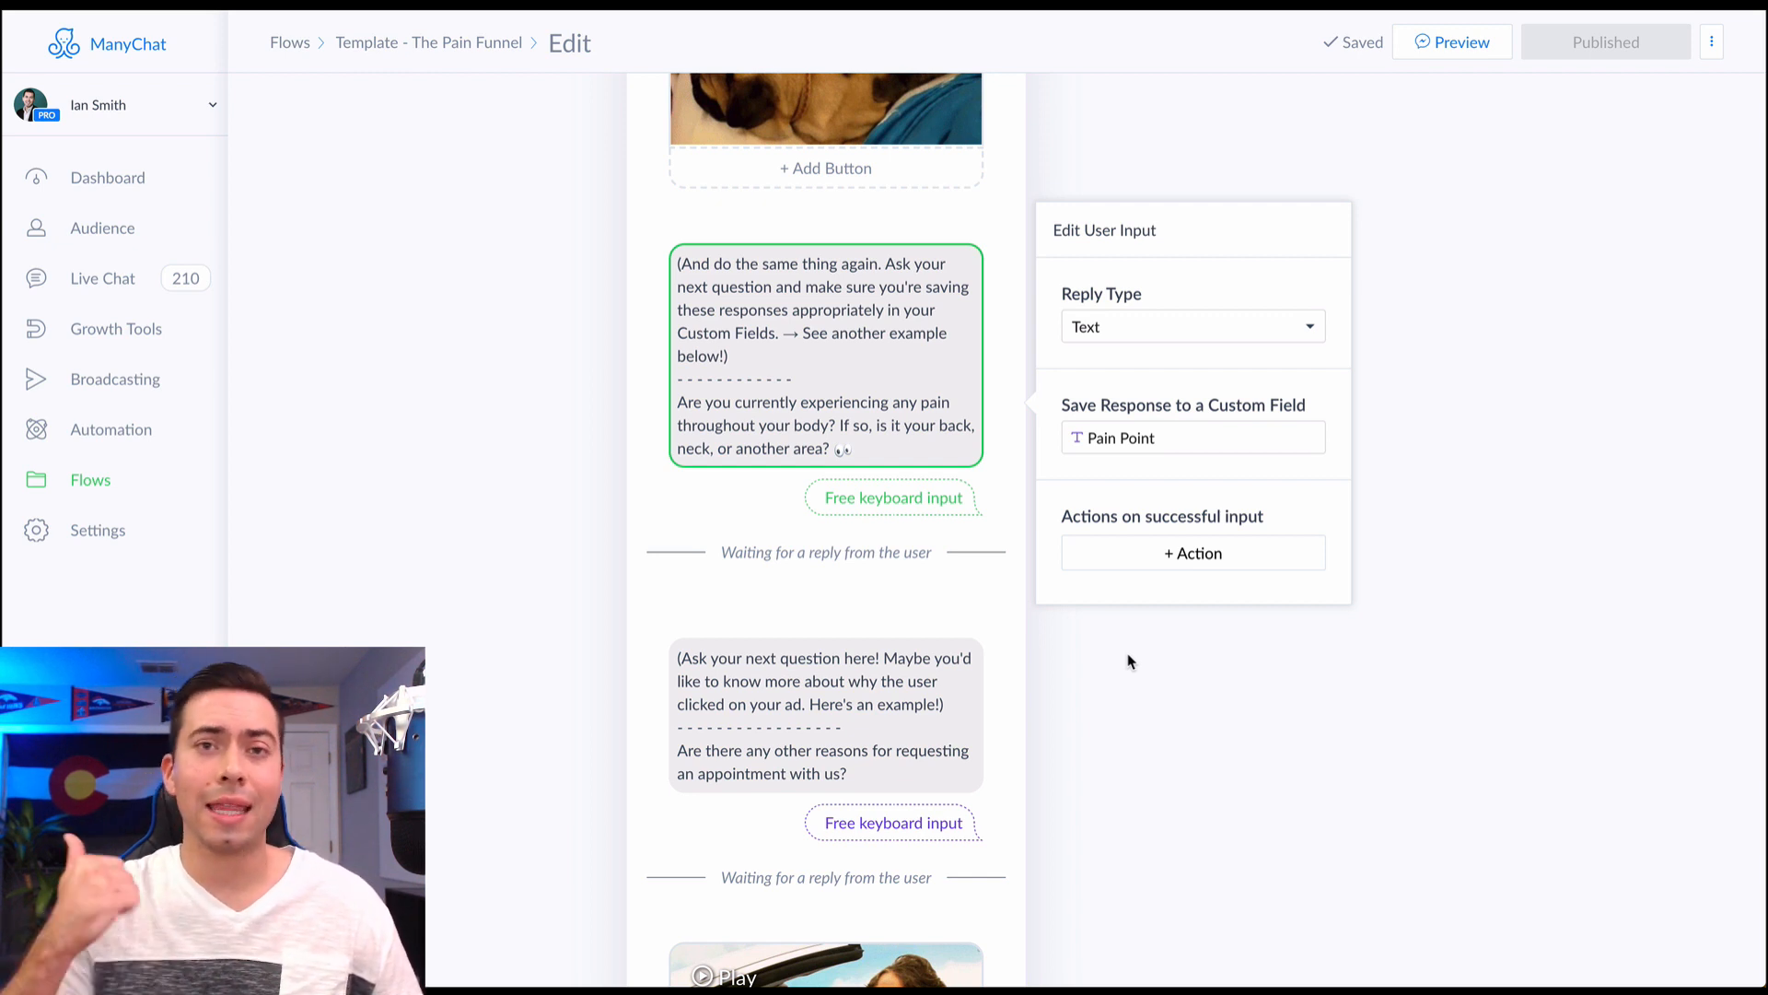
click(823, 316)
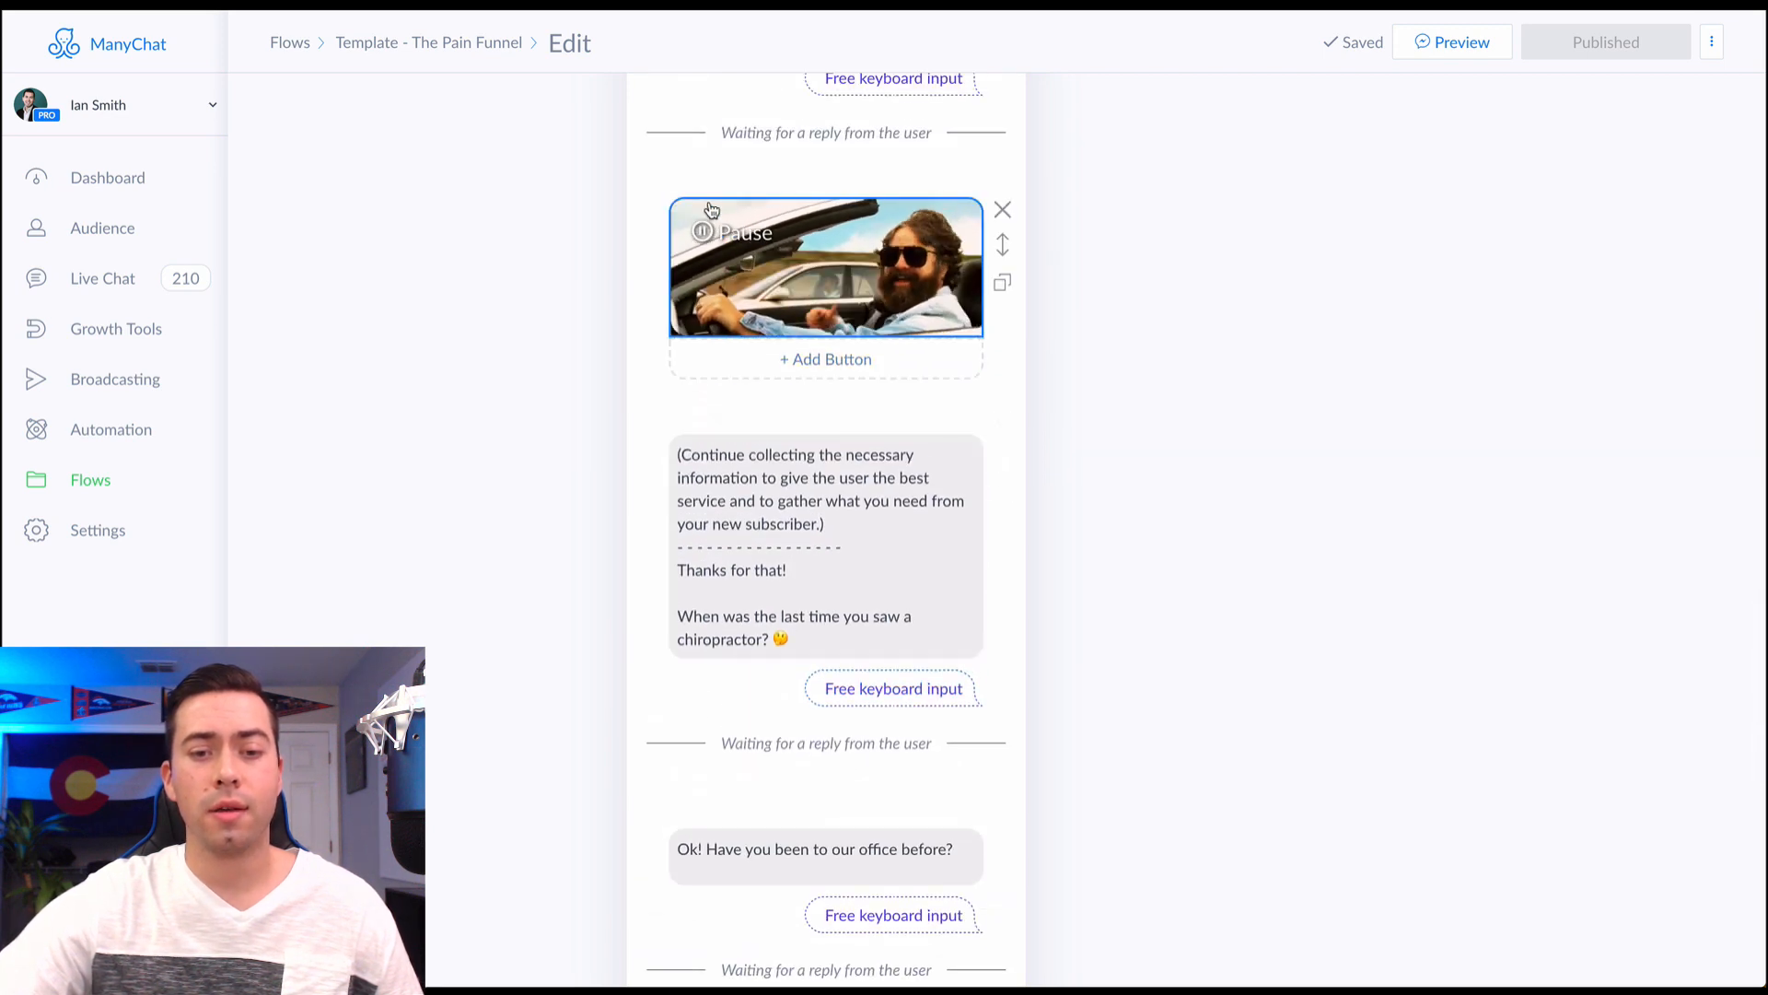
Past the chiropractor question, view the appointment question's Appt Day & Time, tag and sequence actions
scroll(down, 3)
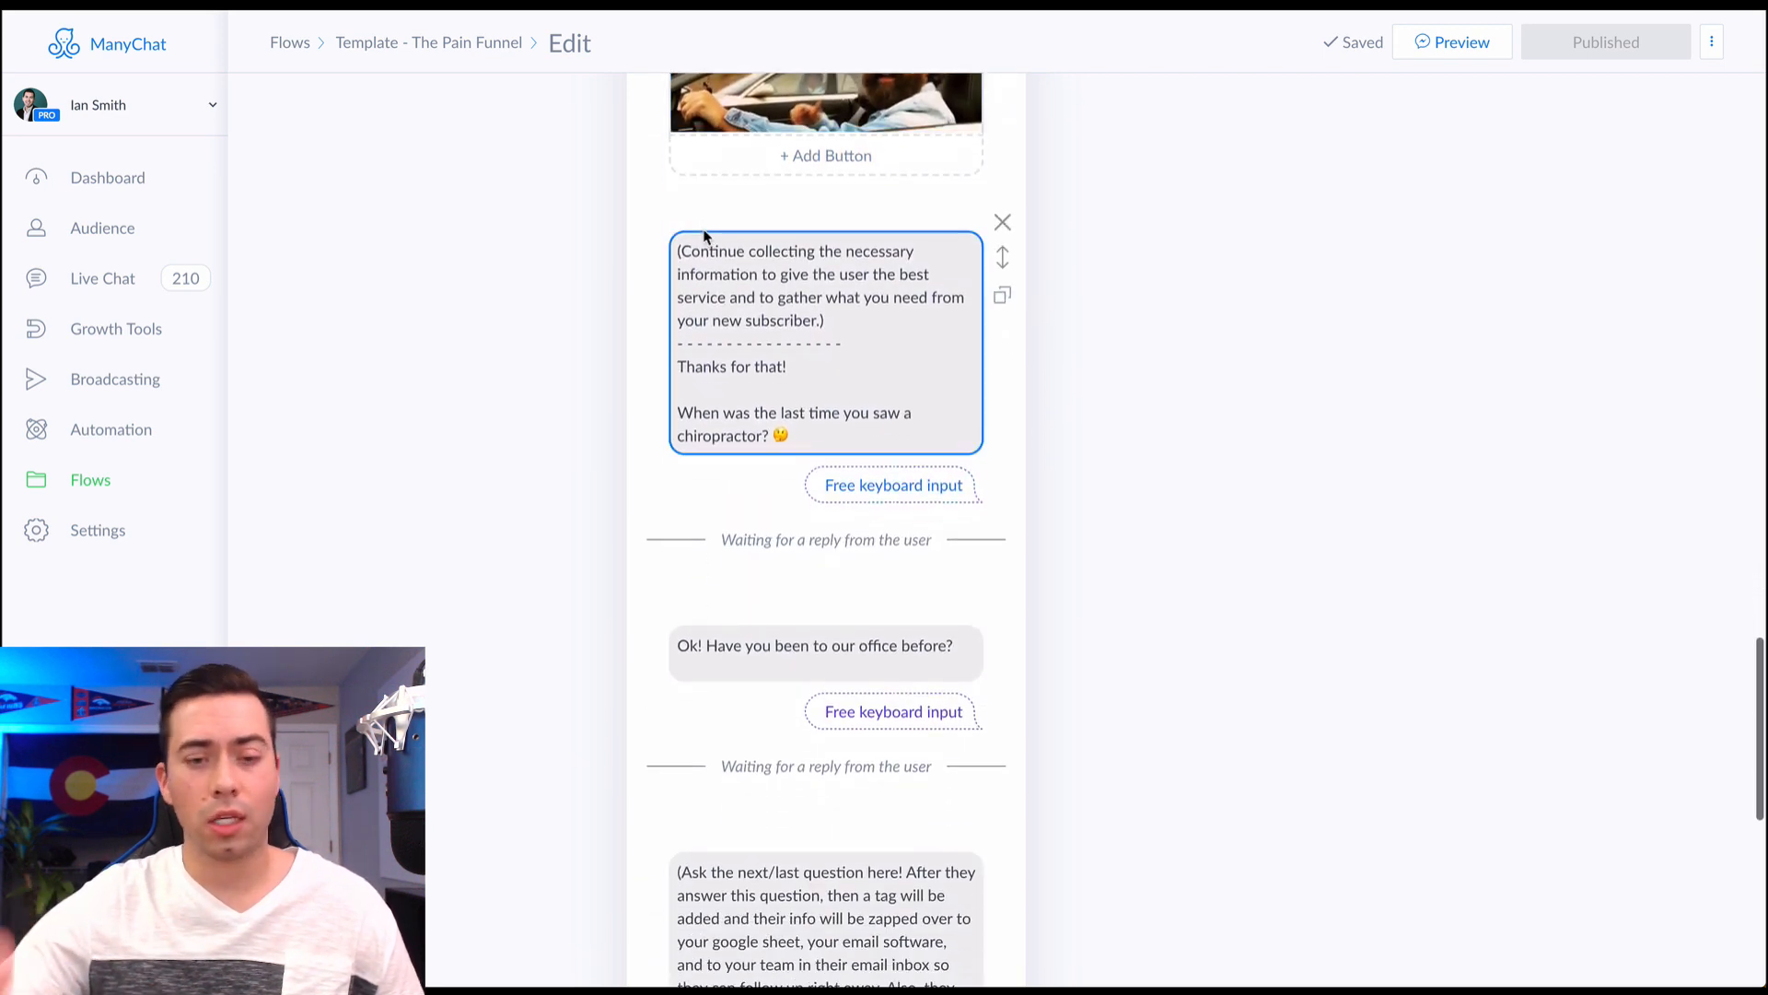
scroll(down, 3)
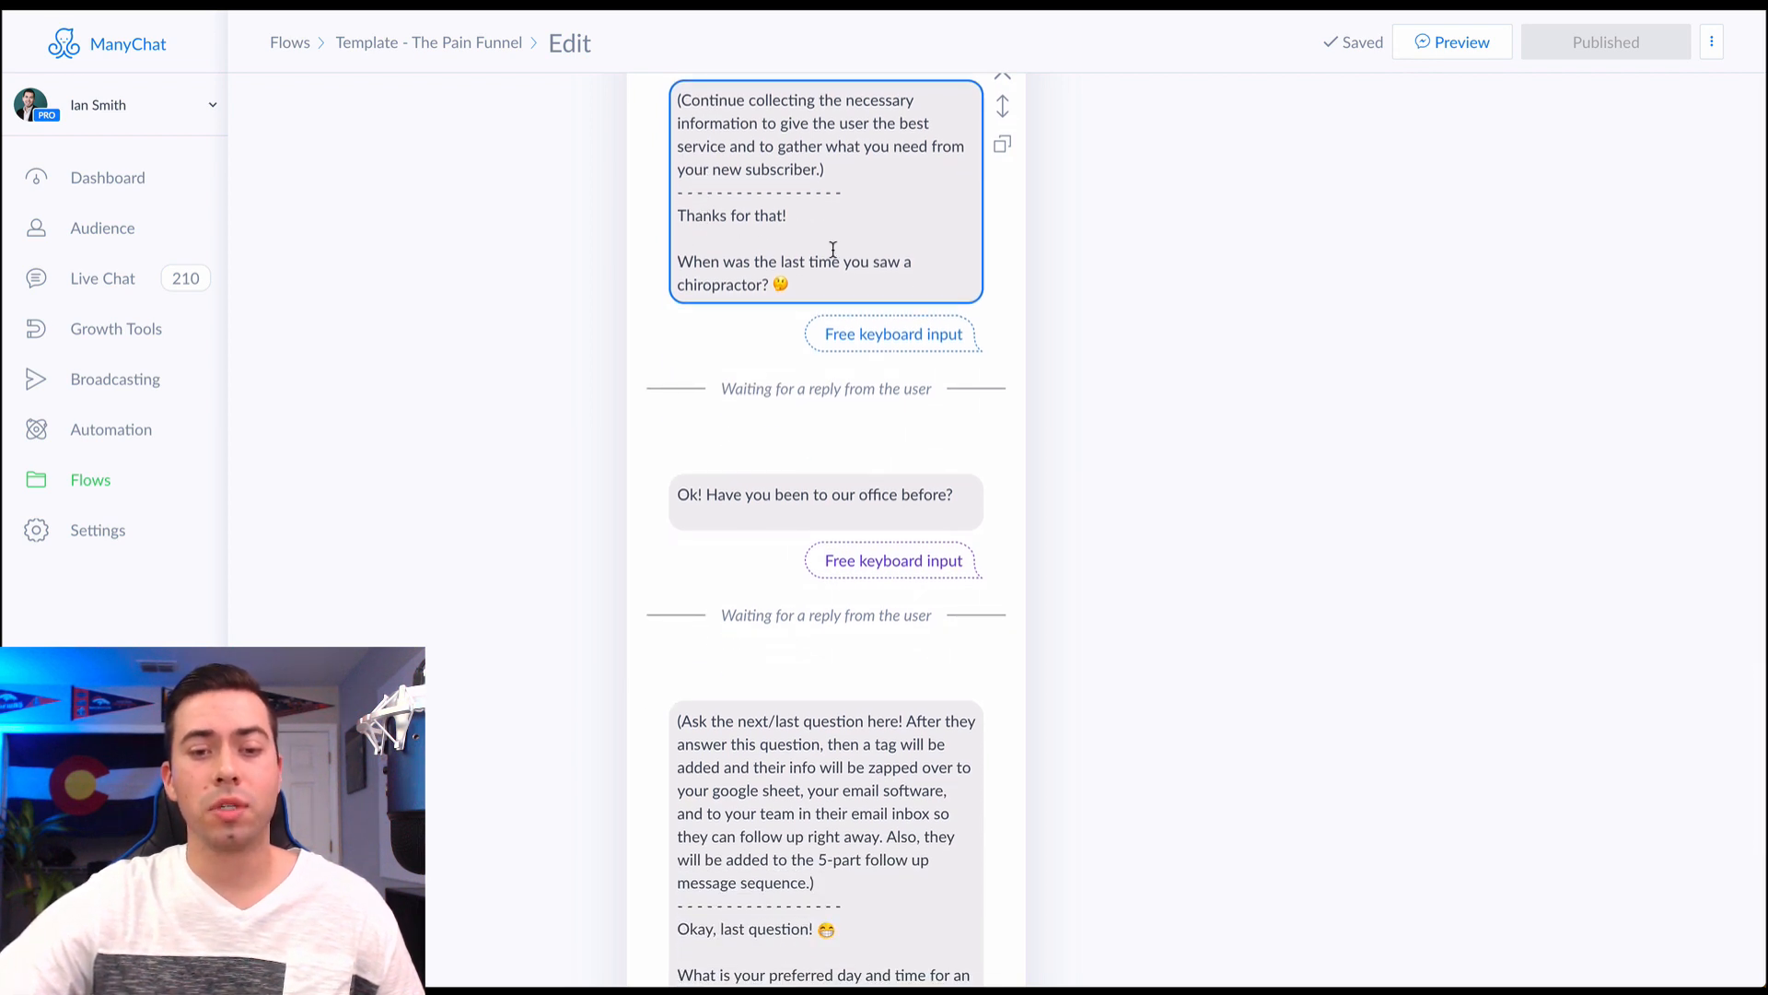
click(892, 332)
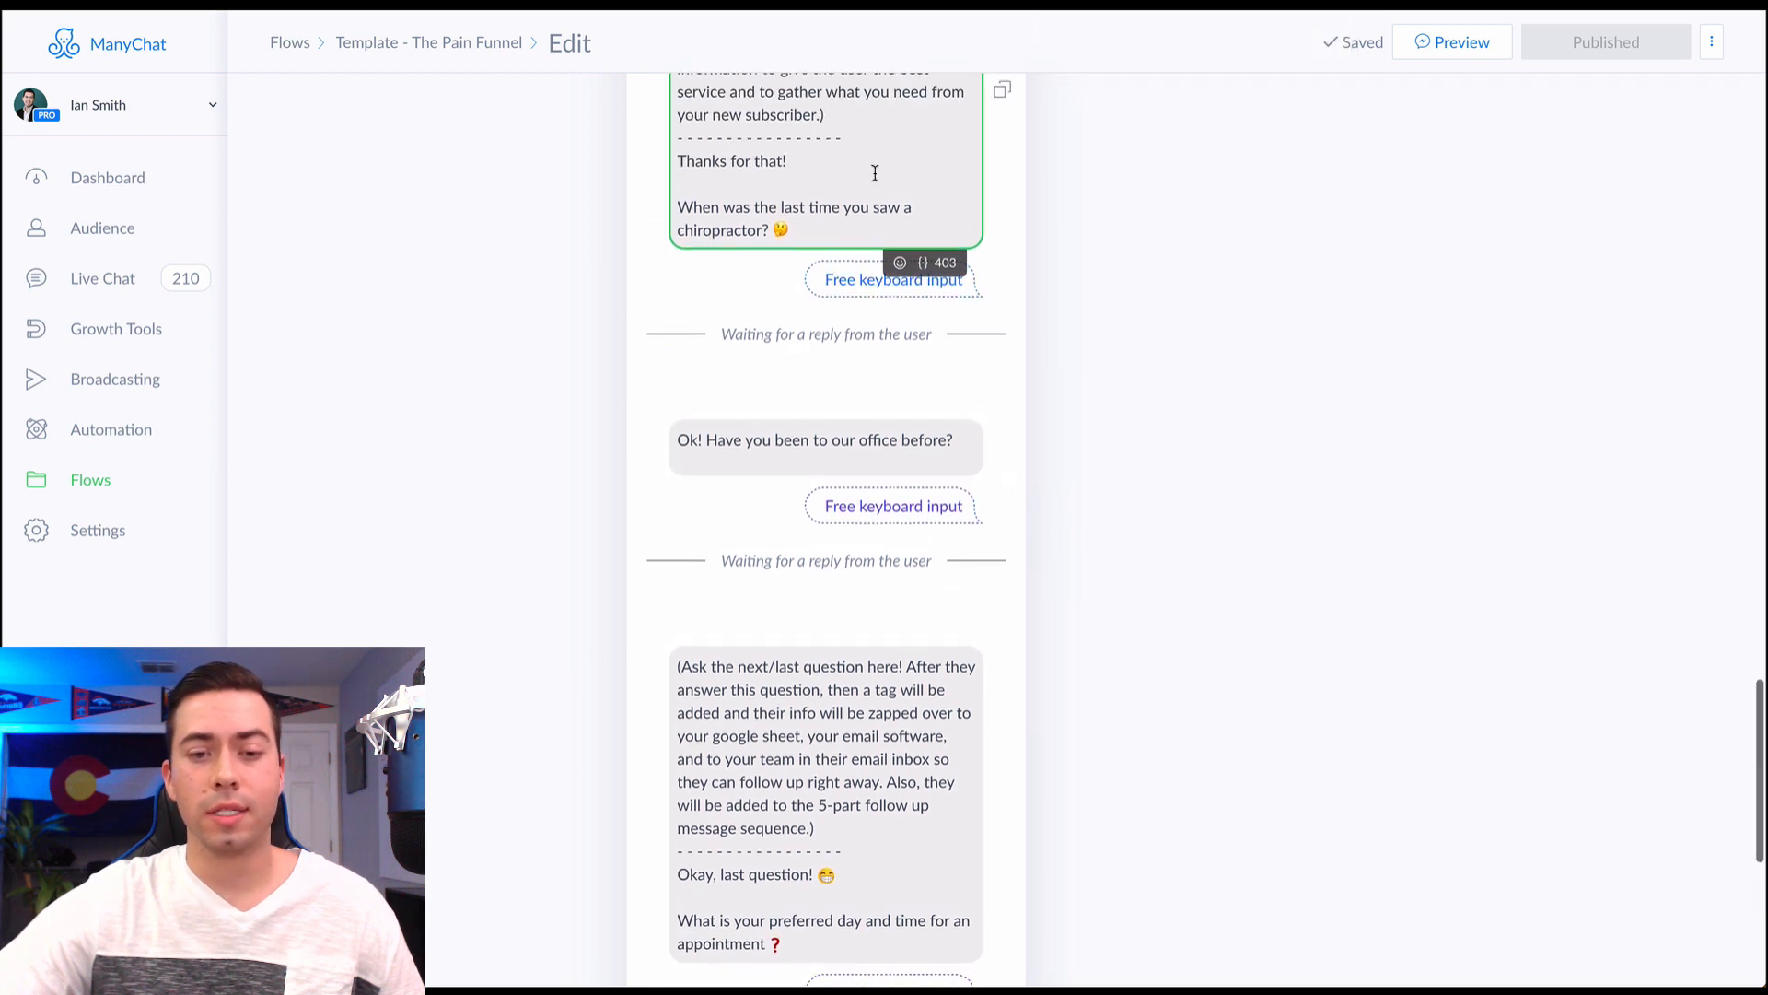
click(824, 440)
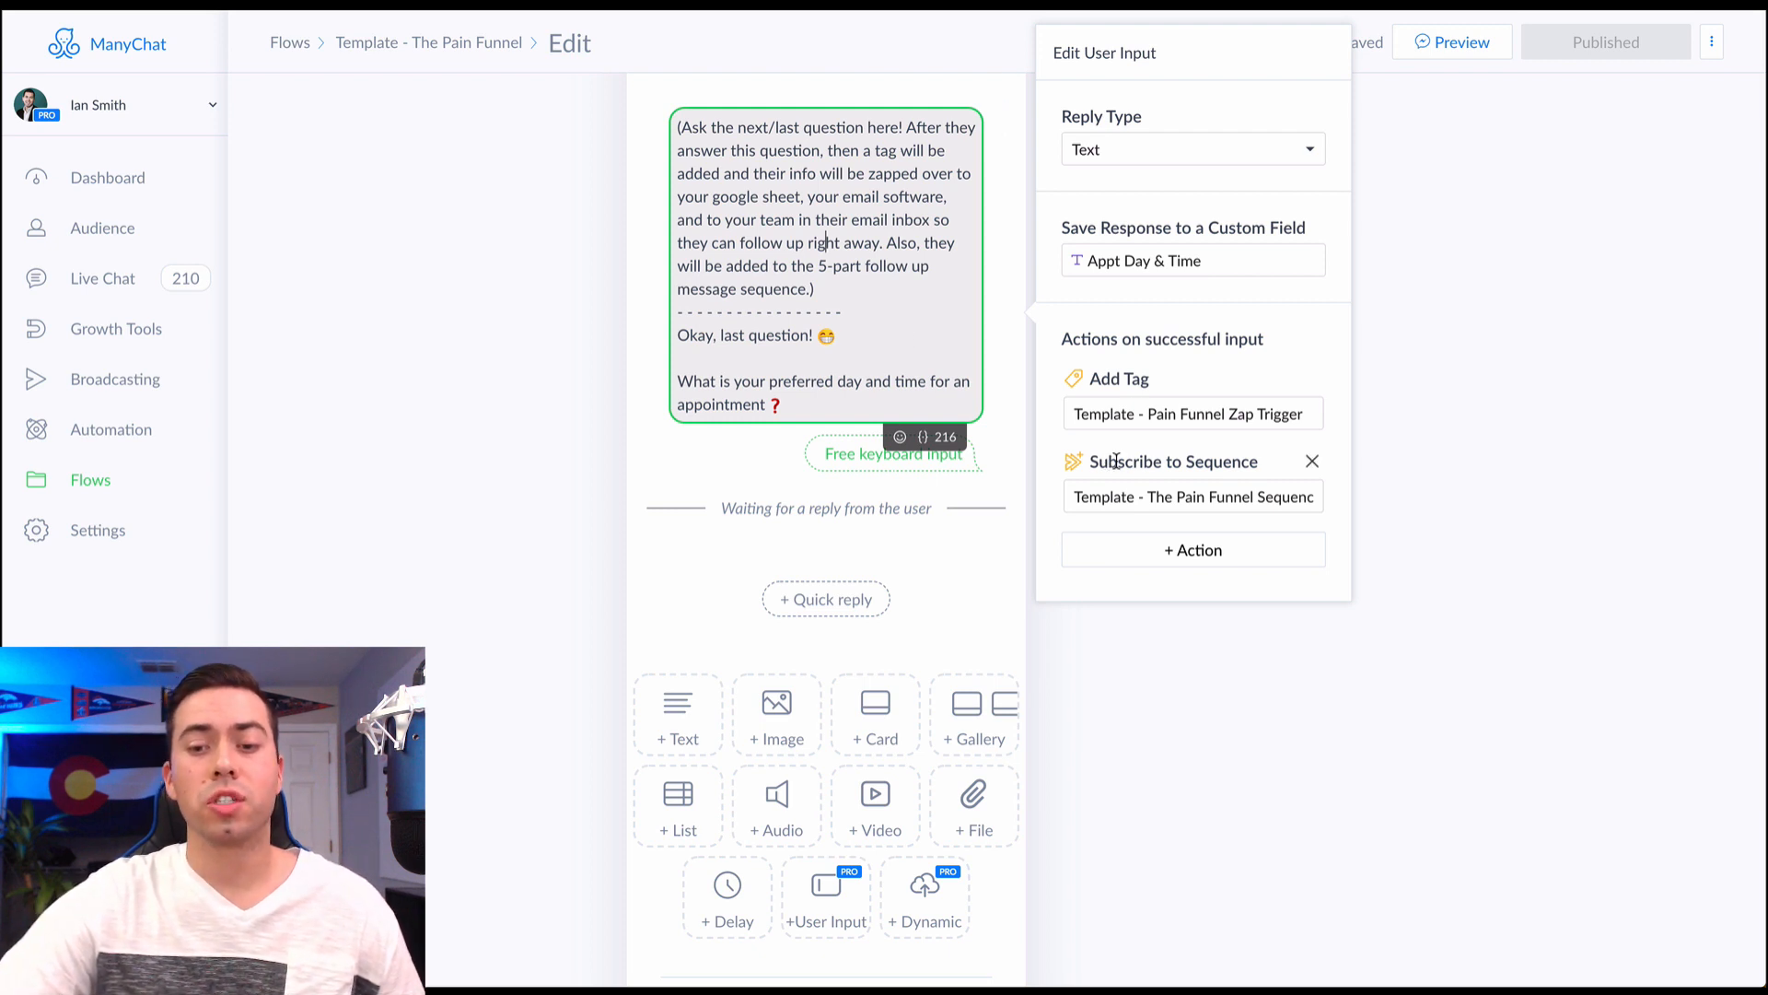
mouse_move(1210, 533)
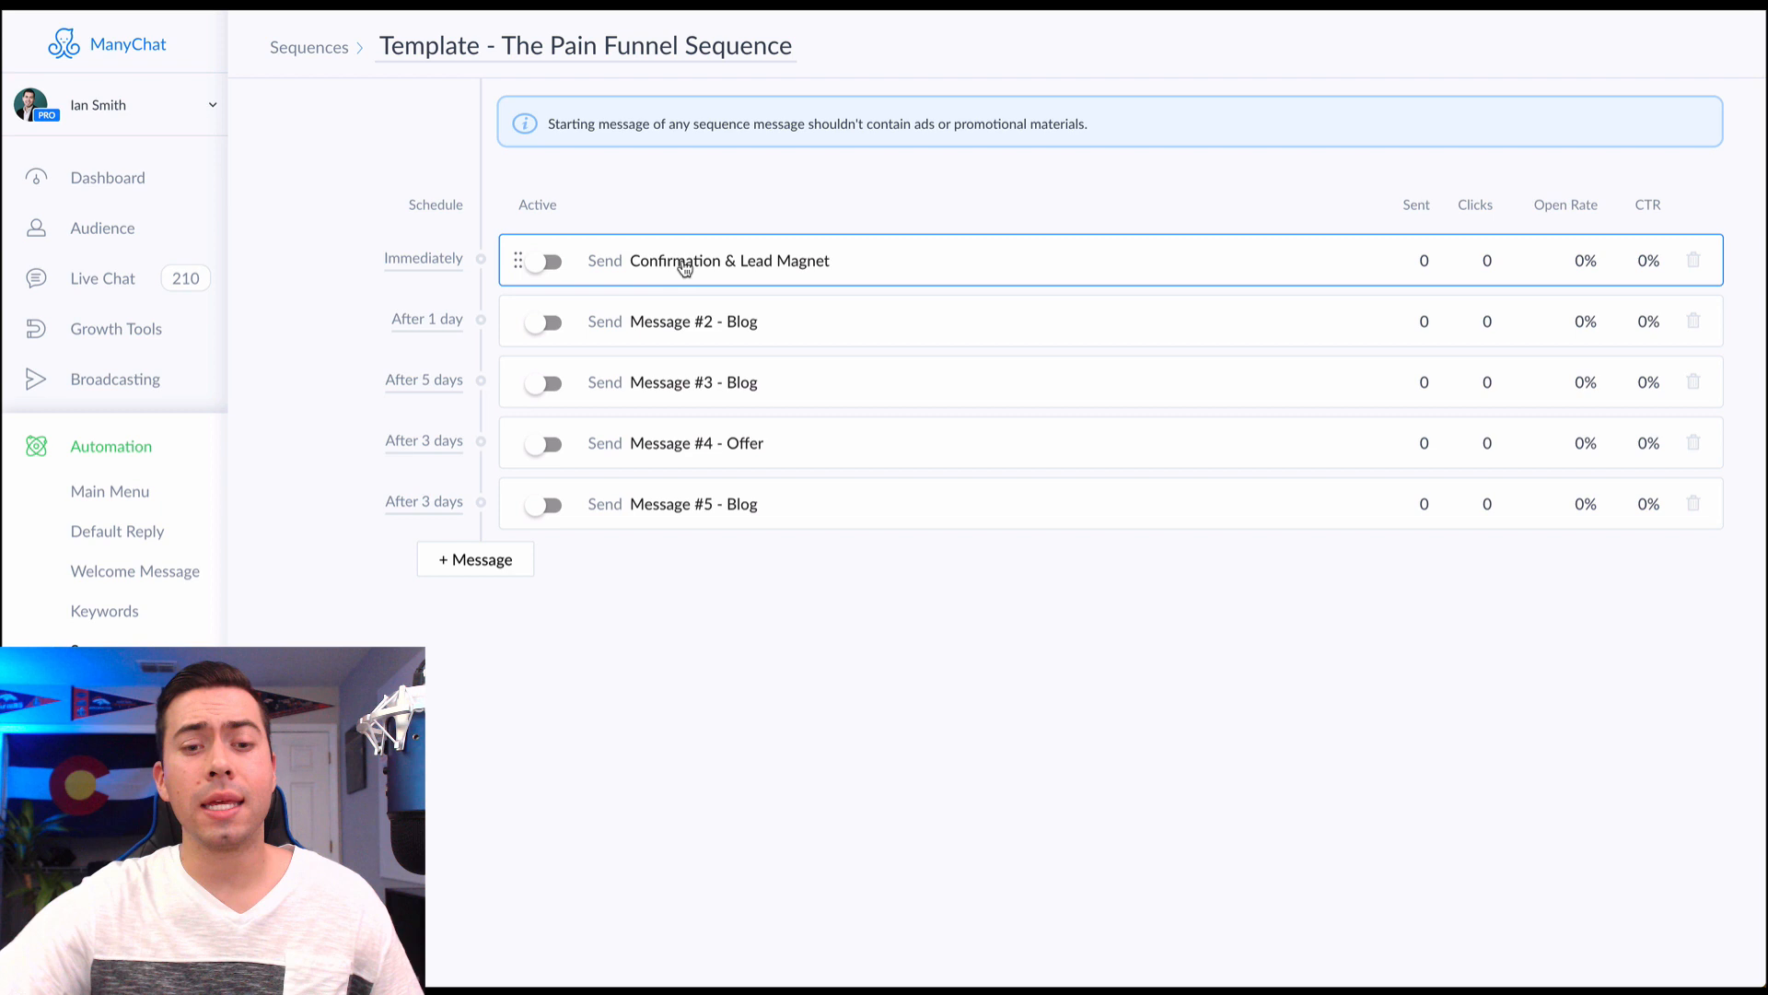
Edit the Confirmation & Lead Magnet message and inspect its Get Free Offer button settings
click(729, 261)
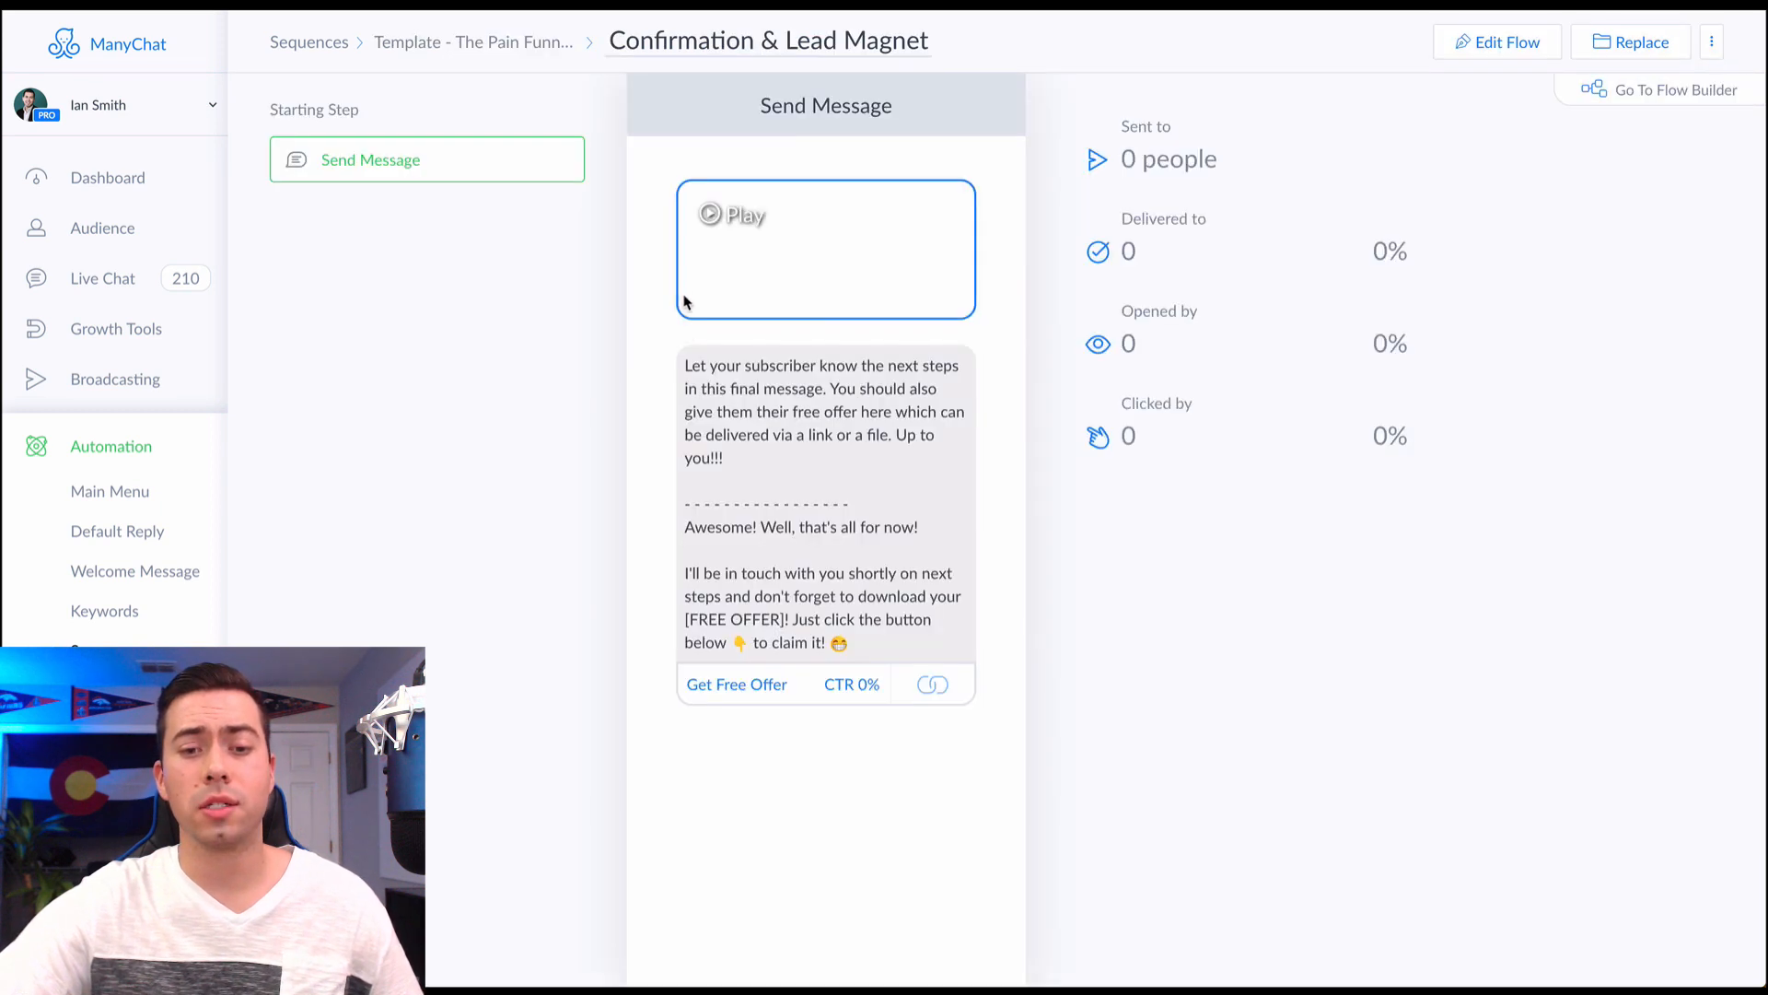
click(1496, 41)
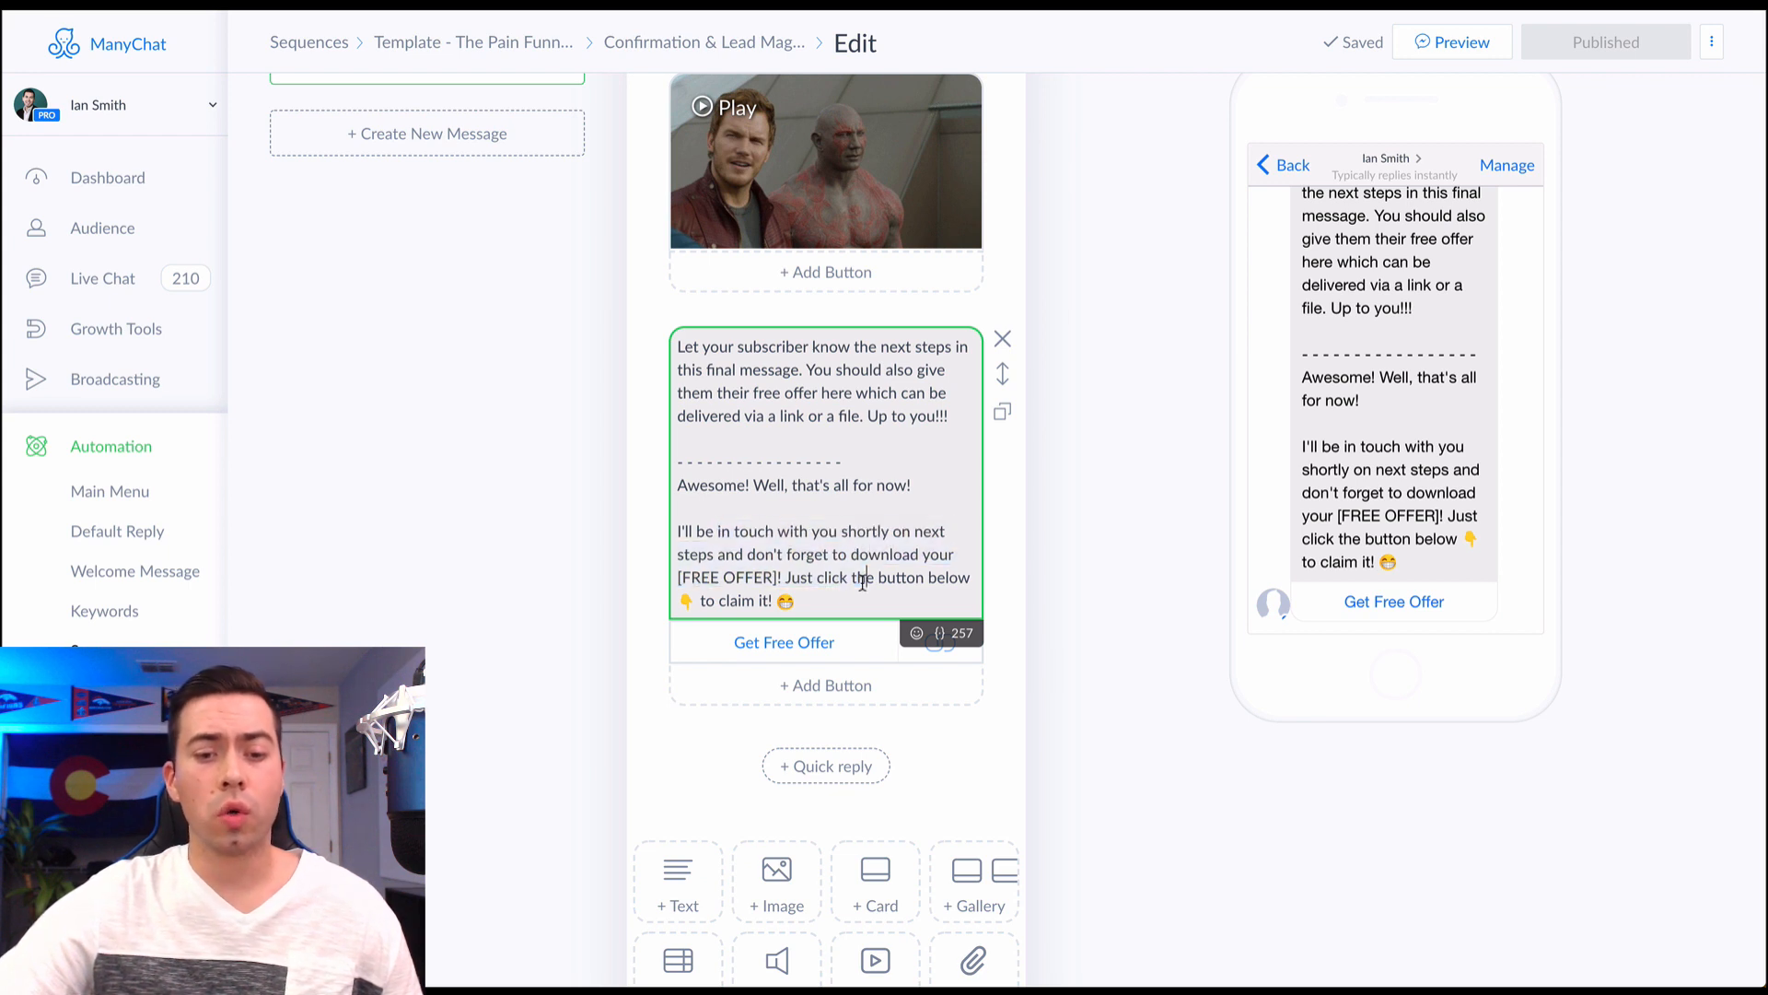
click(784, 642)
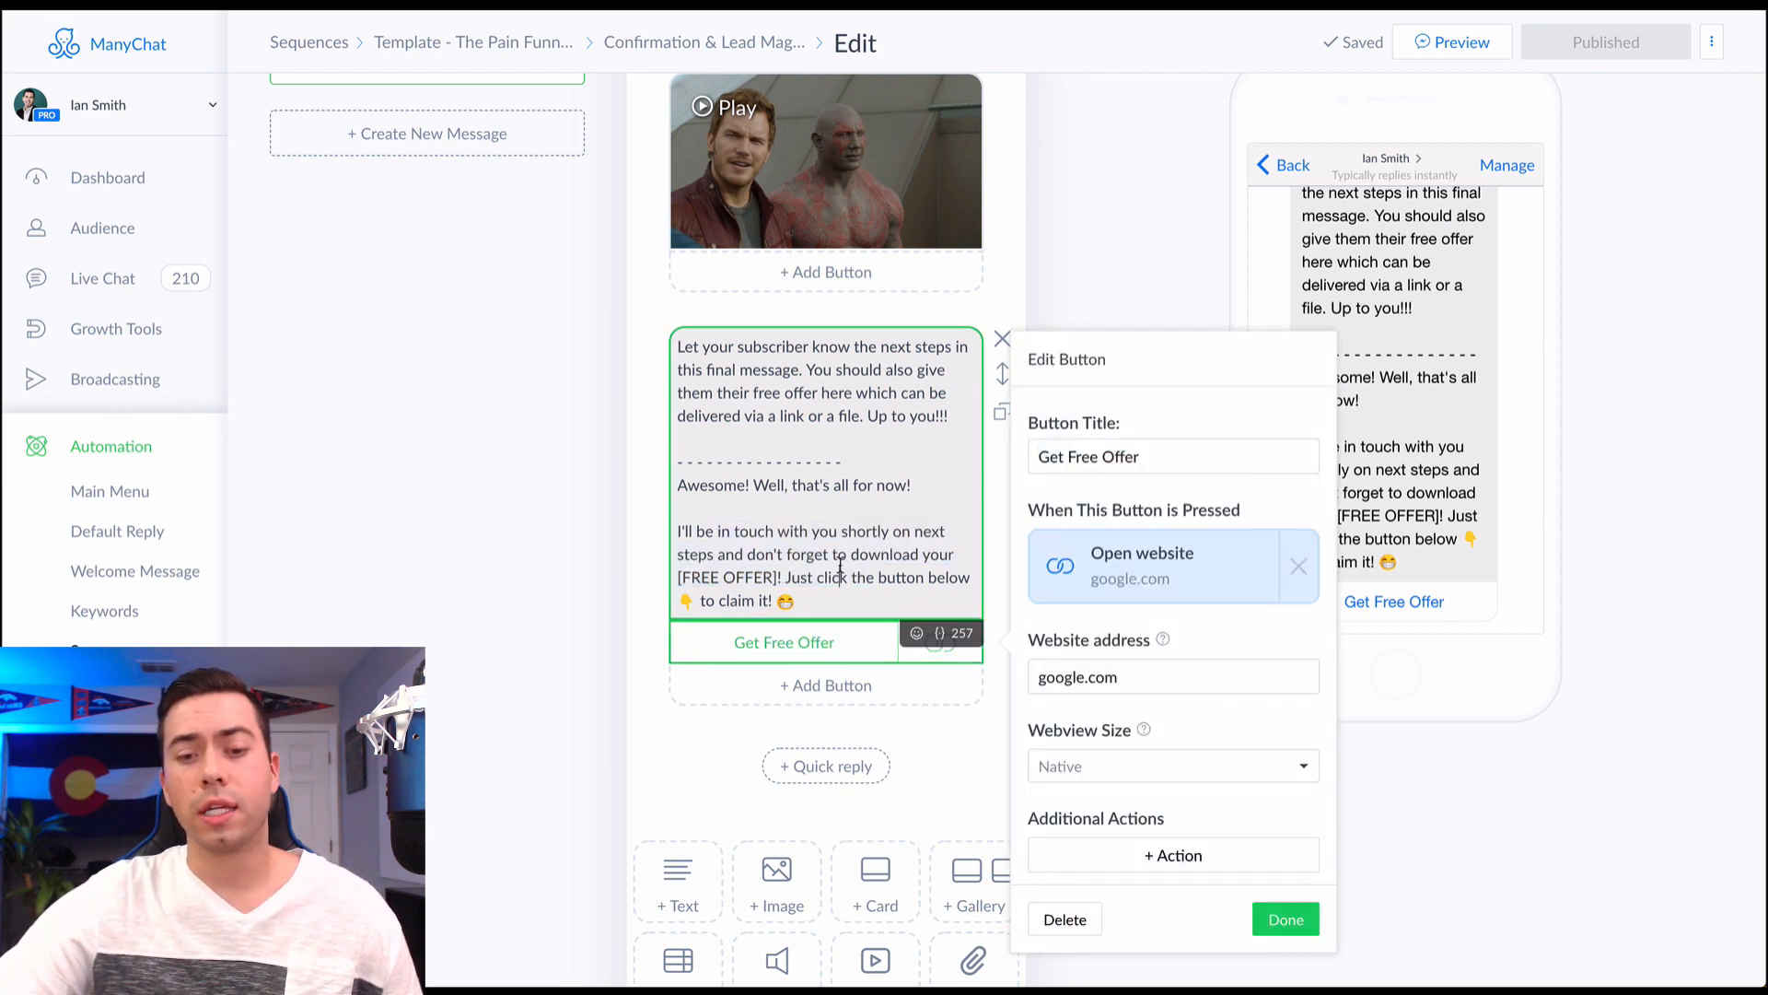
click(1285, 919)
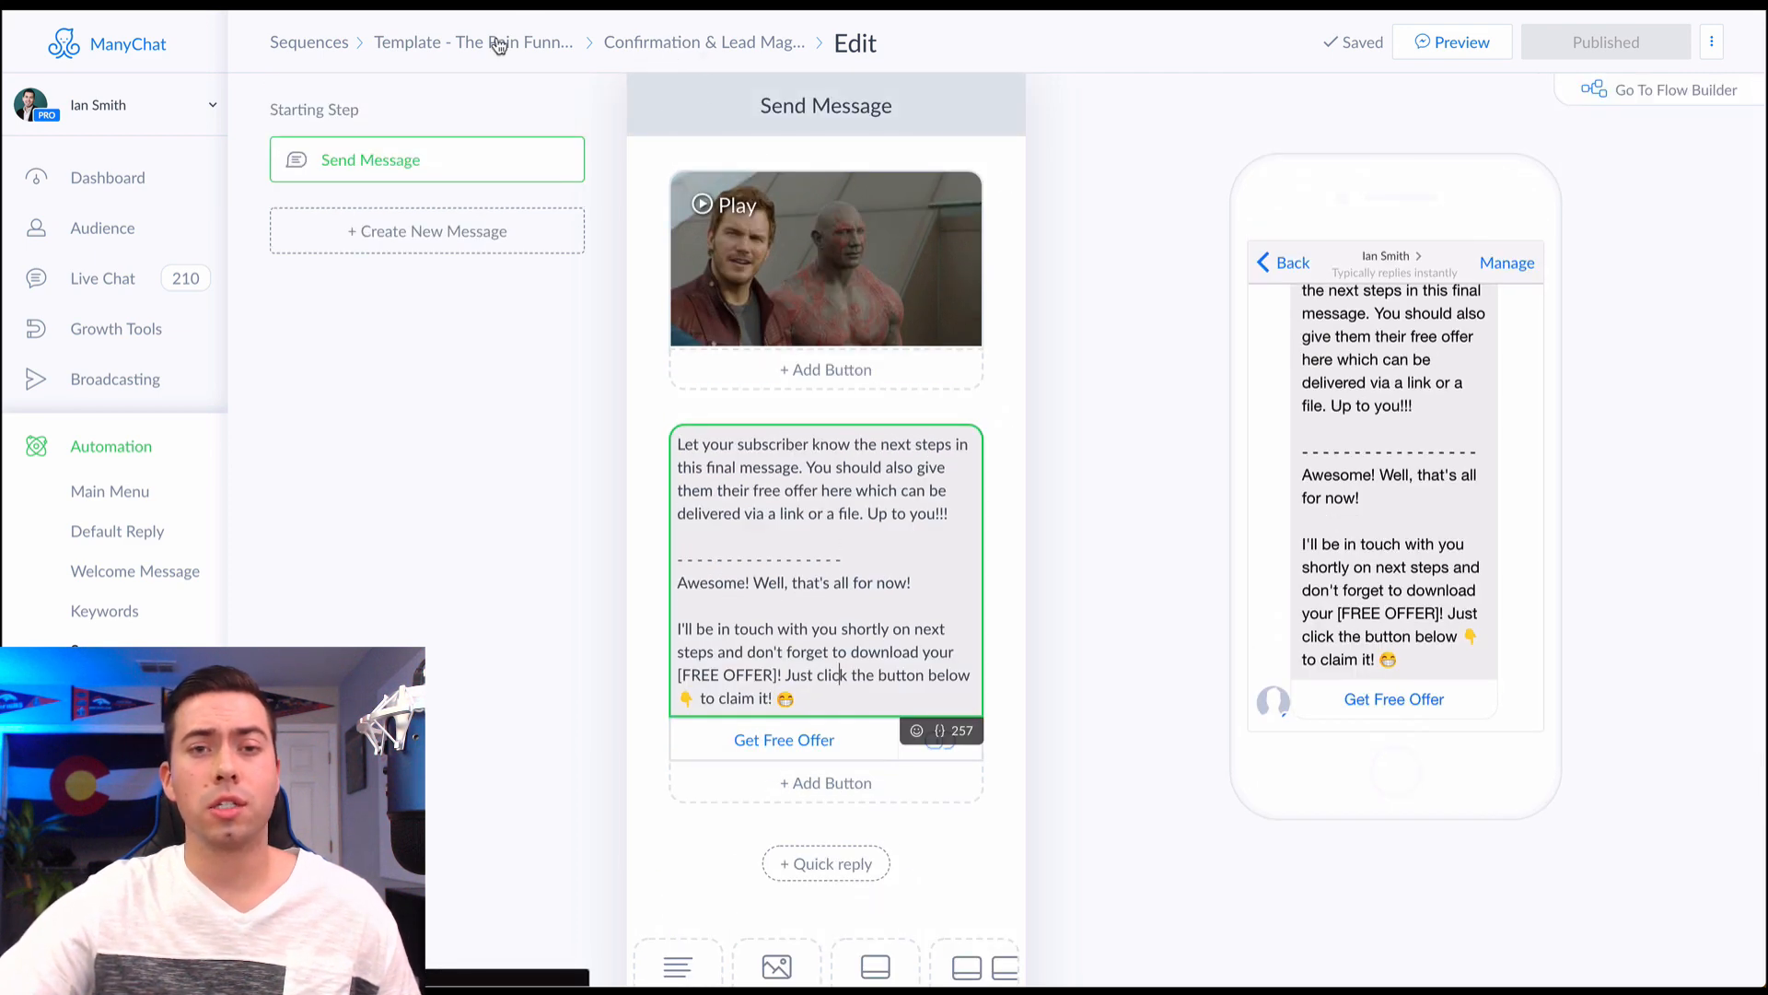
Back in the sequence, check Message #2's 'After 1 day' delay and open Message #2 - Blog
click(472, 41)
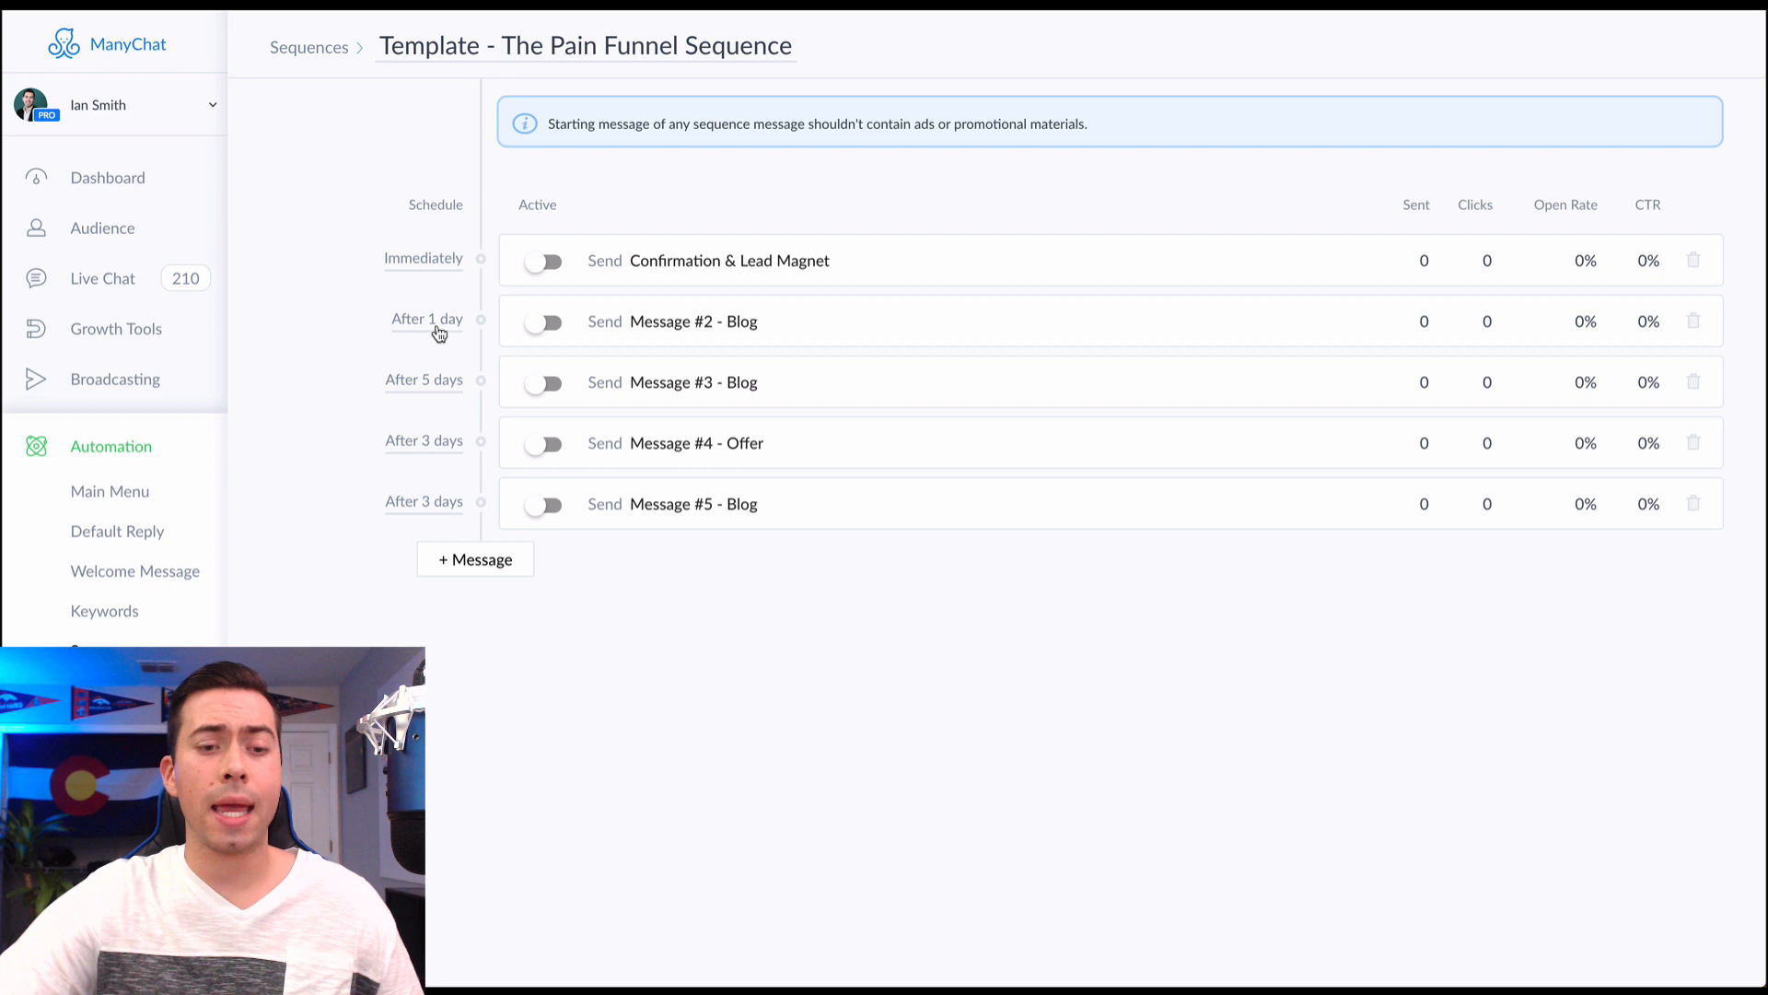
mouse_move(424, 325)
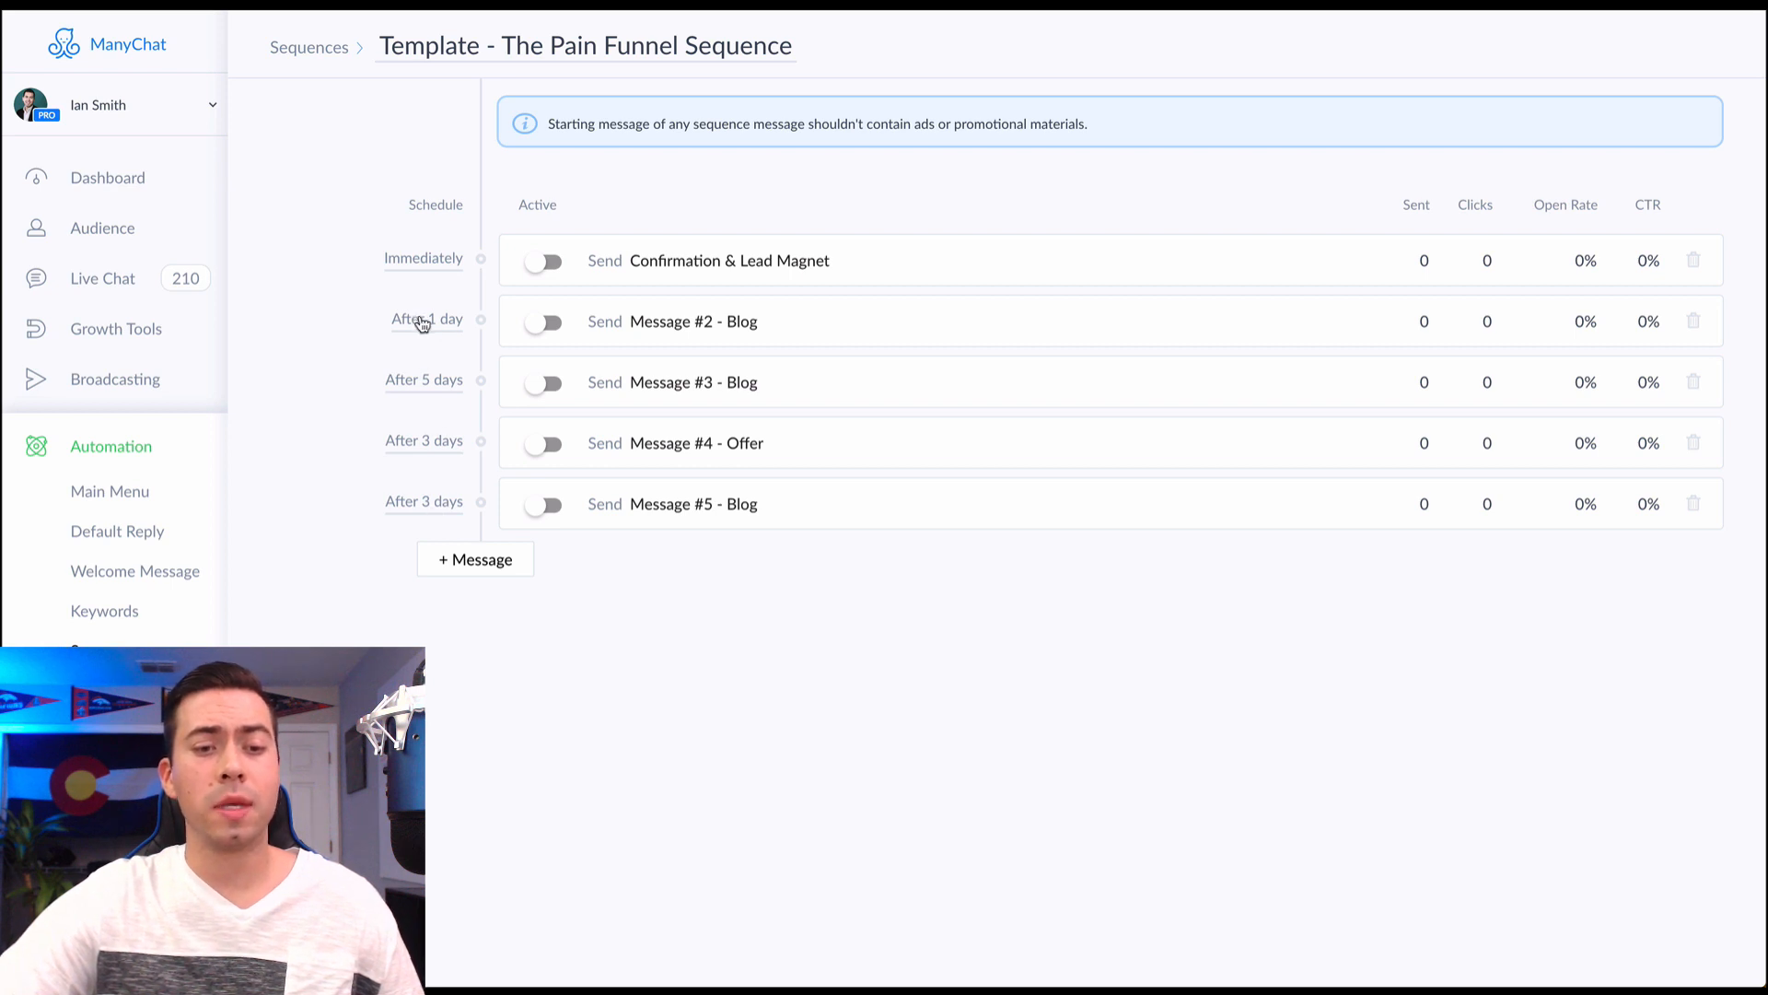
click(427, 320)
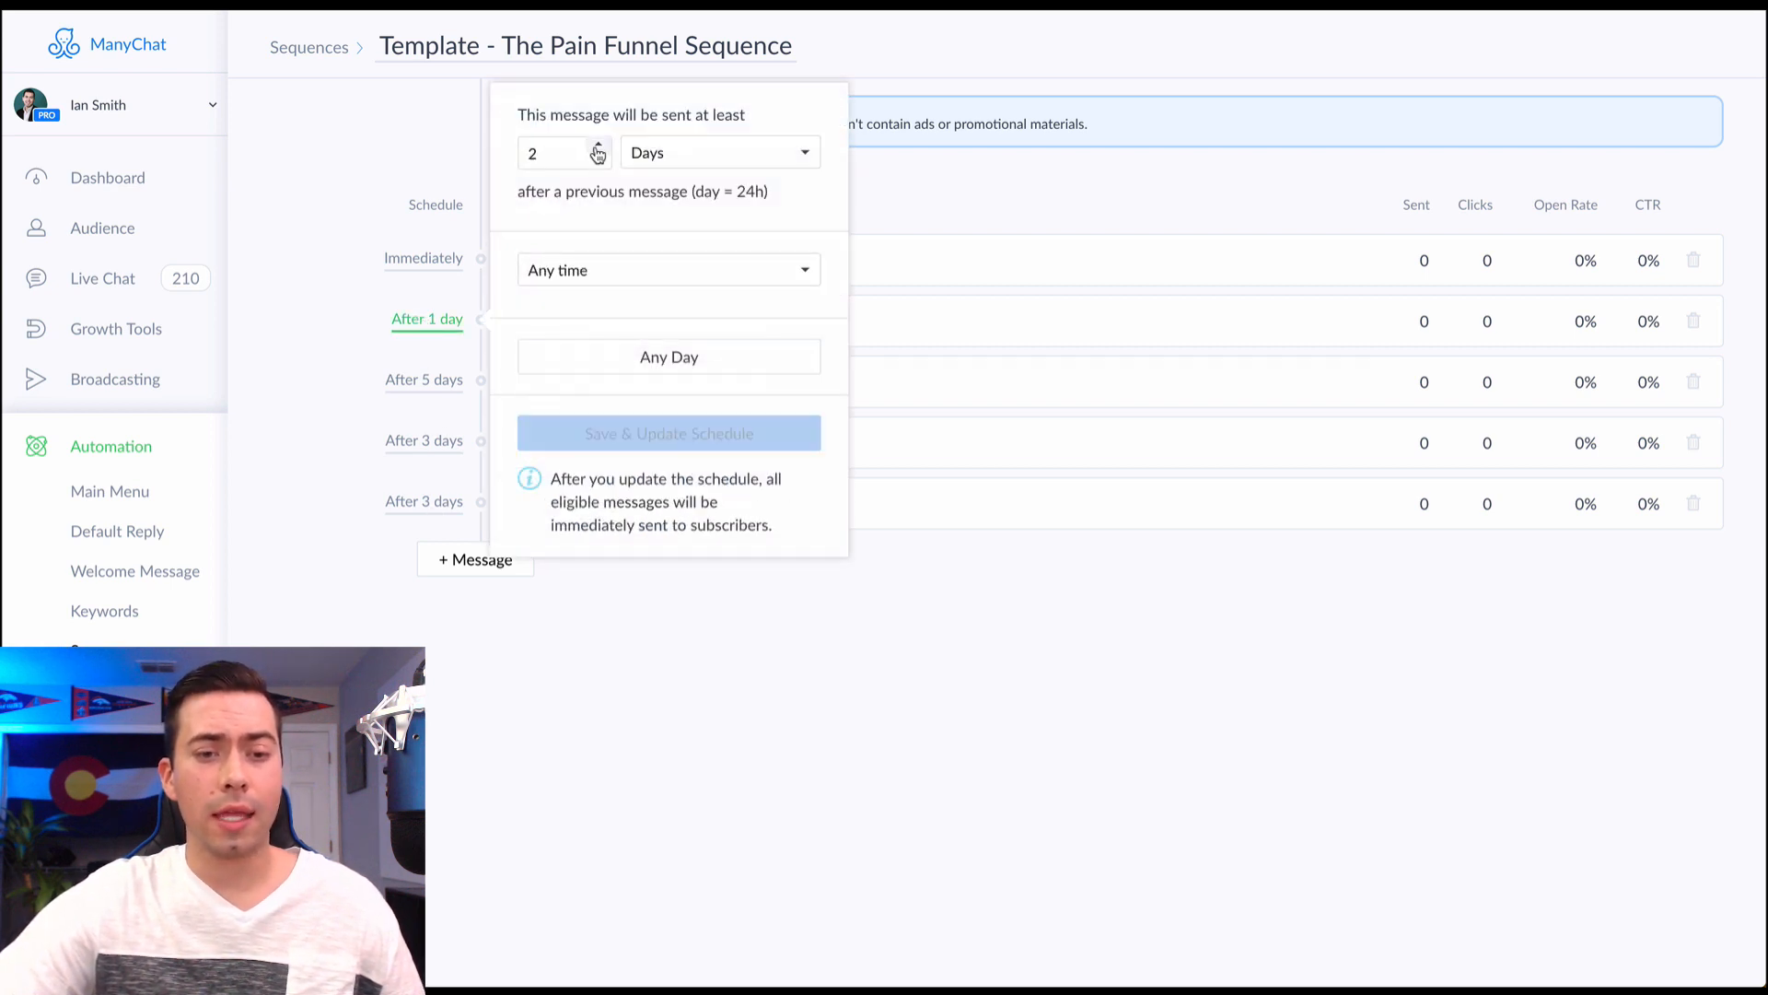
click(596, 160)
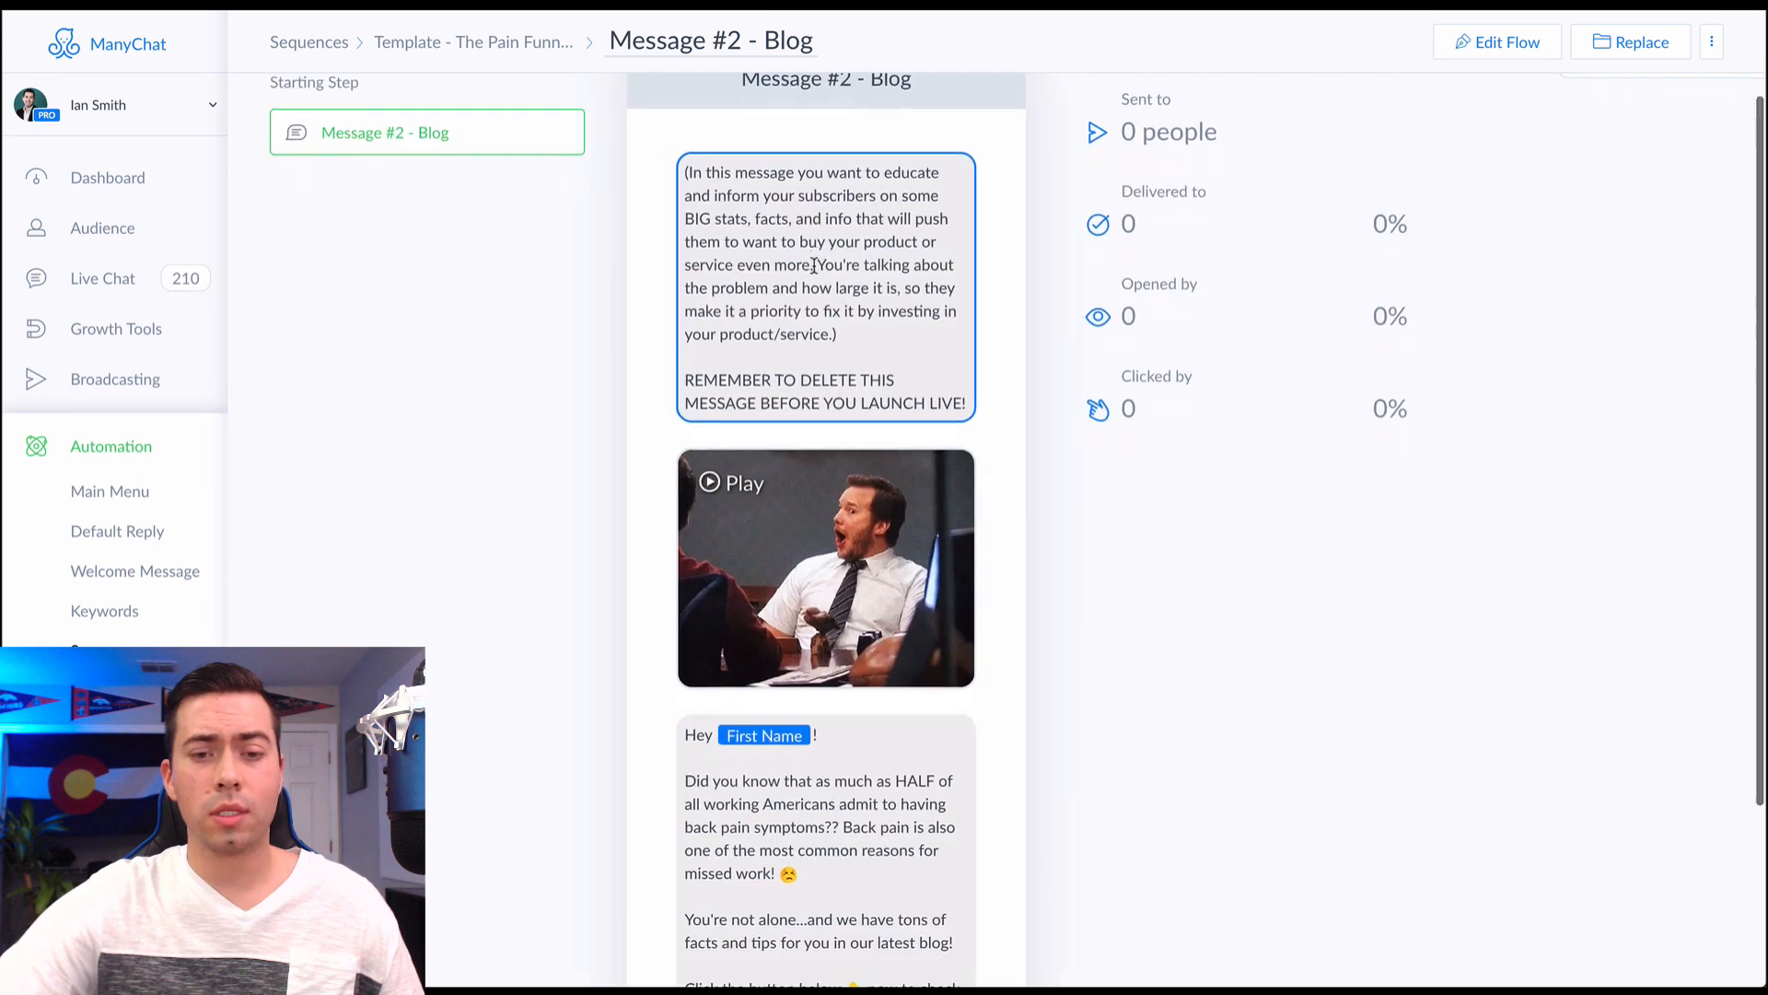
Scroll through Message #2 - Blog's note, GIF and back-pain statistics in the editor
scroll(down, 3)
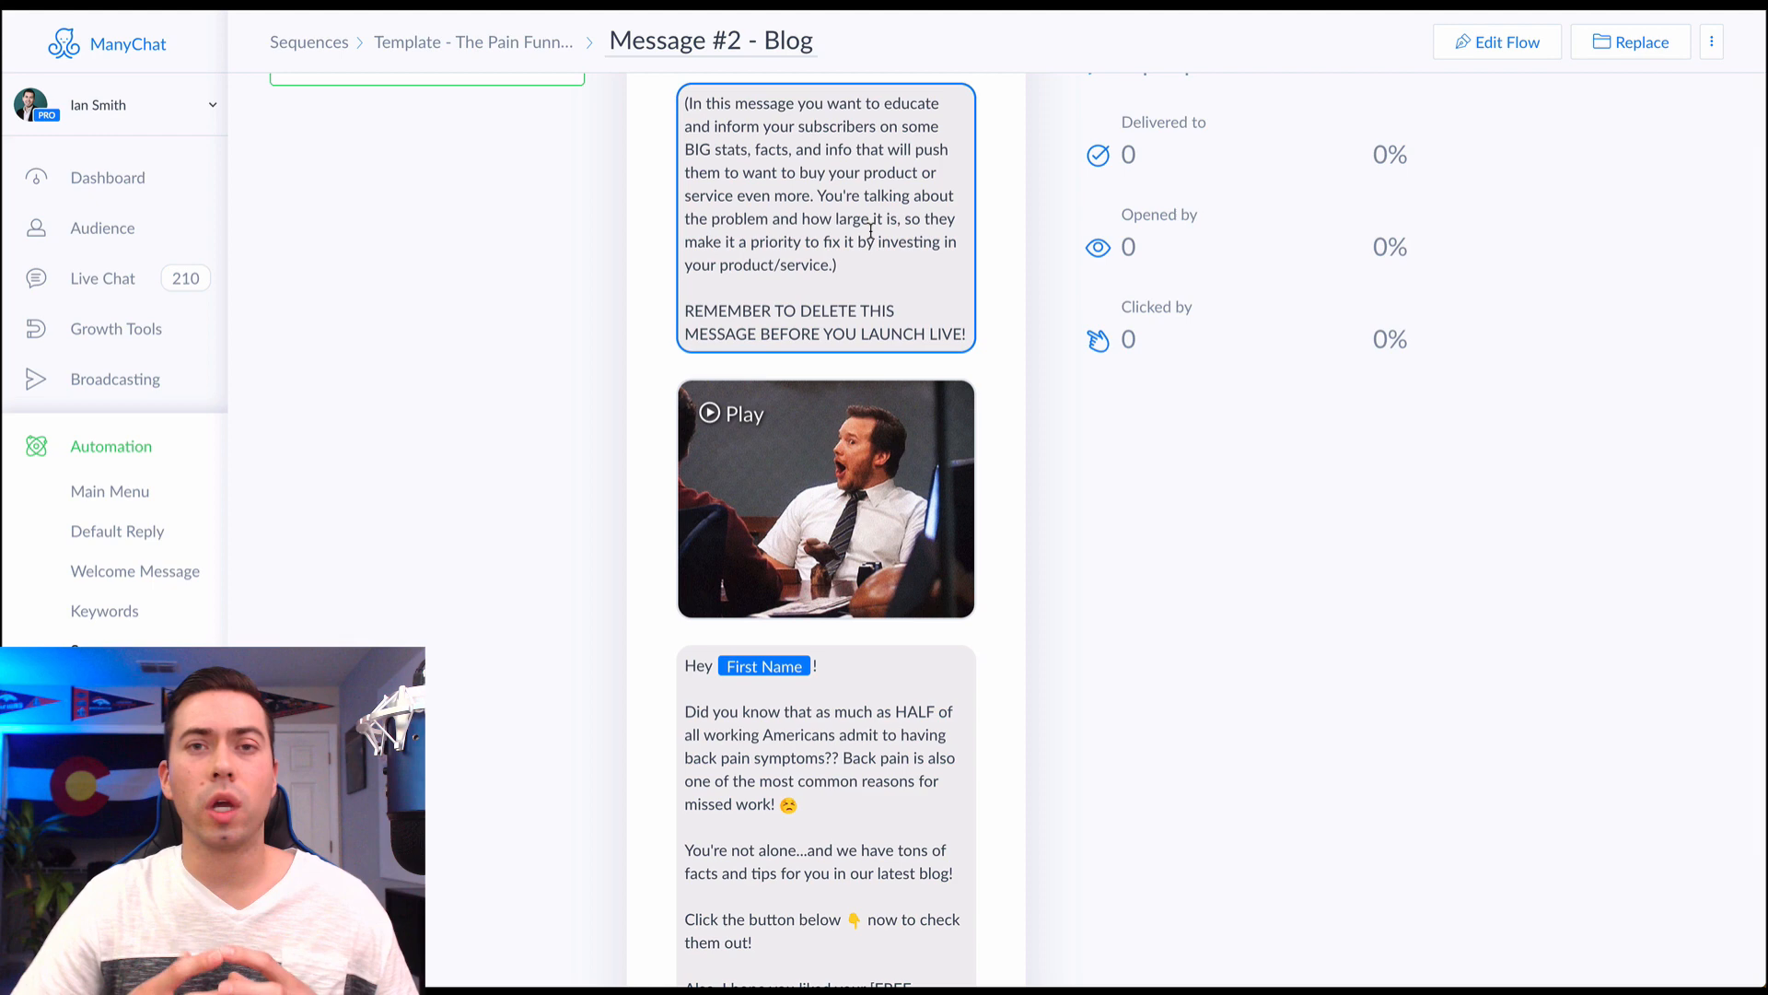
scroll(down, 3)
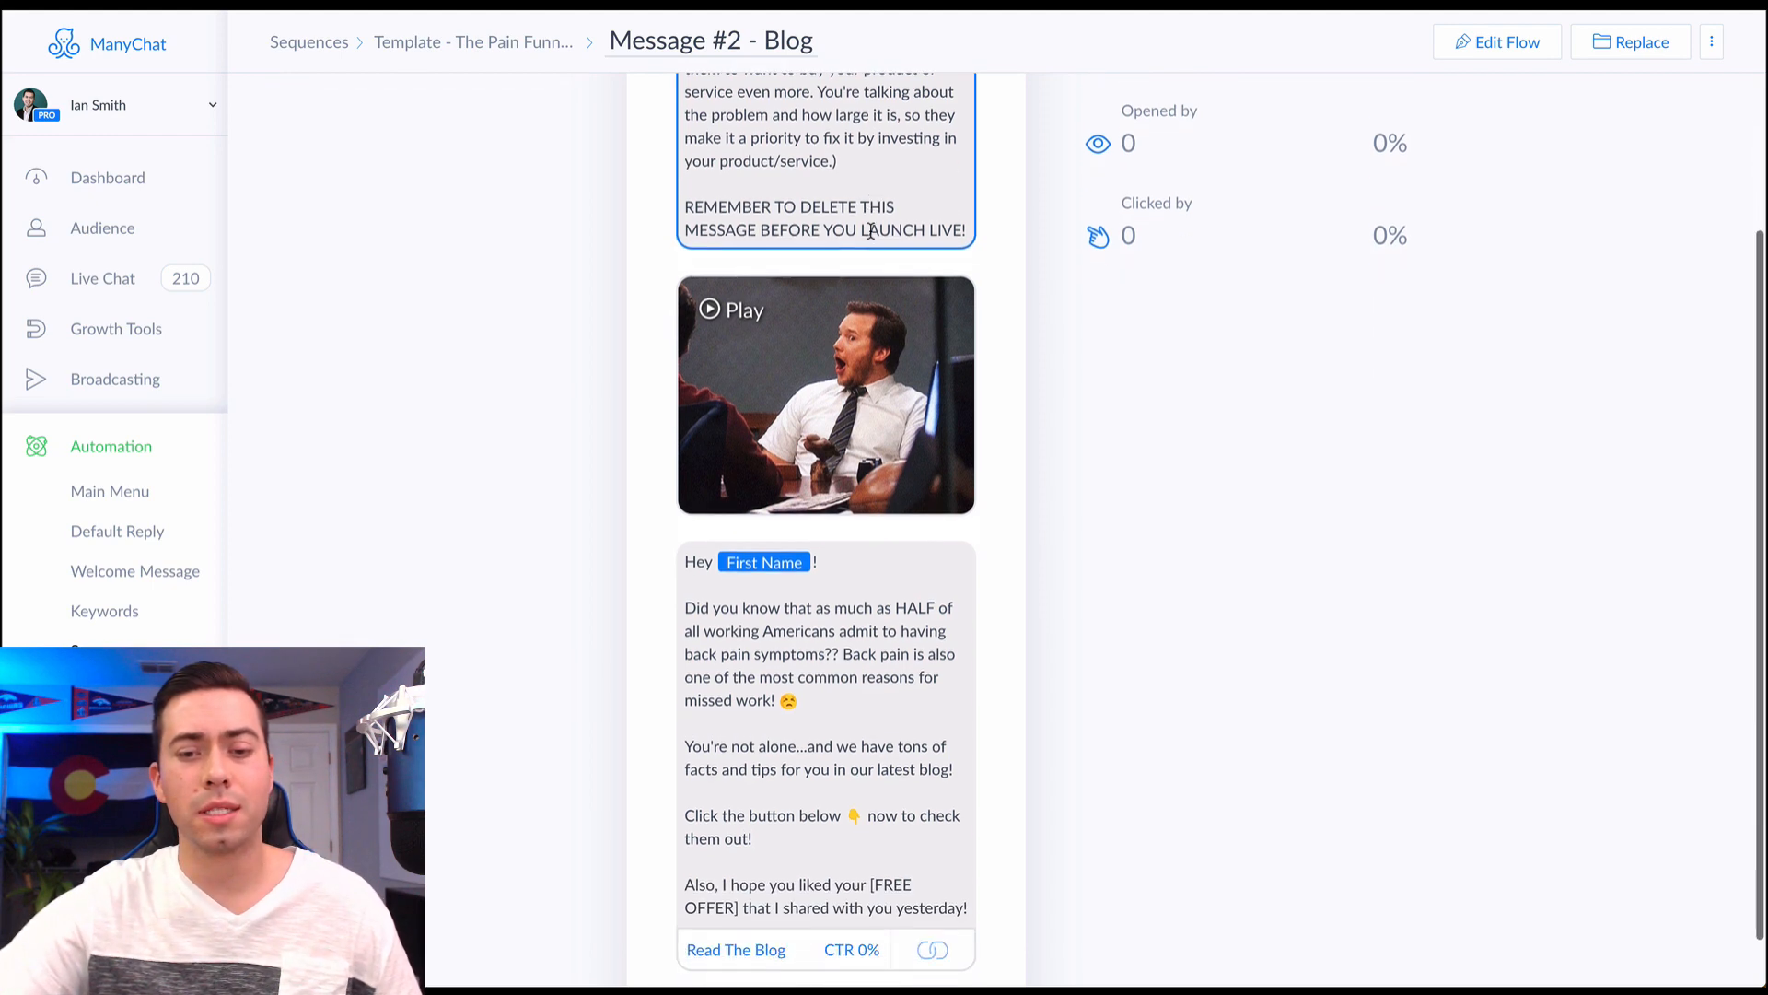
click(1496, 41)
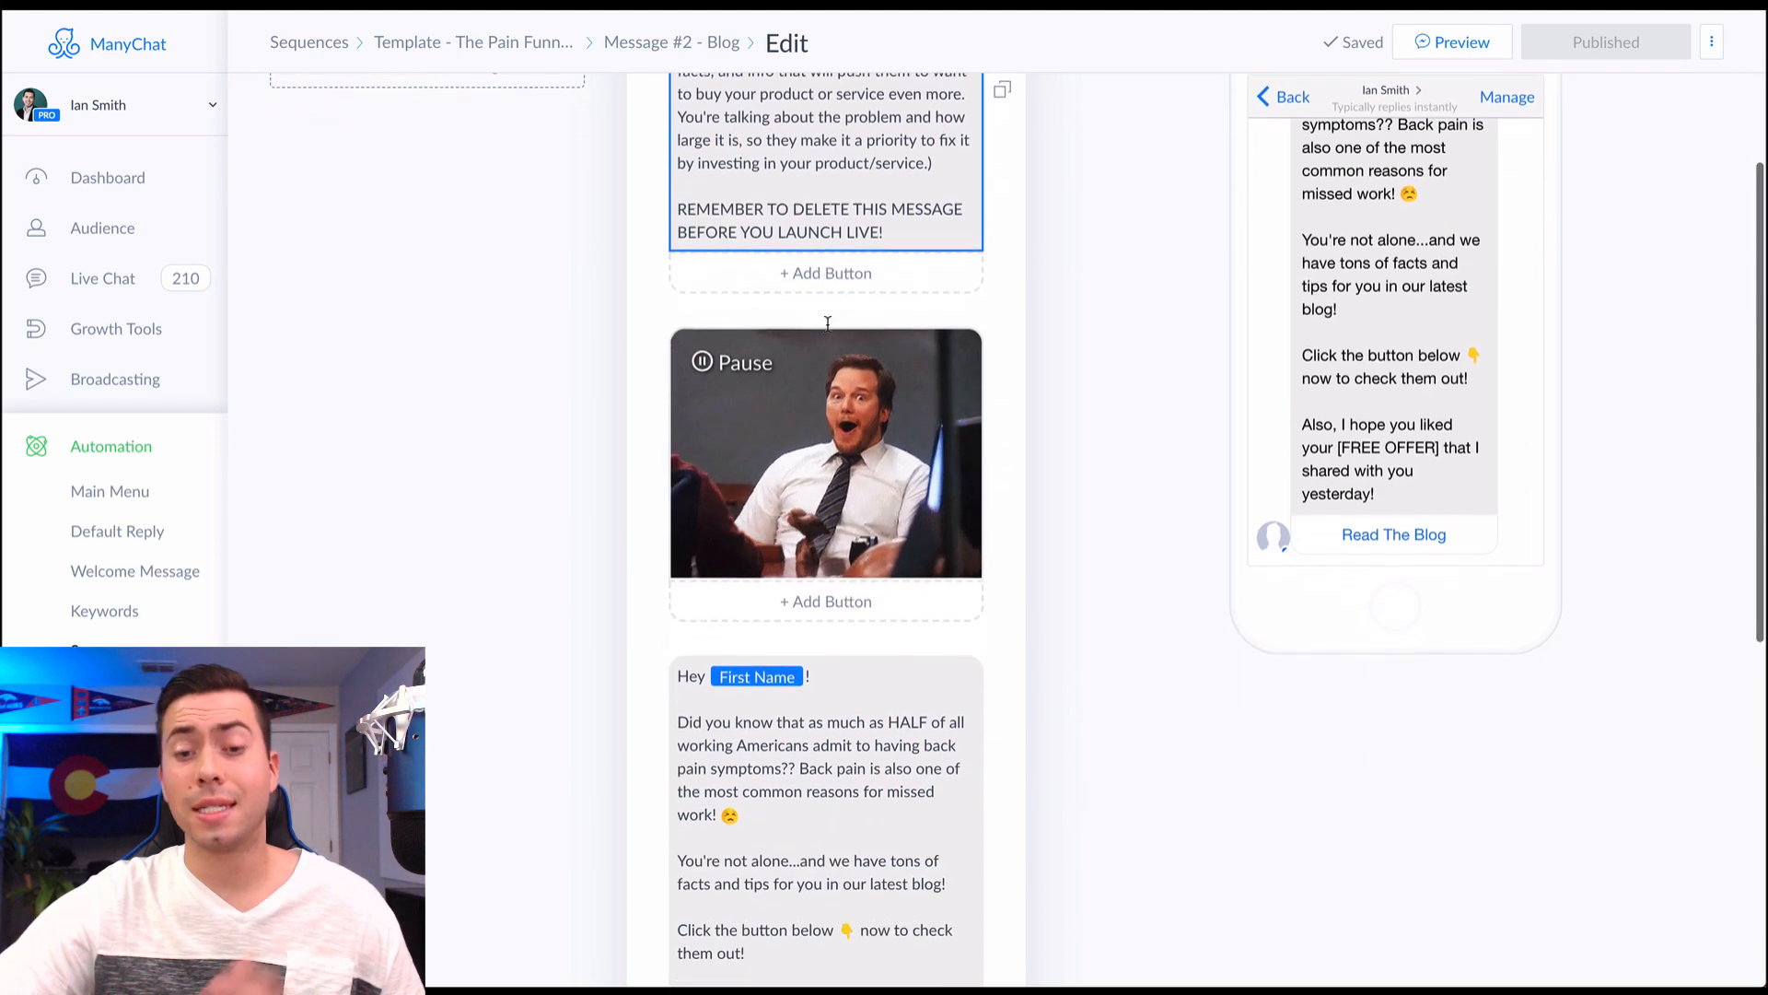
scroll(down, 3)
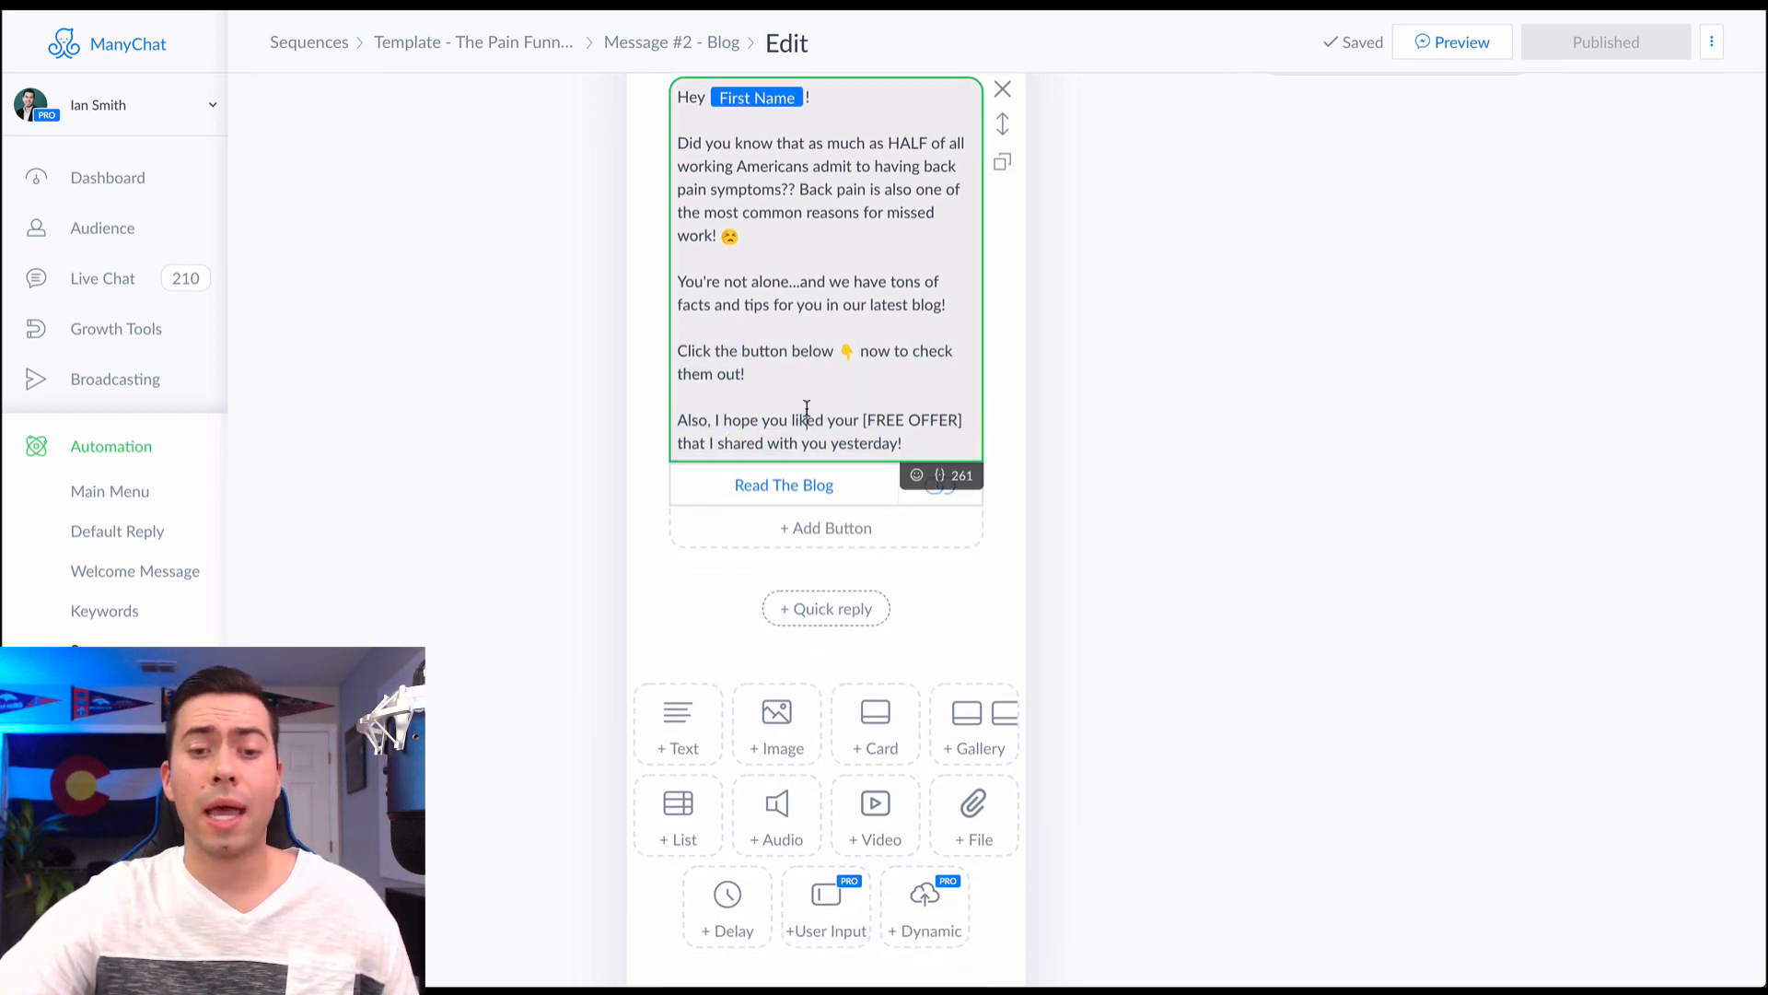
scroll(down, 3)
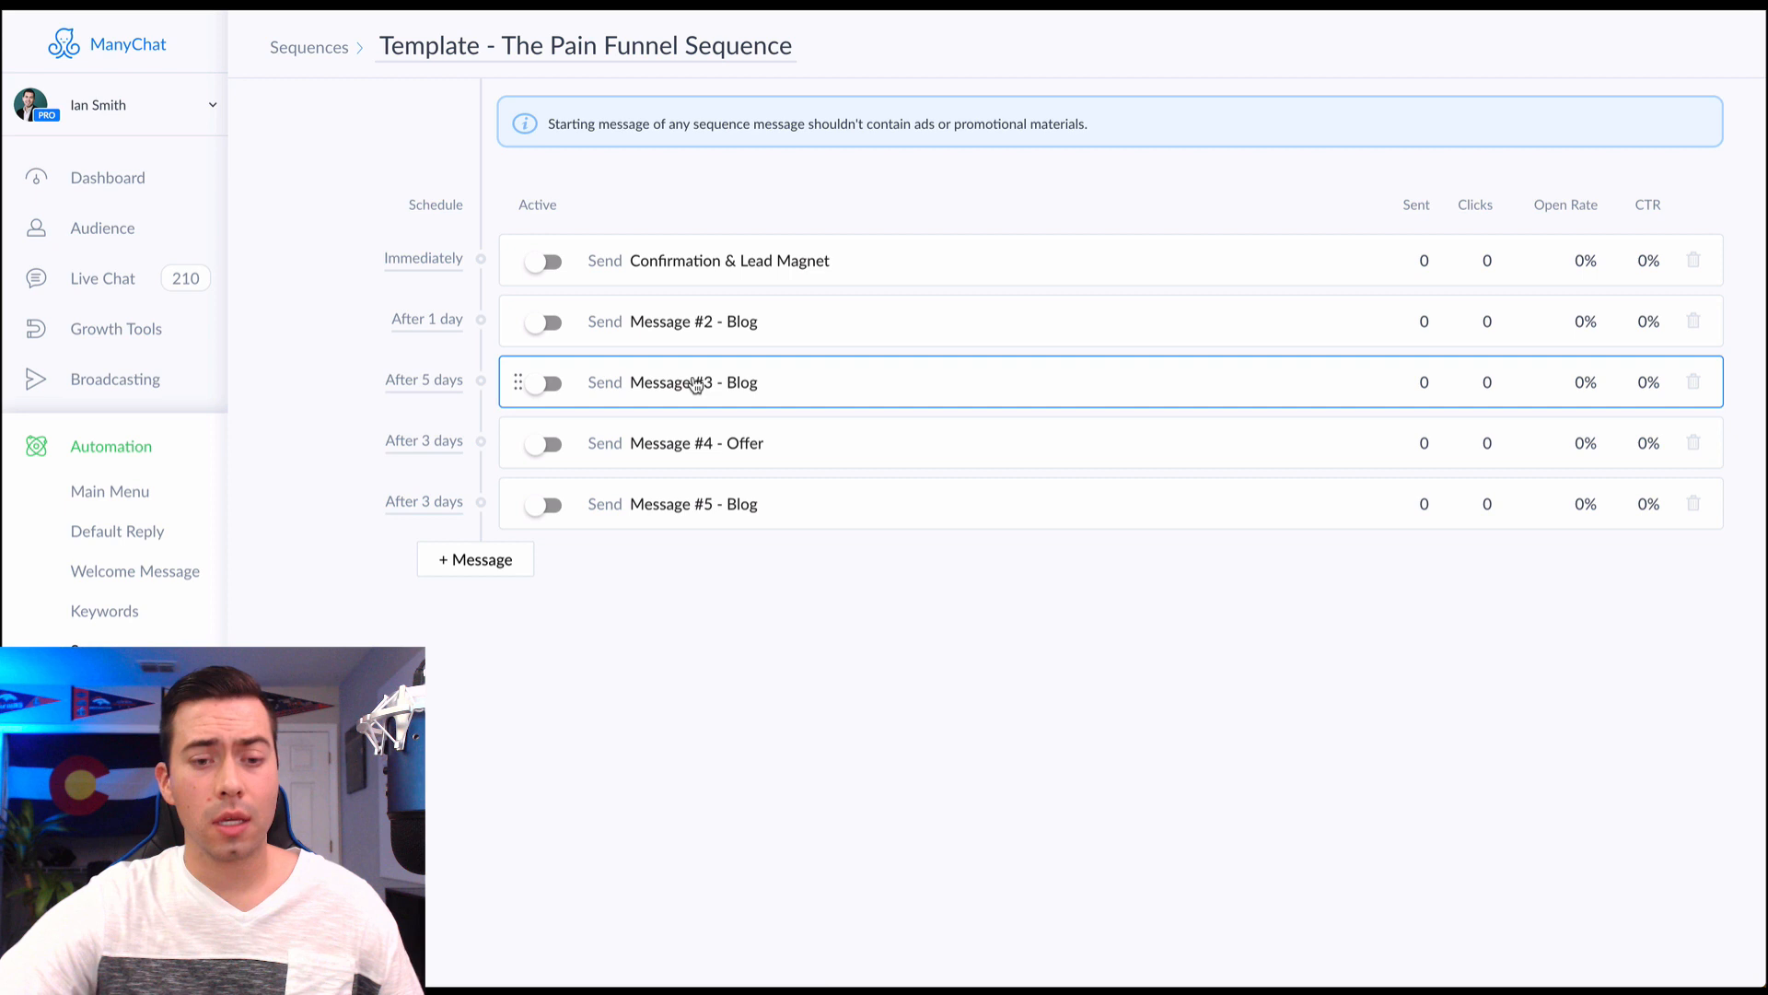
click(692, 381)
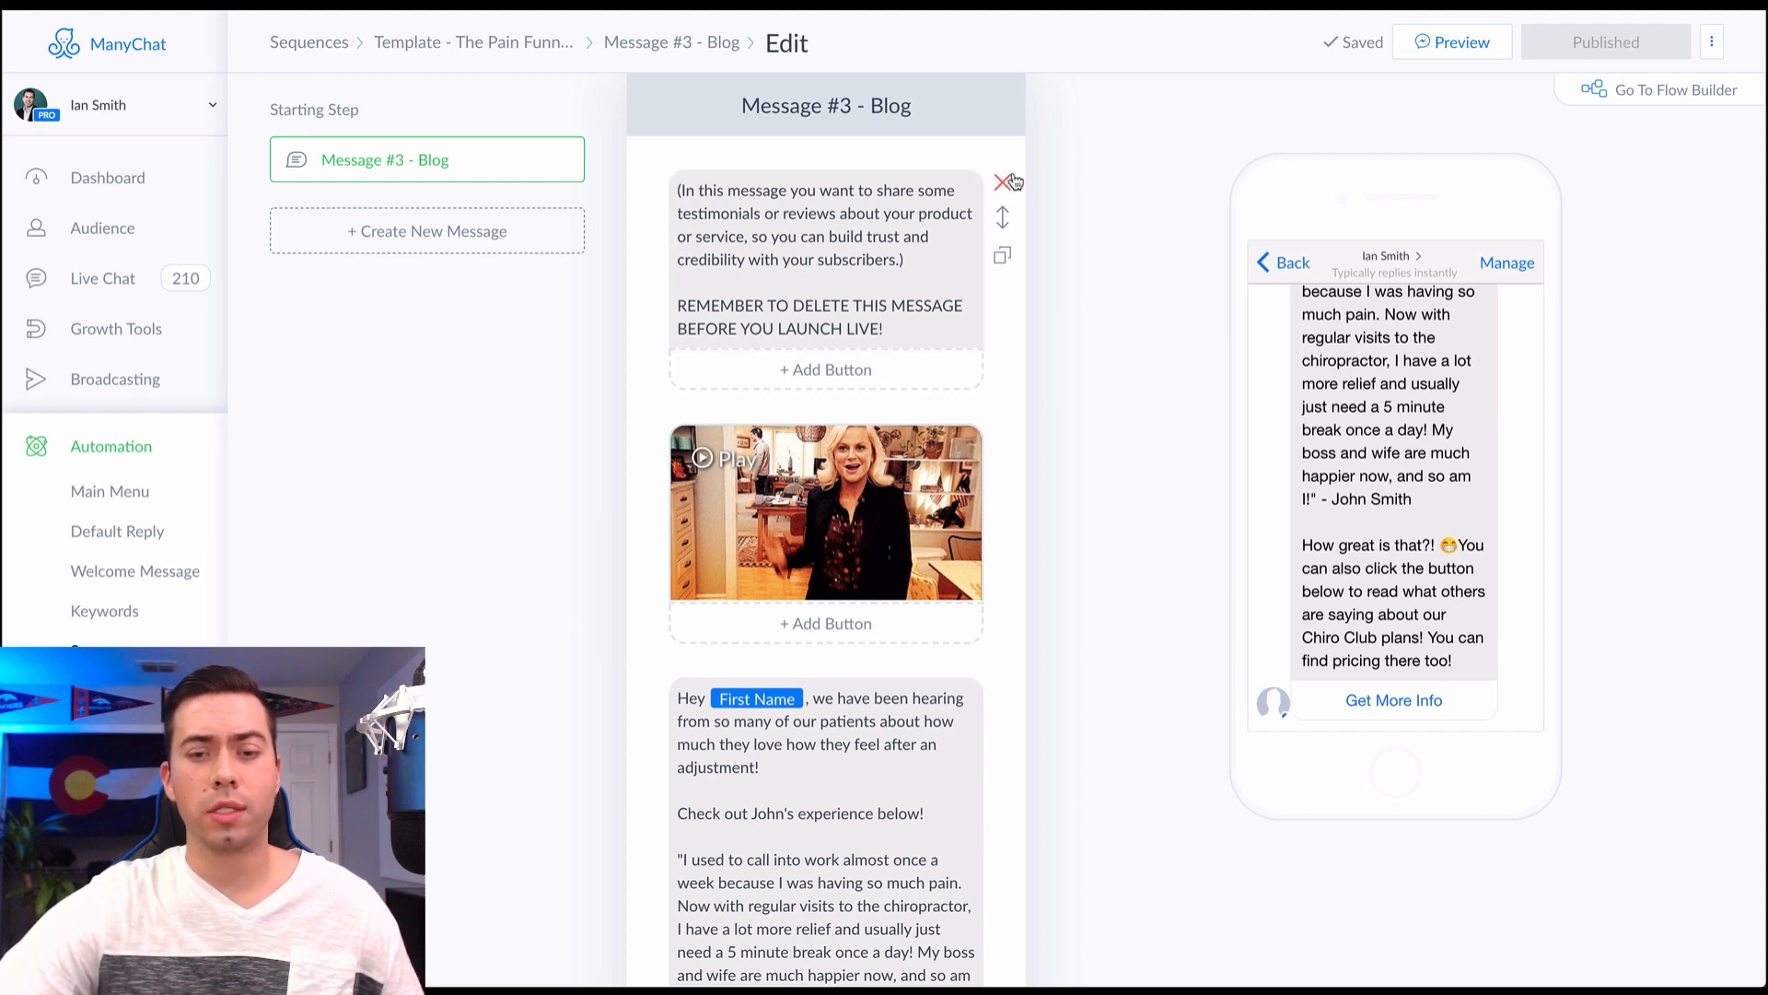
scroll(down, 3)
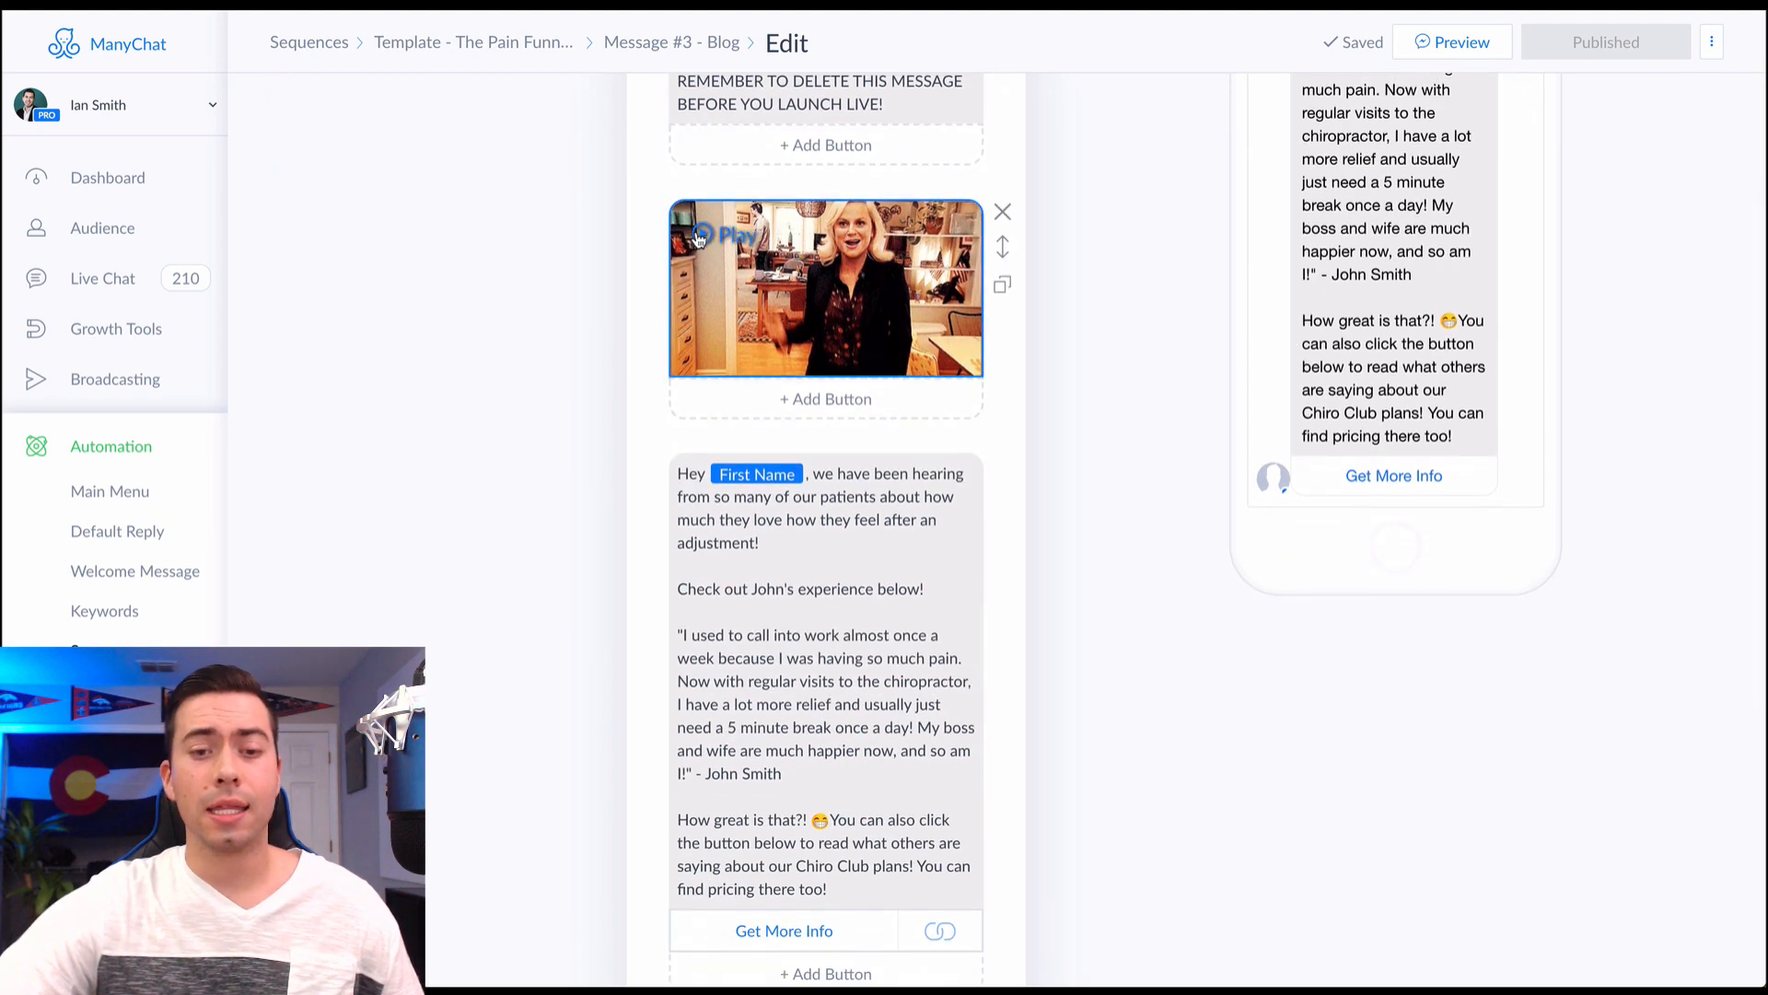
click(728, 235)
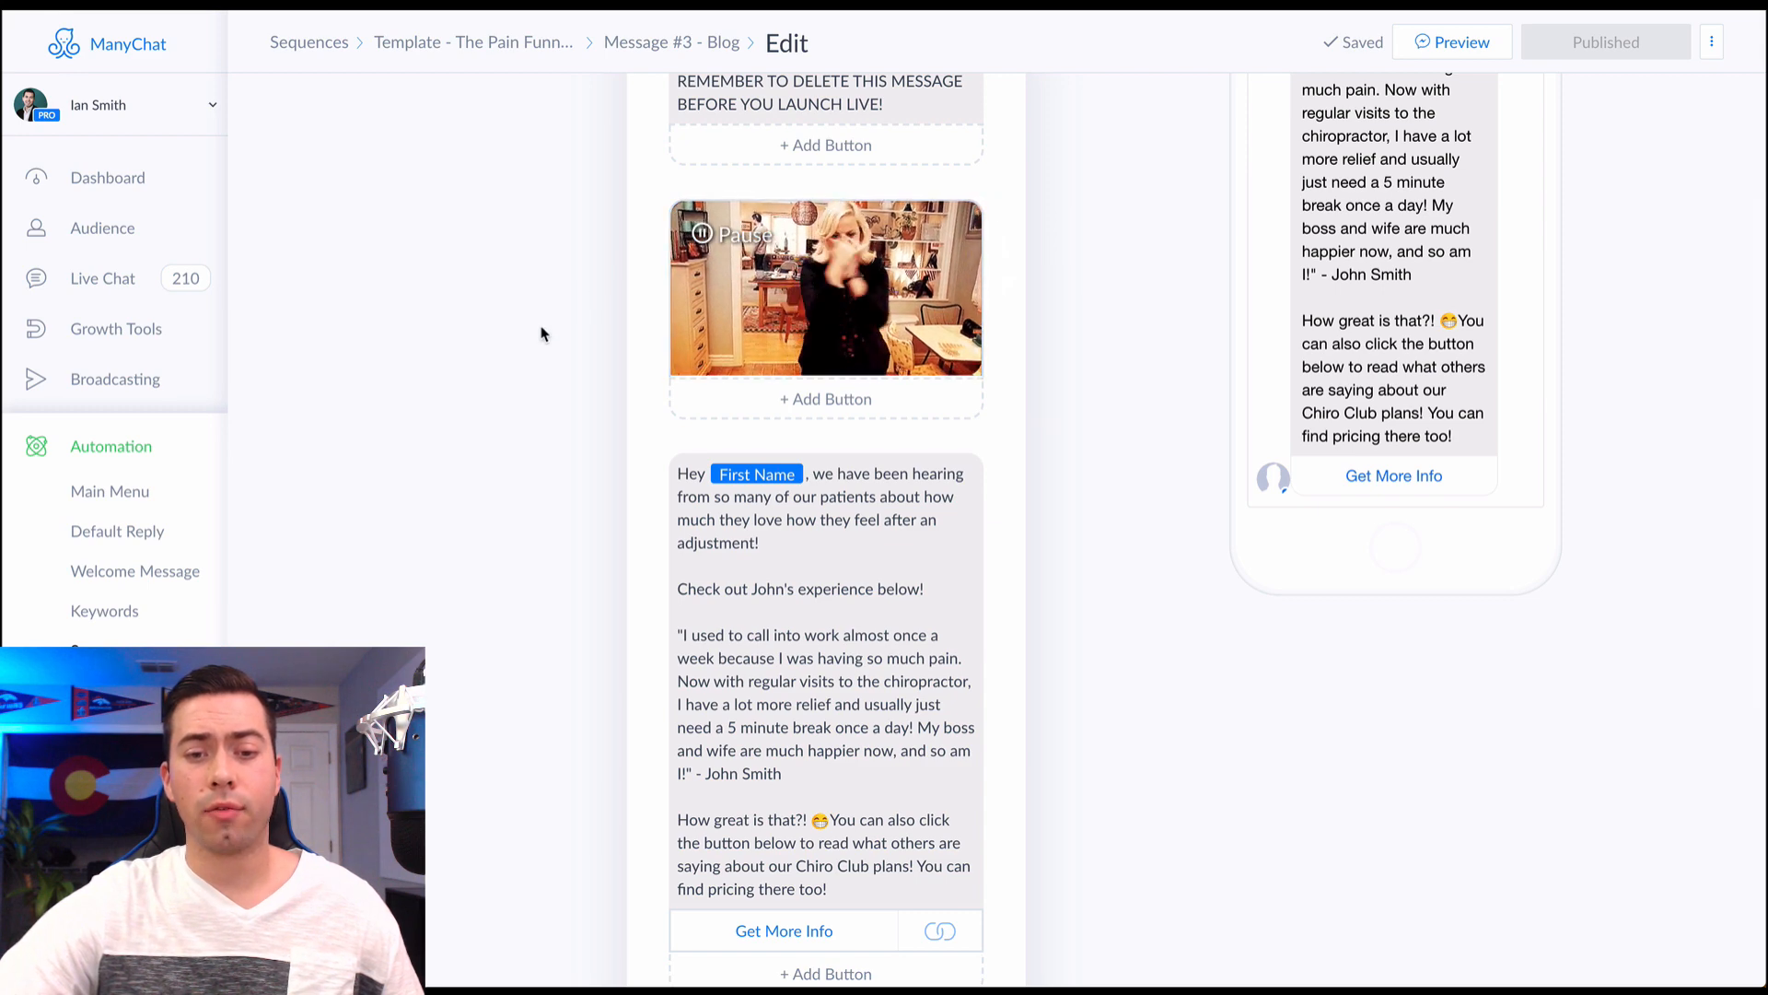
scroll(down, 3)
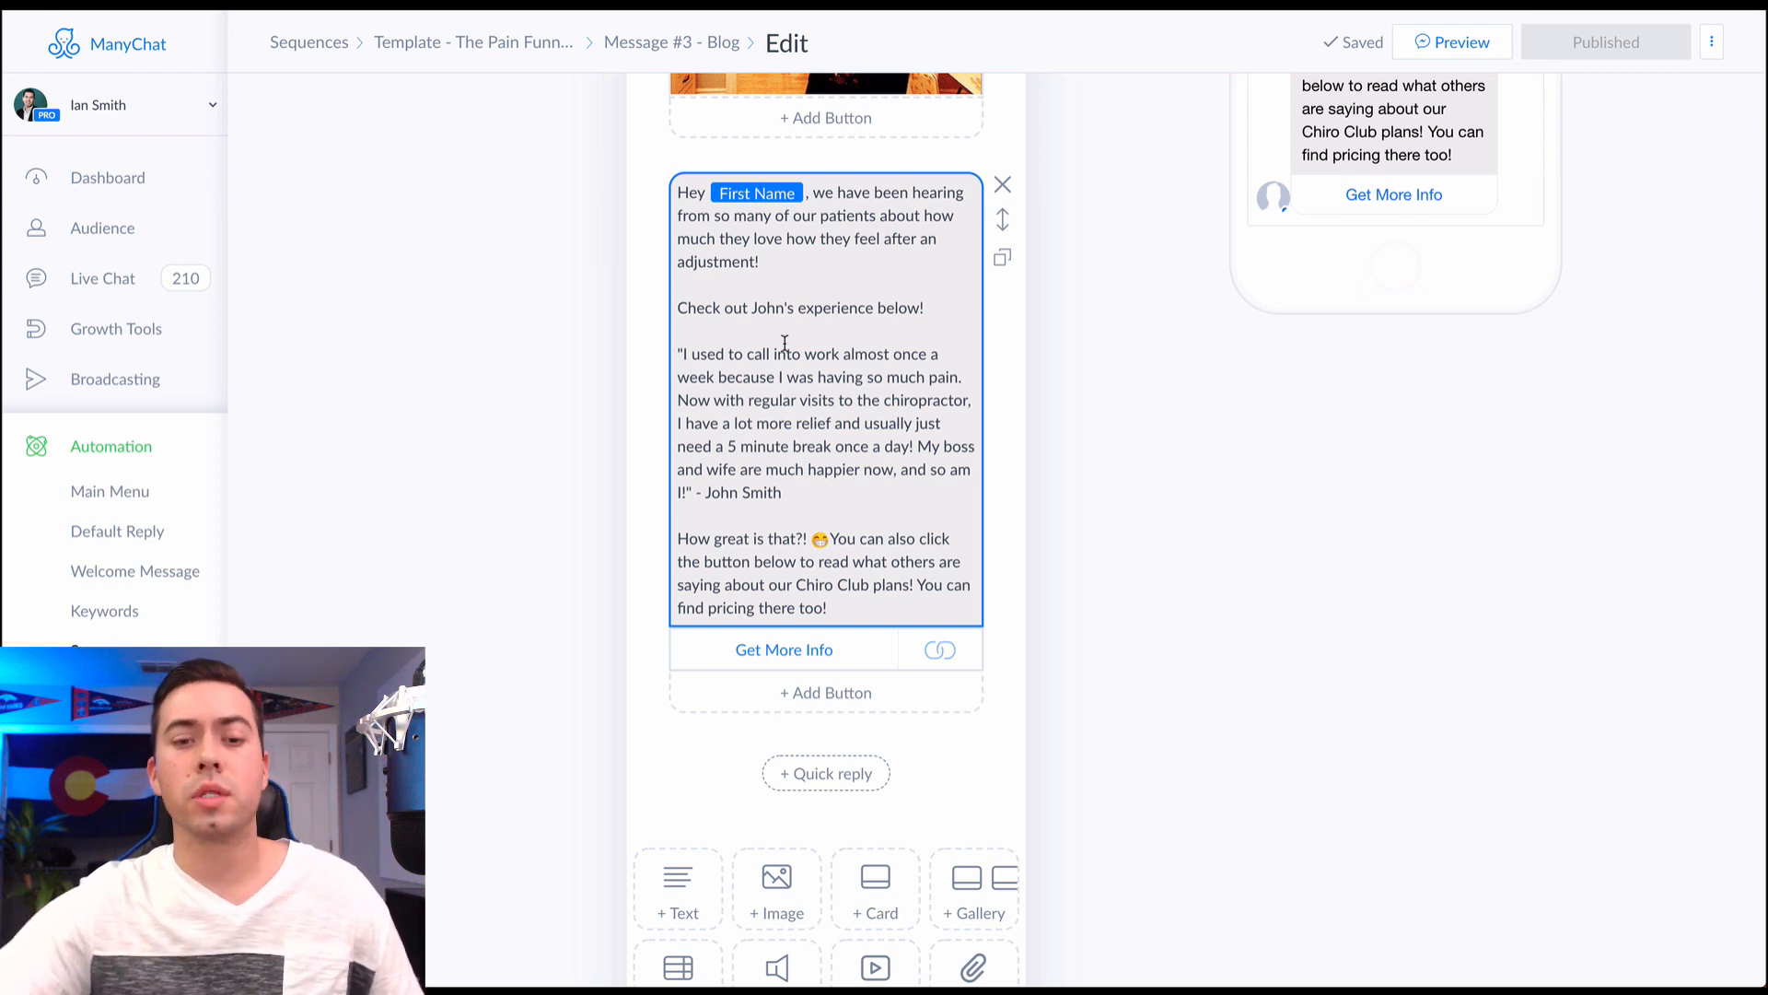
mouse_move(788, 418)
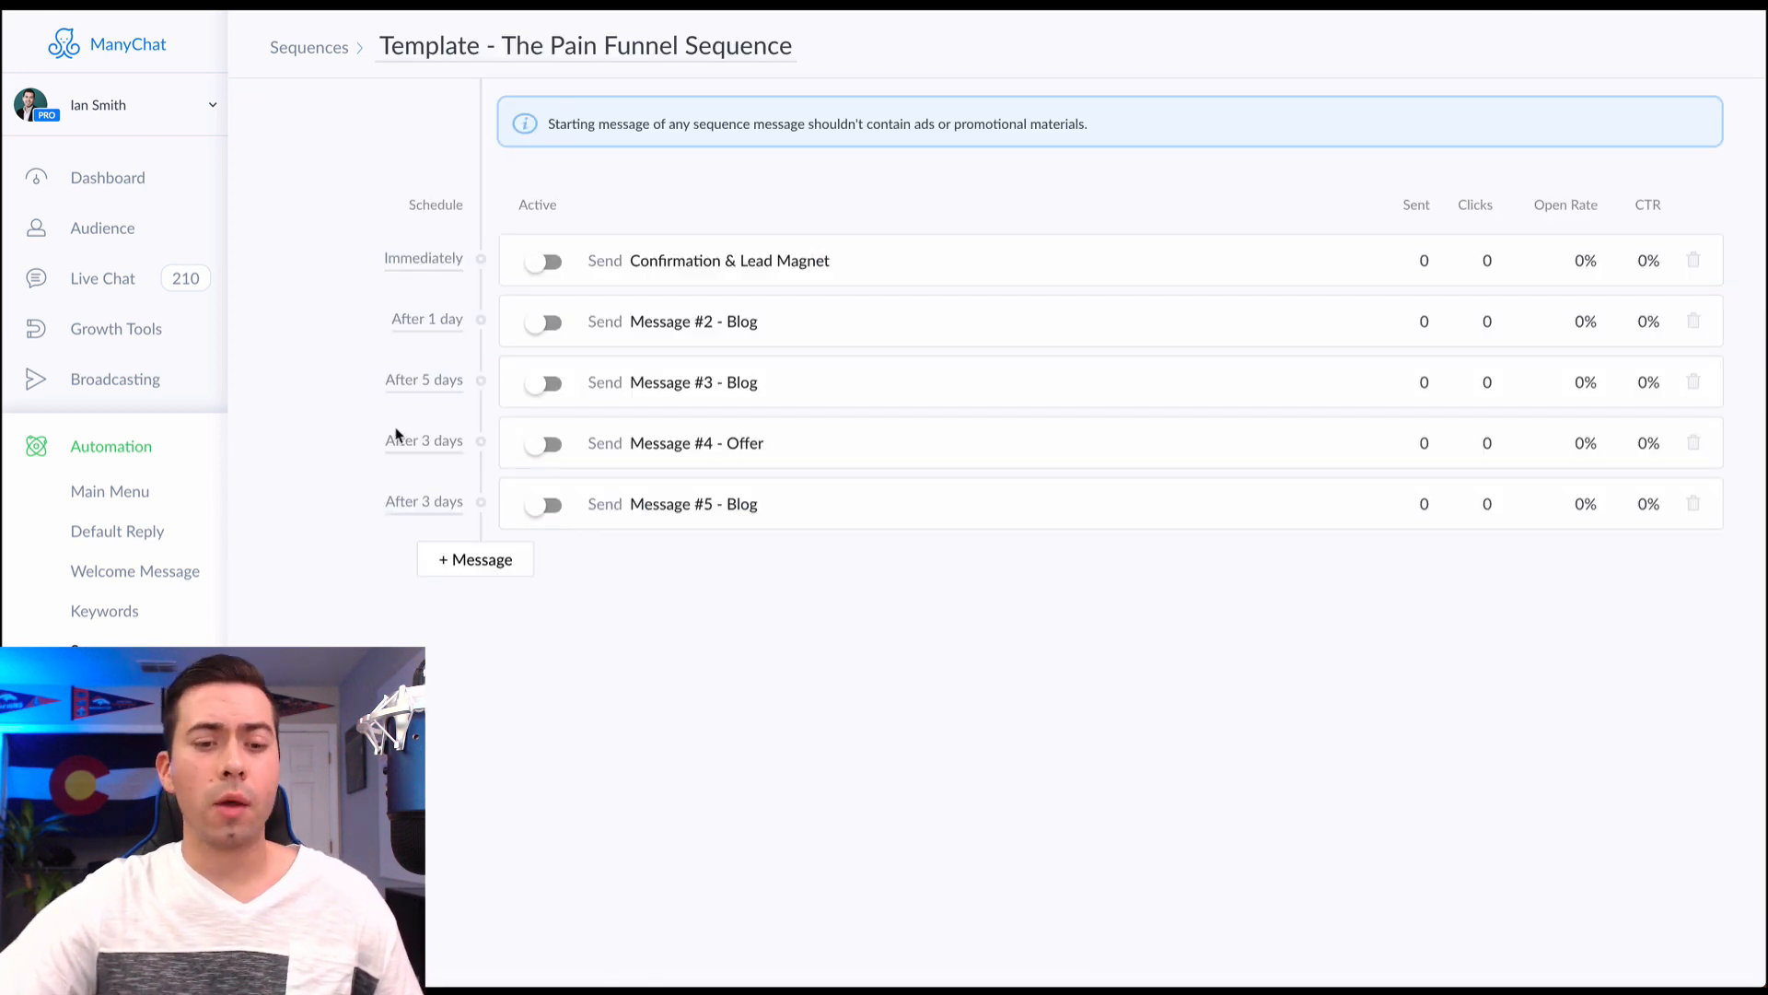
Inspect Message #4 - Offer in the editor, selecting its Get 60% OFF Now button
click(697, 442)
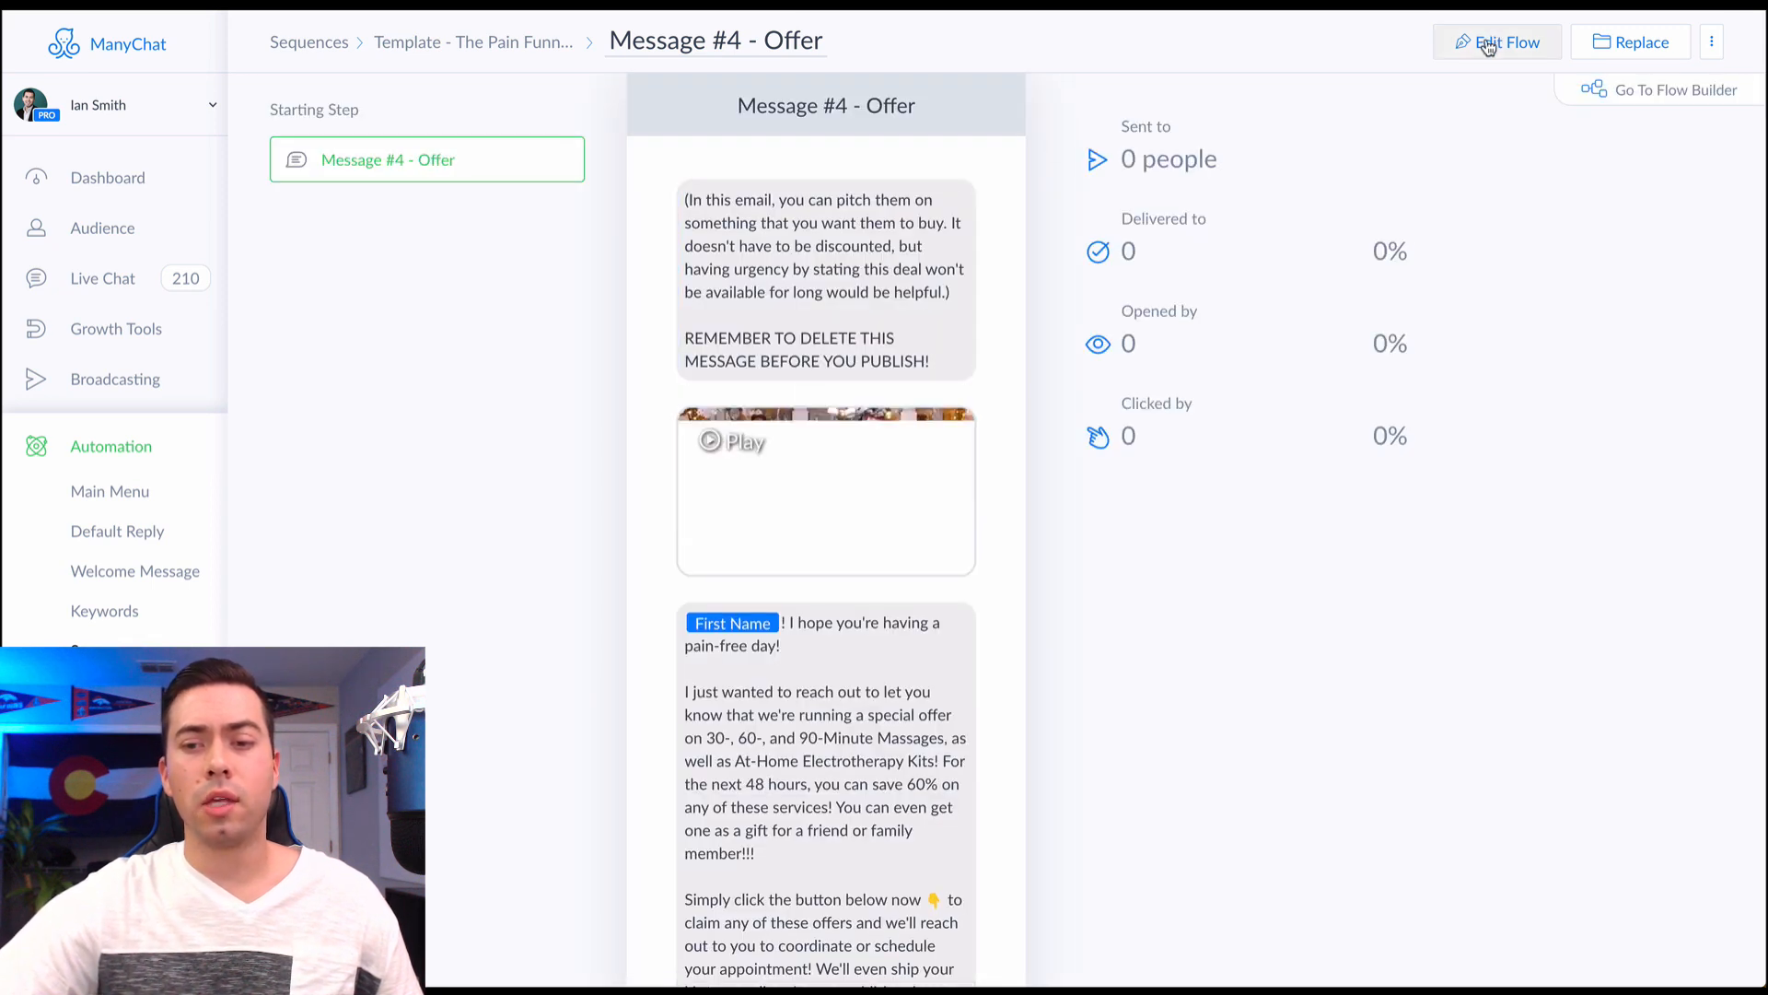
click(1497, 42)
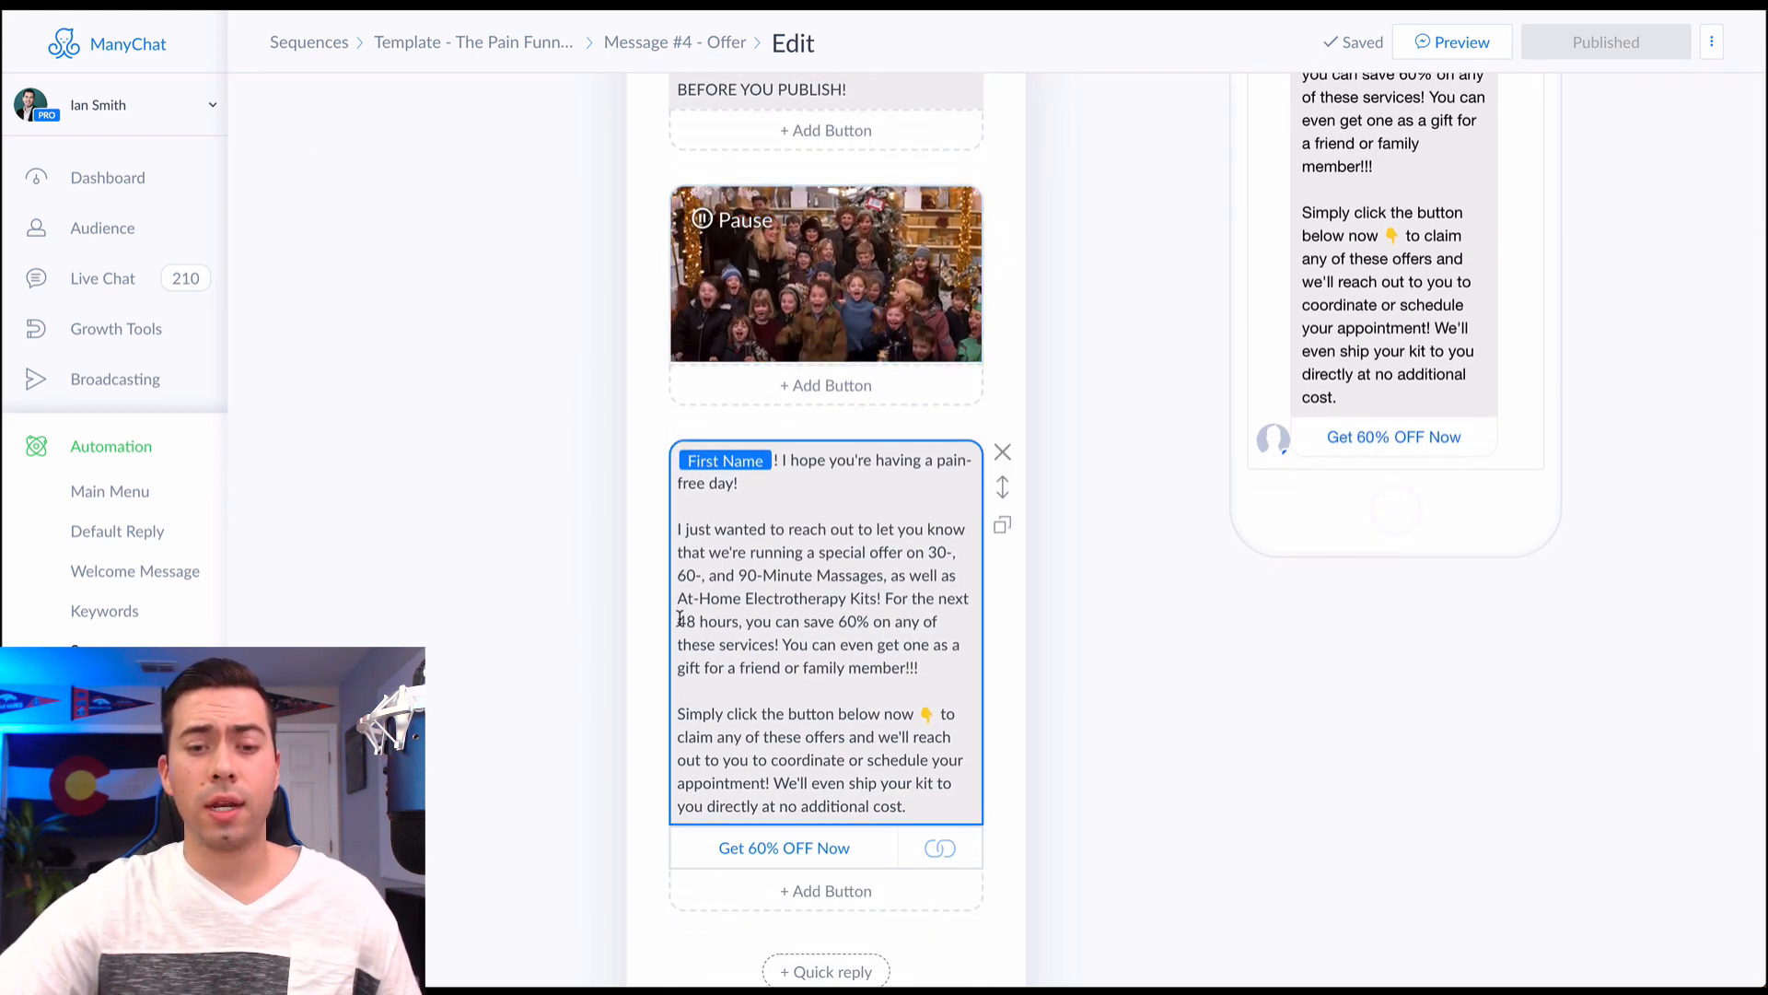
scroll(down, 3)
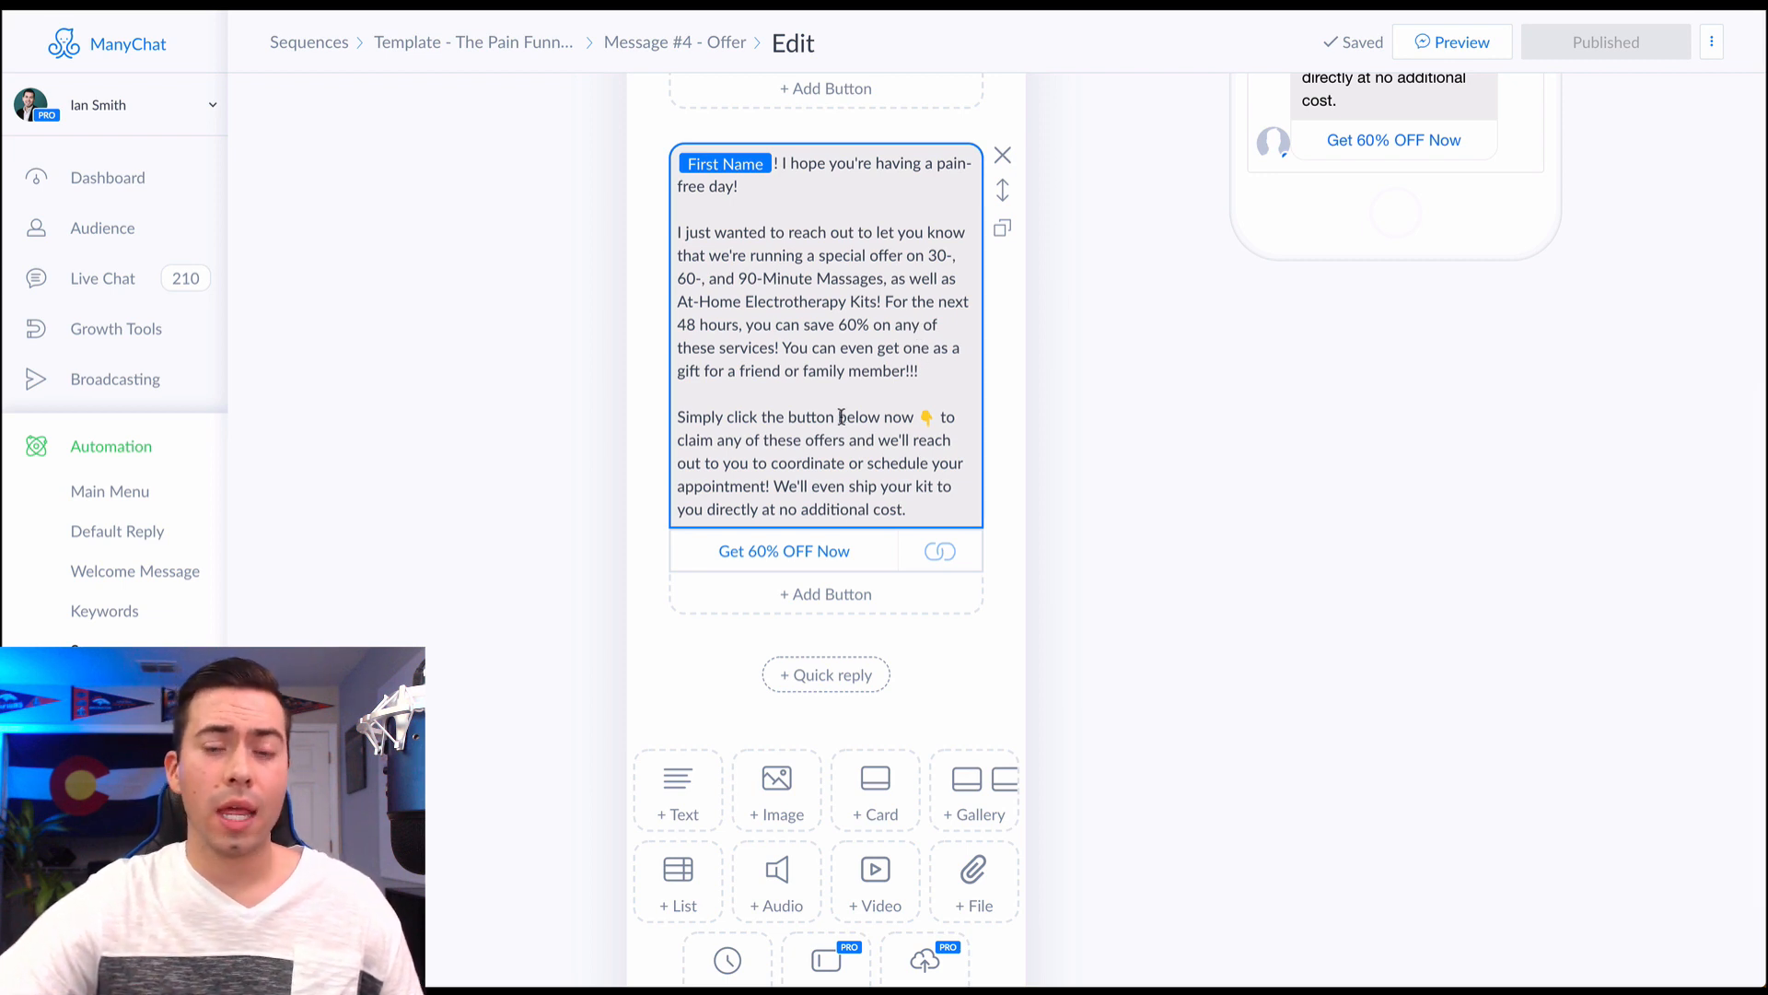
mouse_move(989, 466)
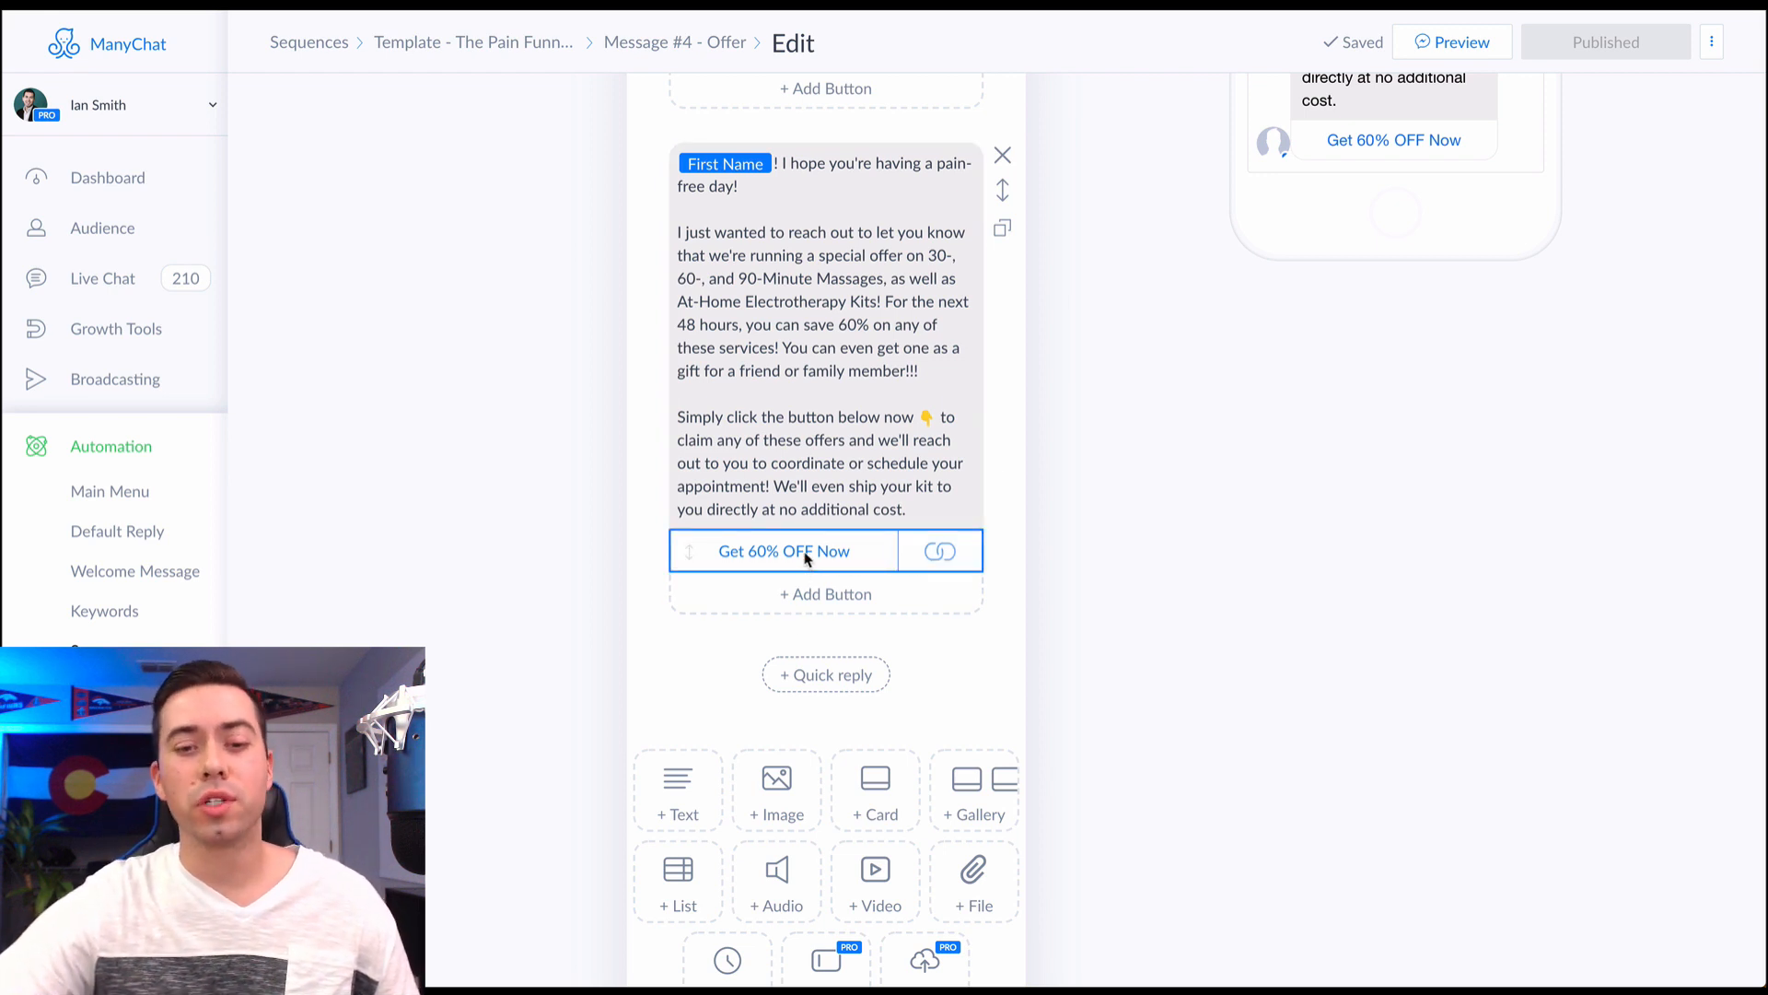
click(820, 463)
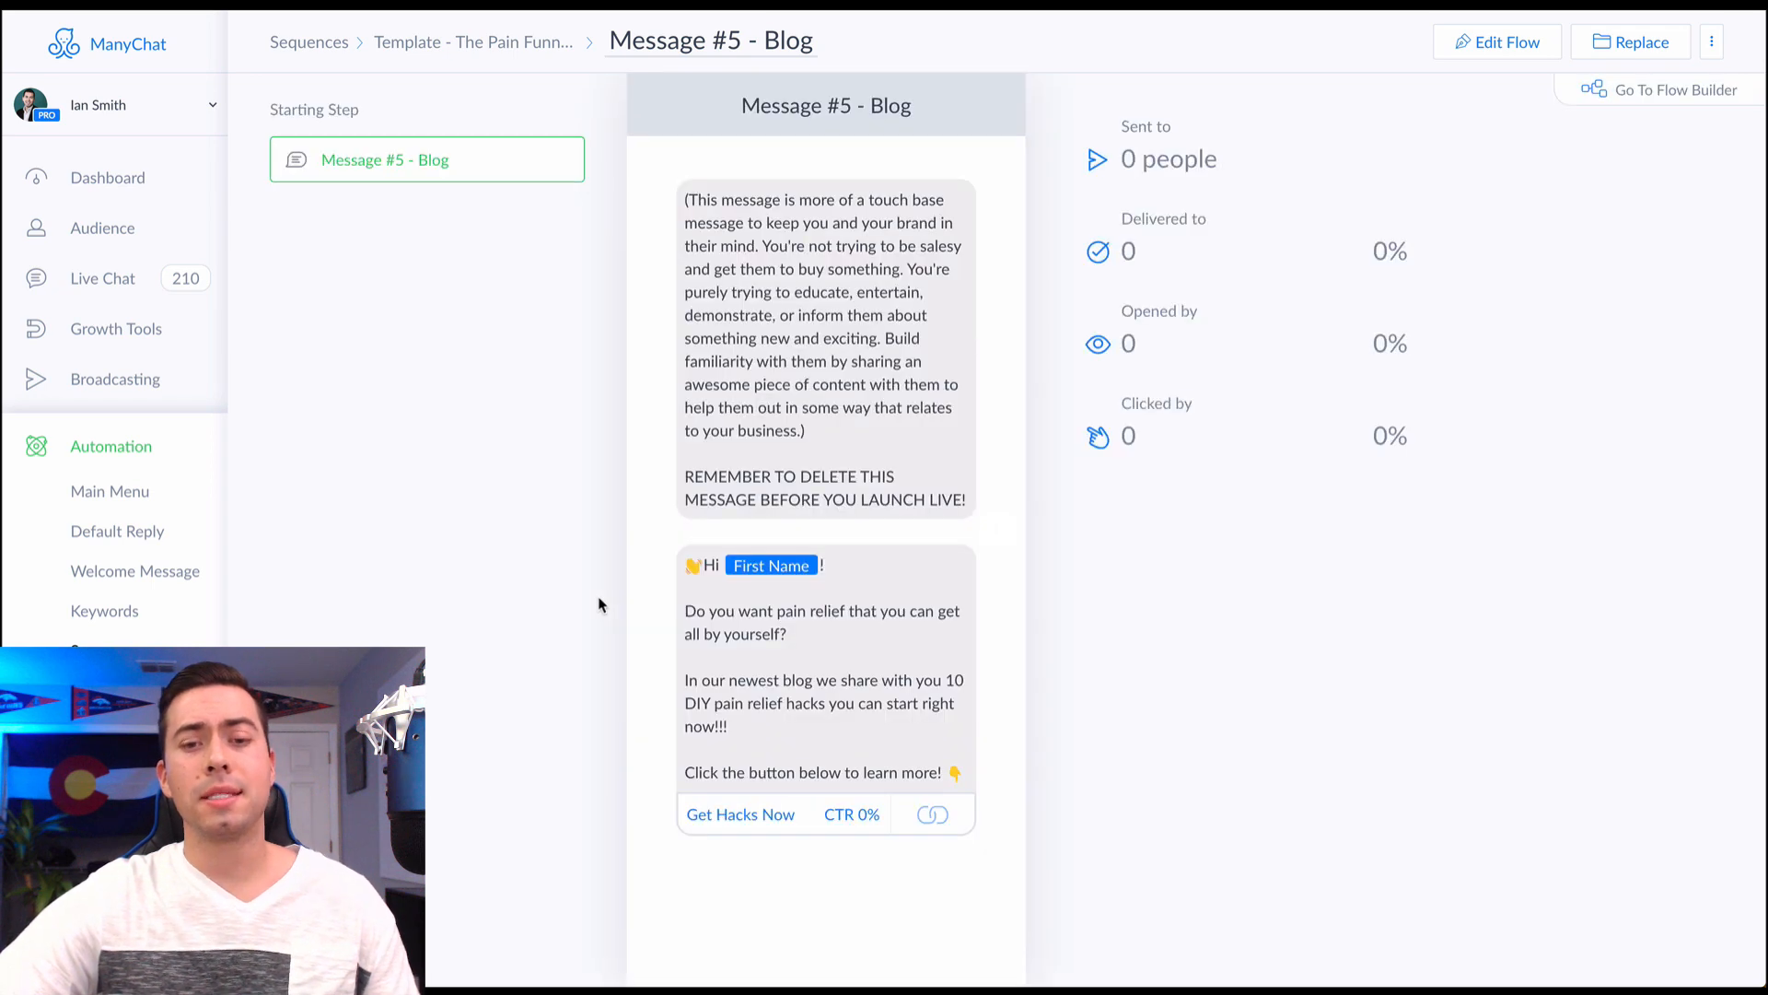
Edit Message #5 - Blog and confirm its Get Hacks Now button links to google.com
click(1496, 41)
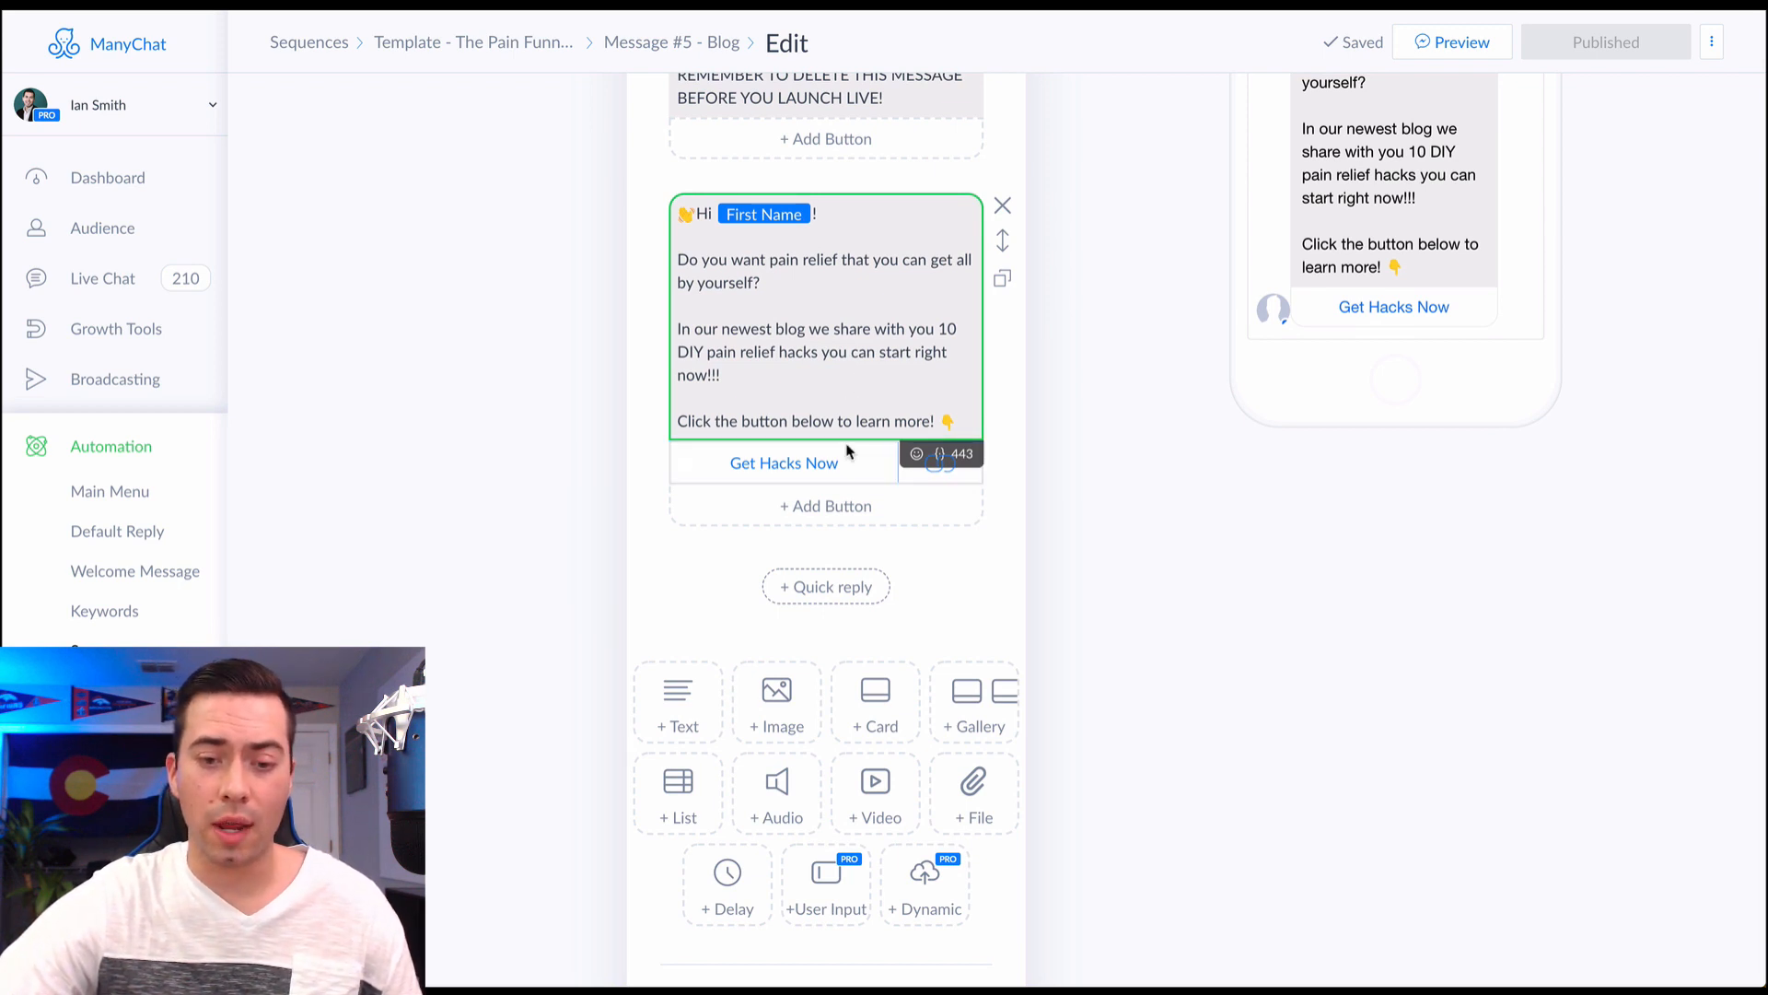
click(783, 463)
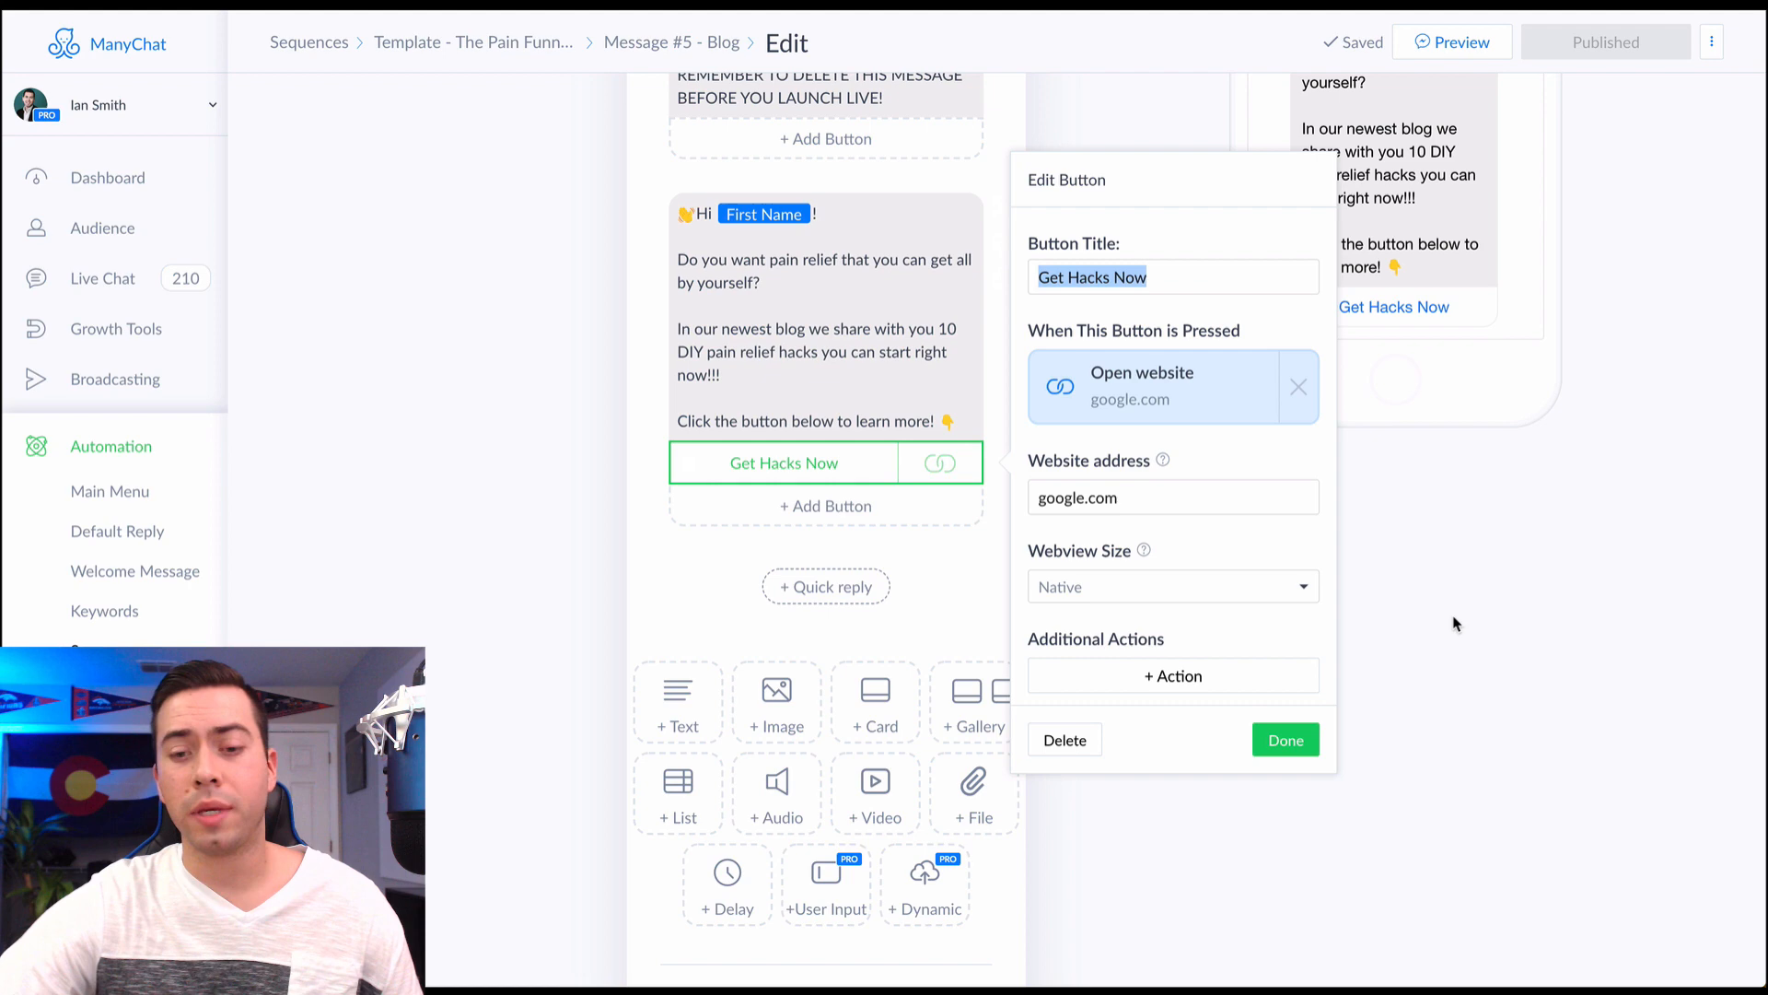
click(1283, 739)
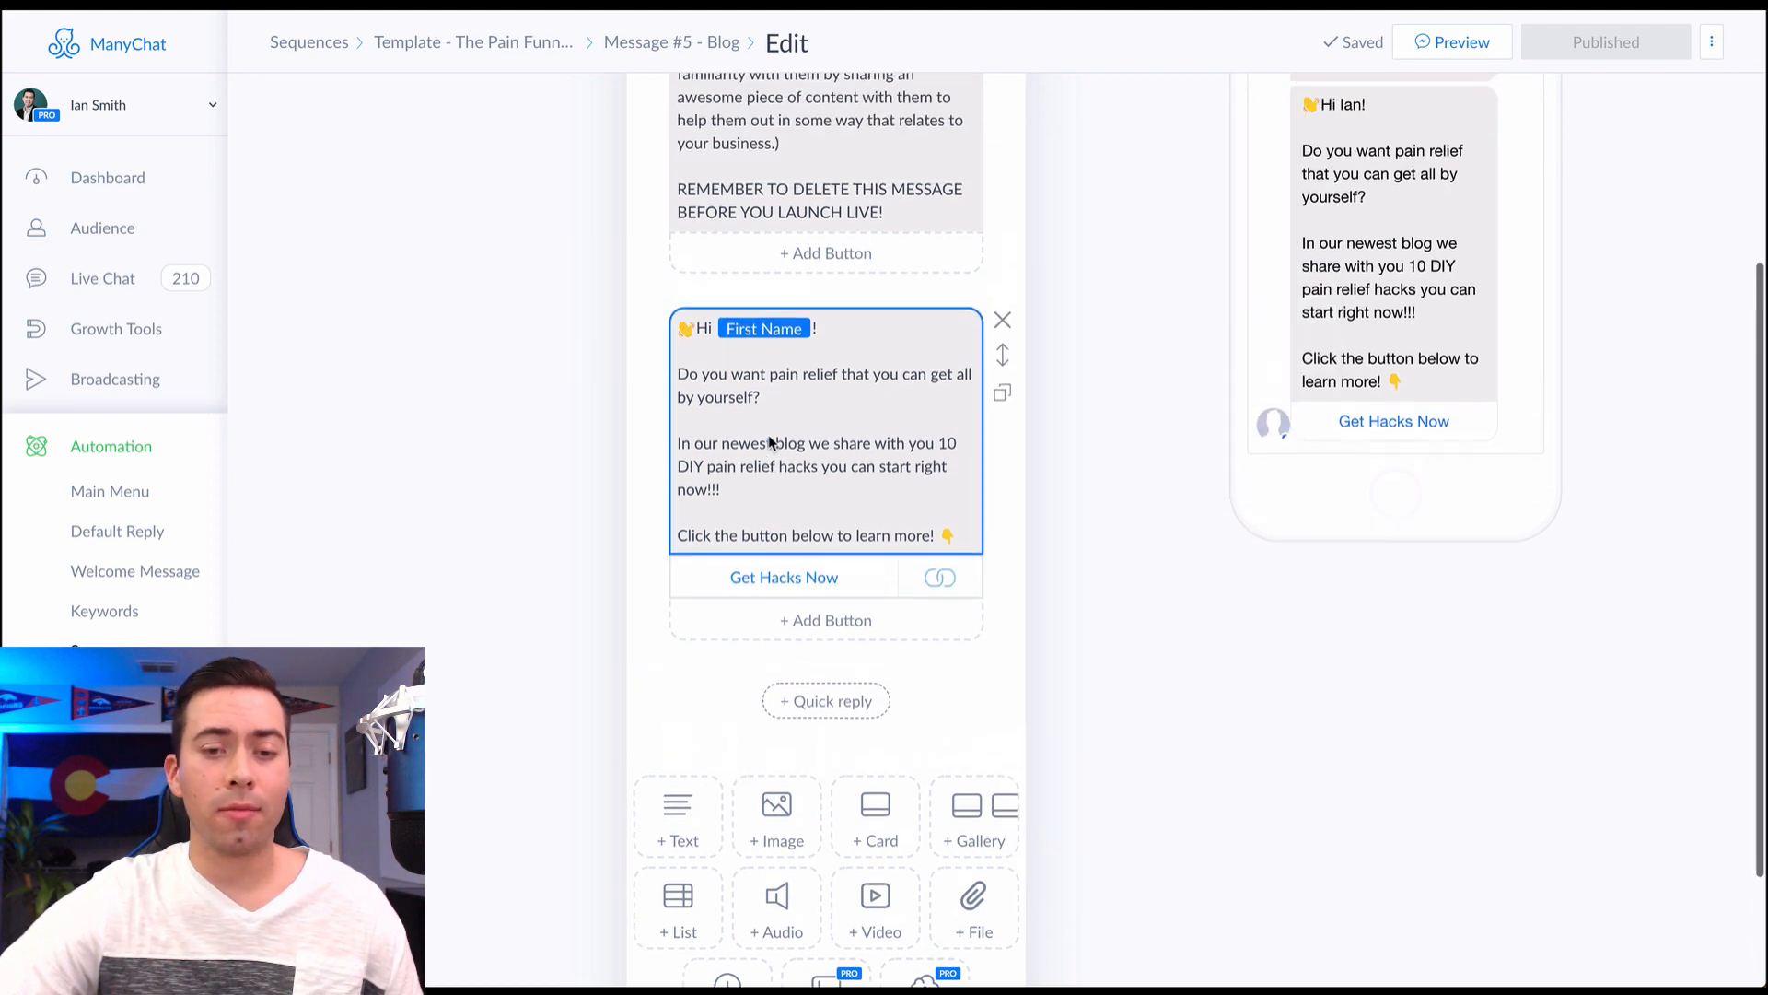